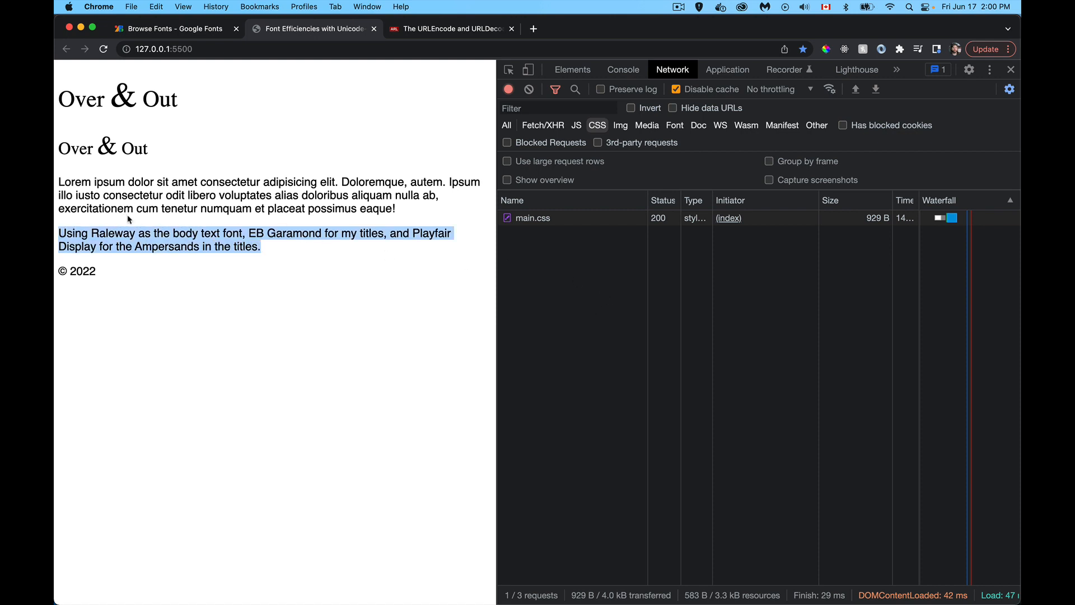
mouse_move(183, 196)
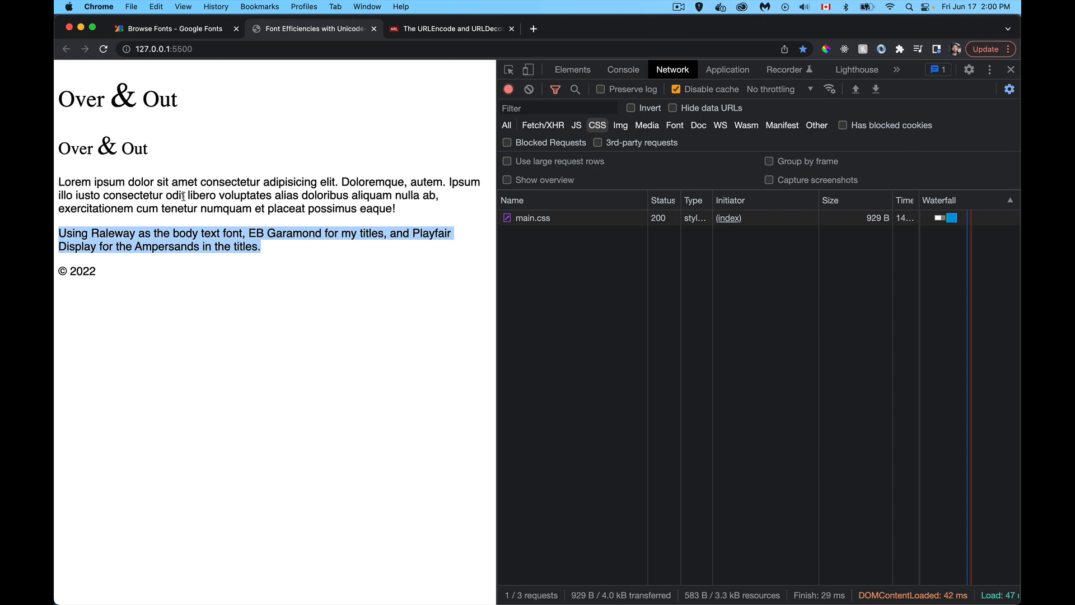
mouse_move(158, 348)
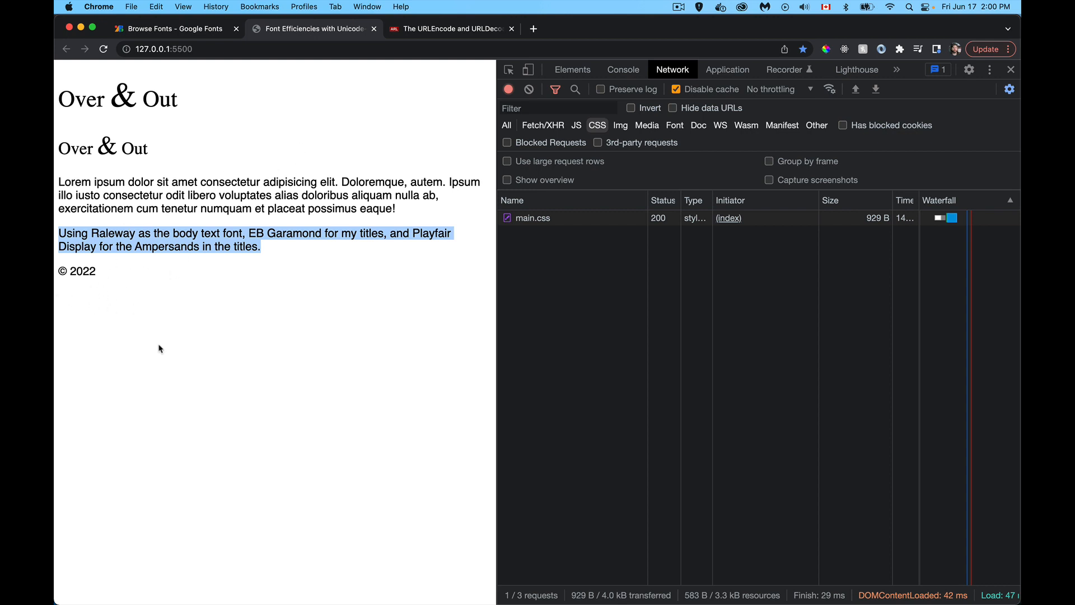
mouse_move(329, 248)
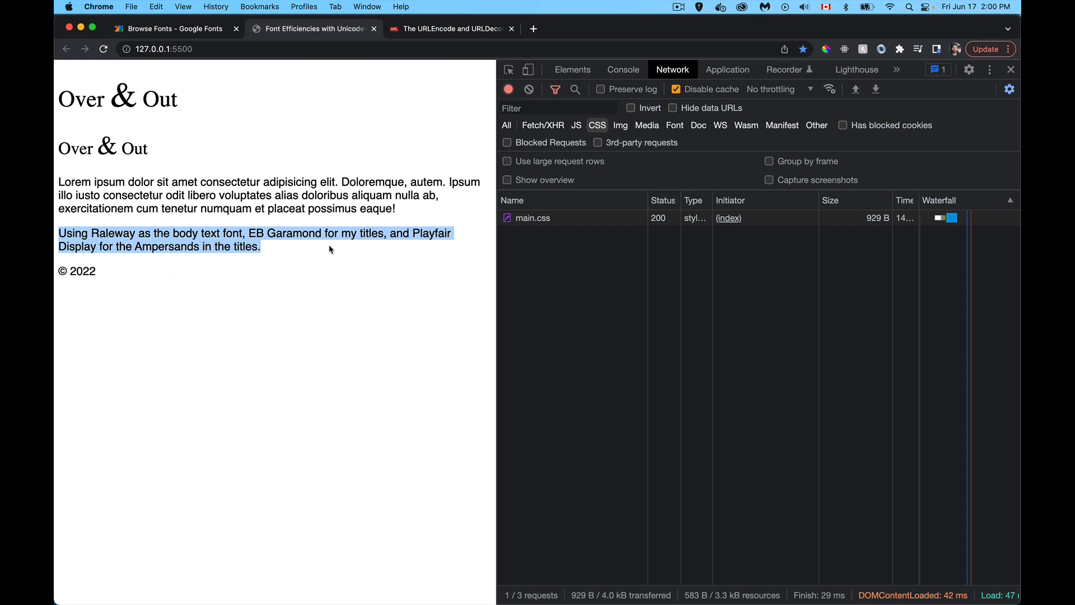
mouse_move(58, 149)
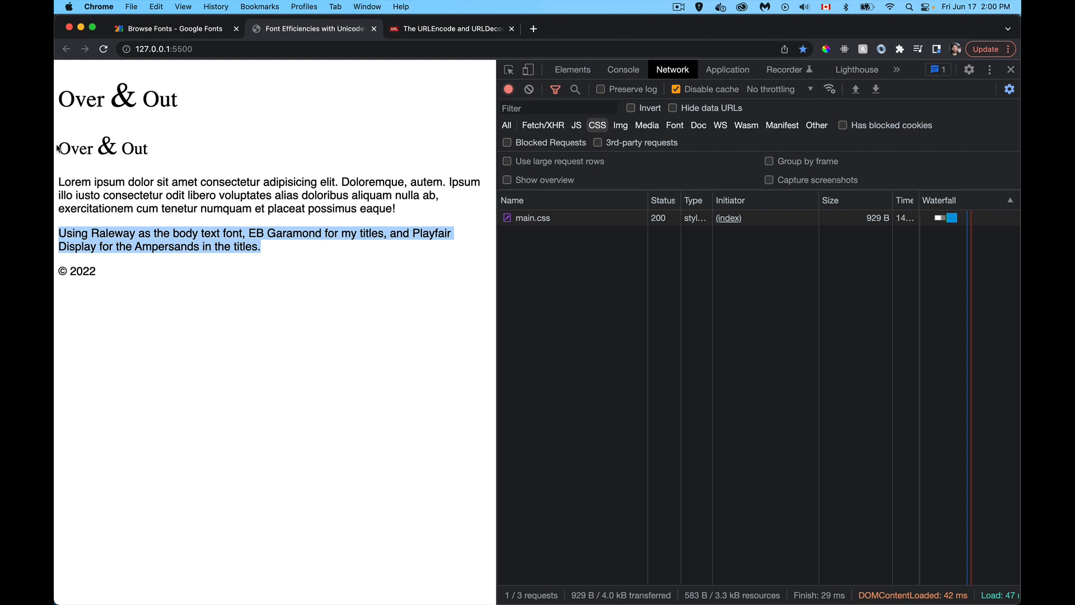
mouse_move(400, 280)
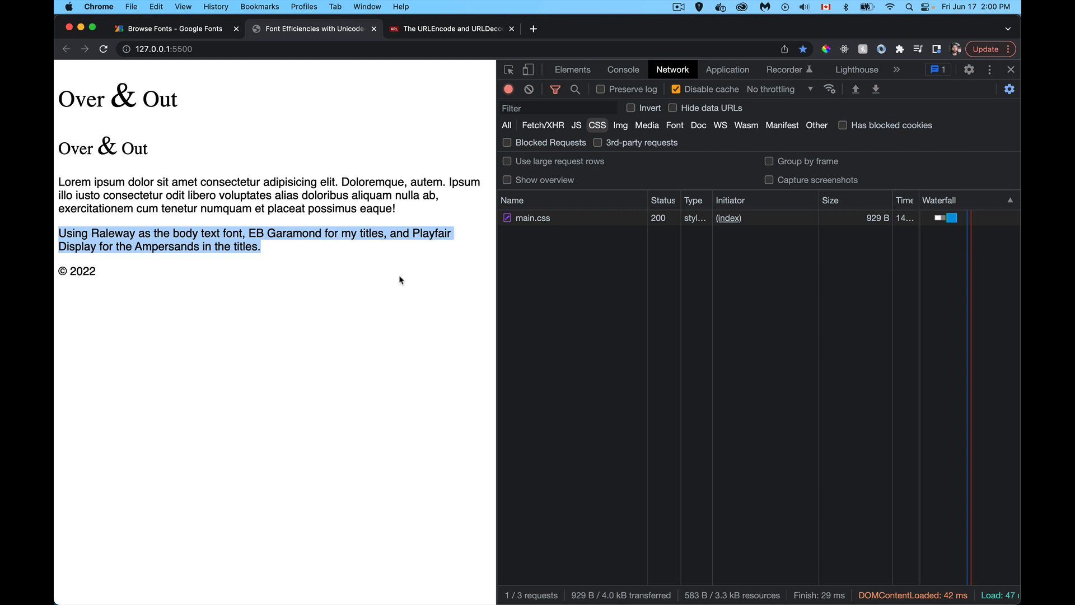
mouse_move(175, 145)
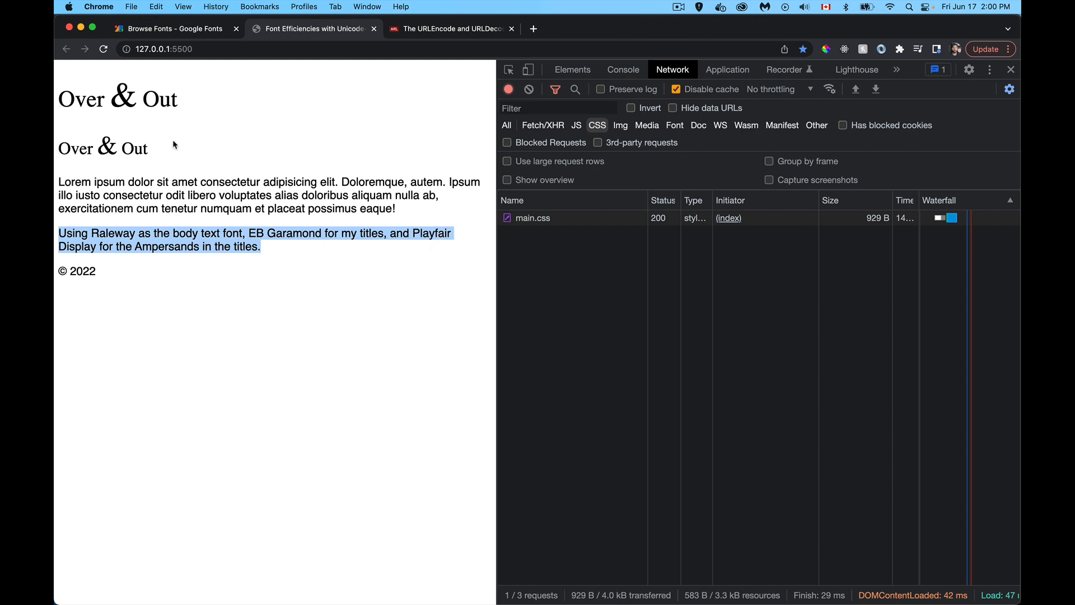
mouse_move(113, 99)
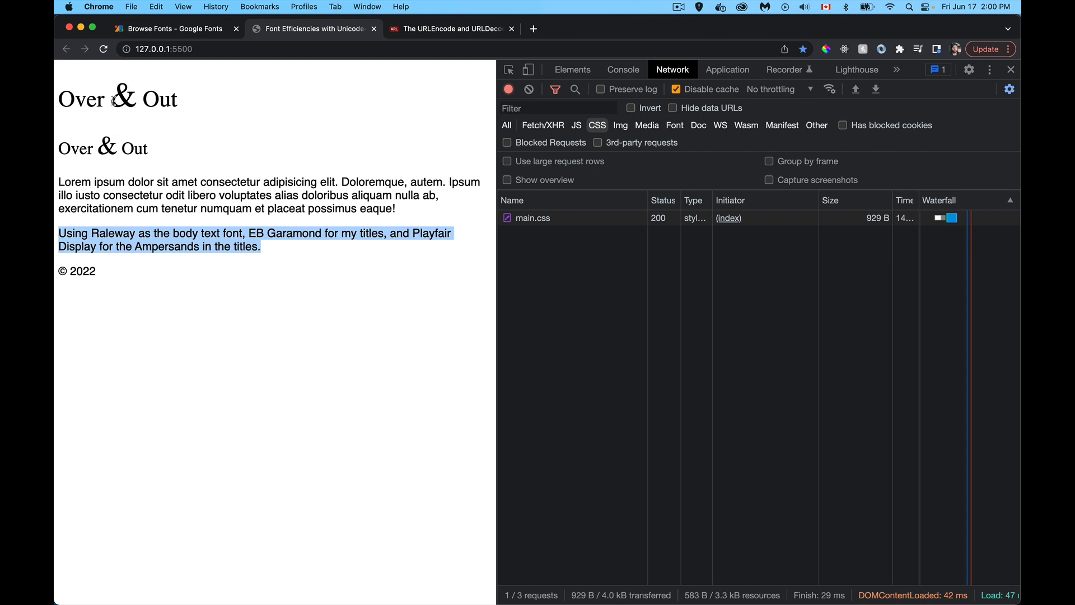
mouse_move(254, 175)
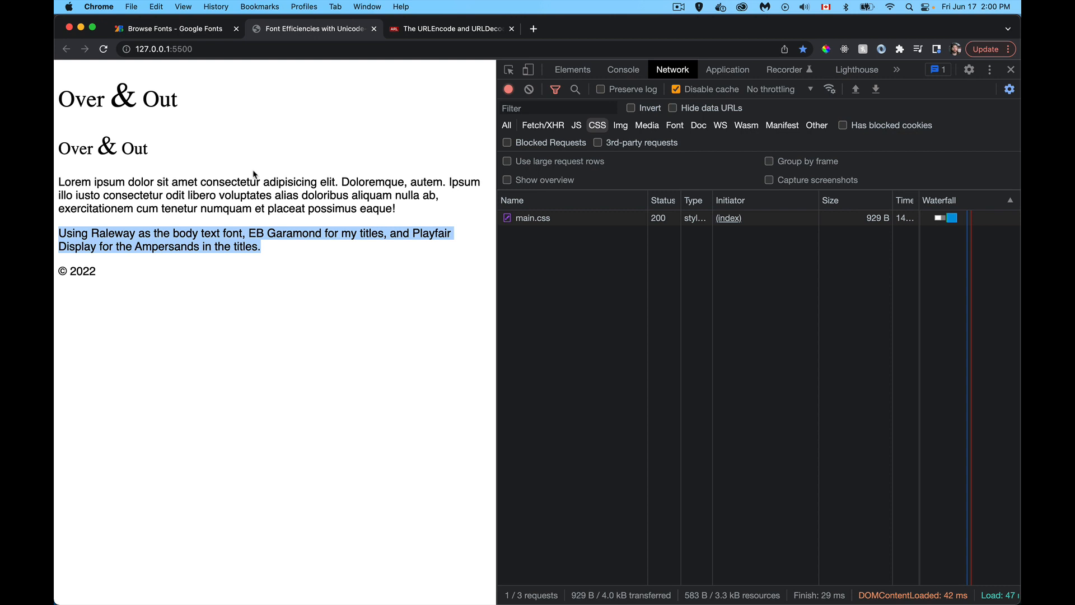
mouse_move(137, 97)
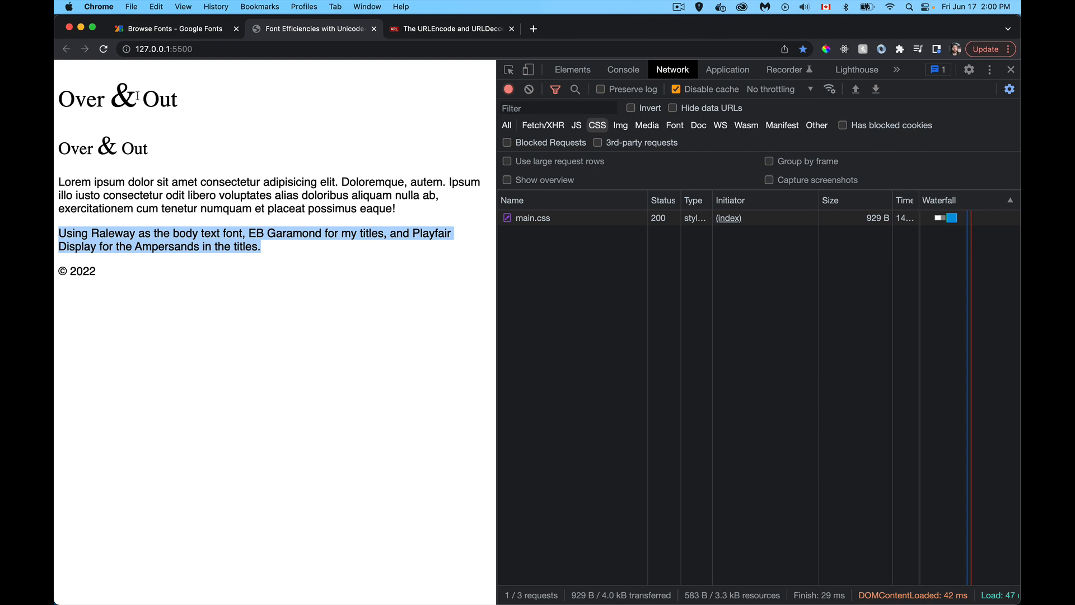
mouse_move(115, 121)
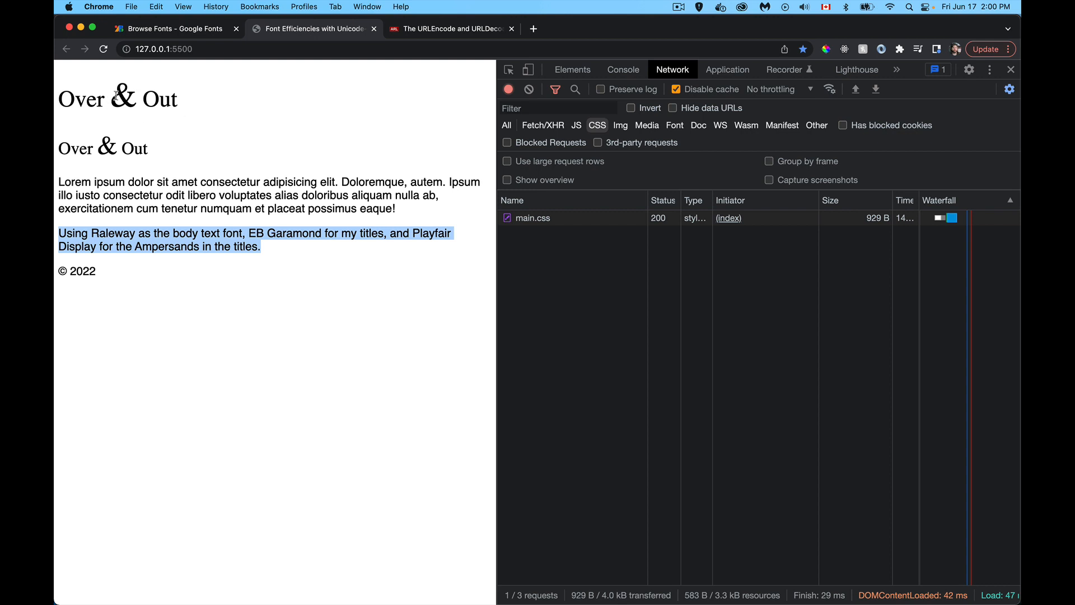
mouse_move(222, 137)
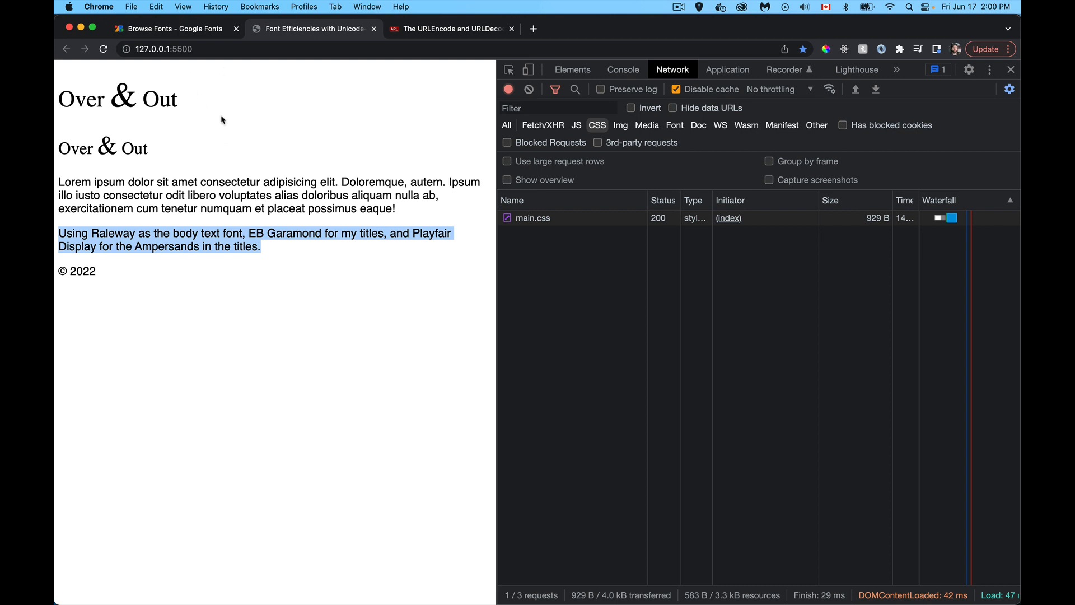
click(175, 29)
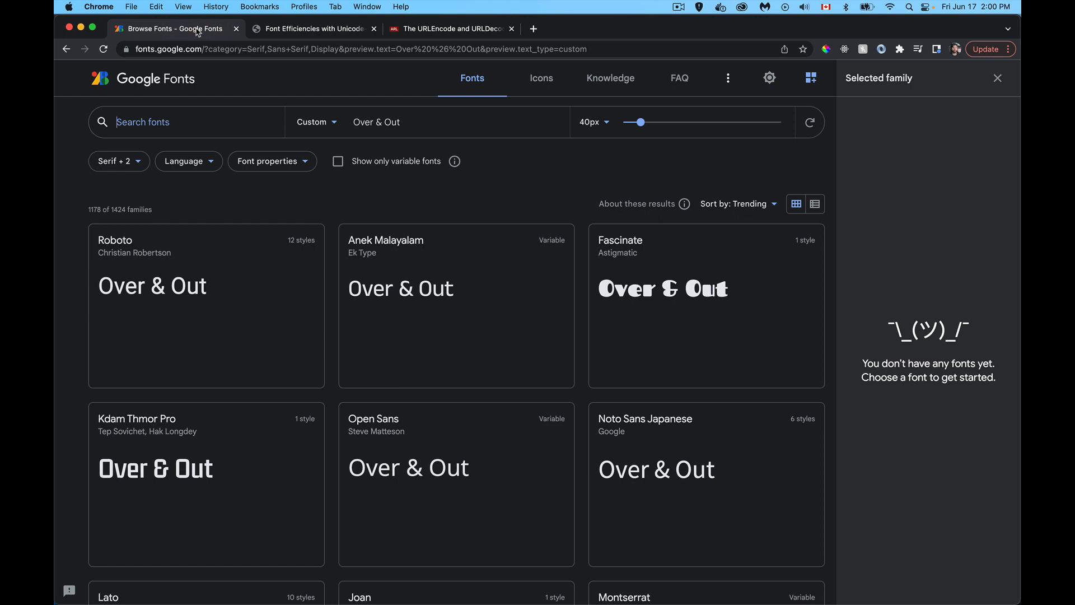
text(r)
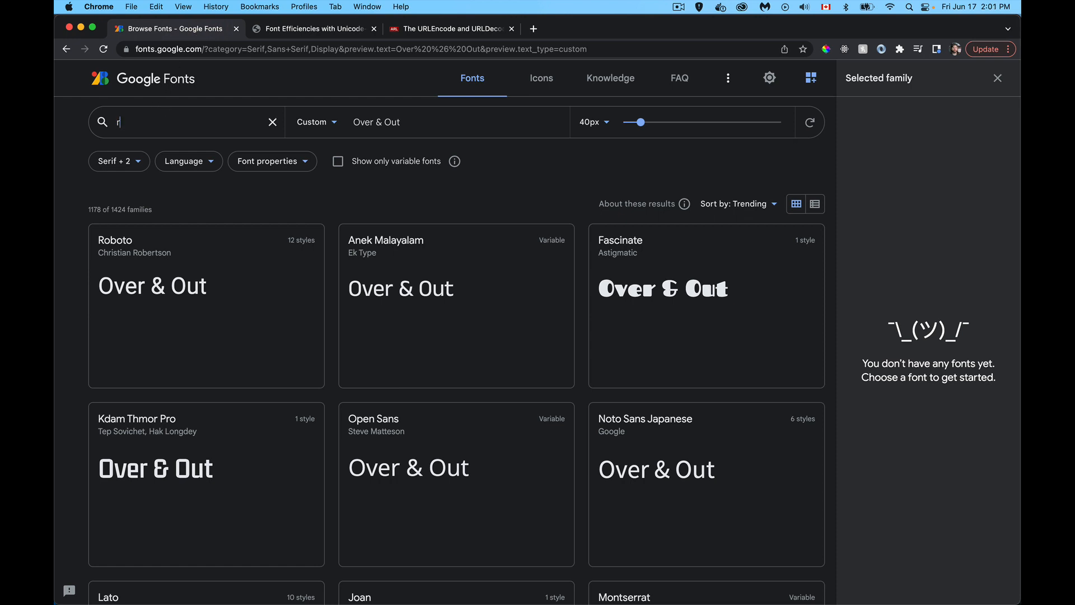
text(alewy)
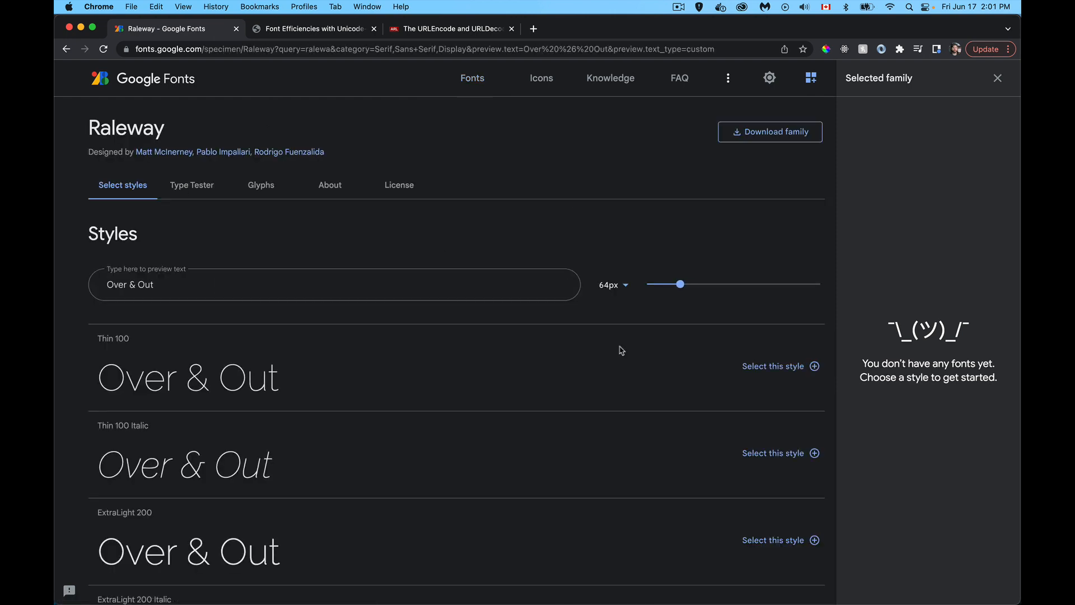
scroll(down, 3)
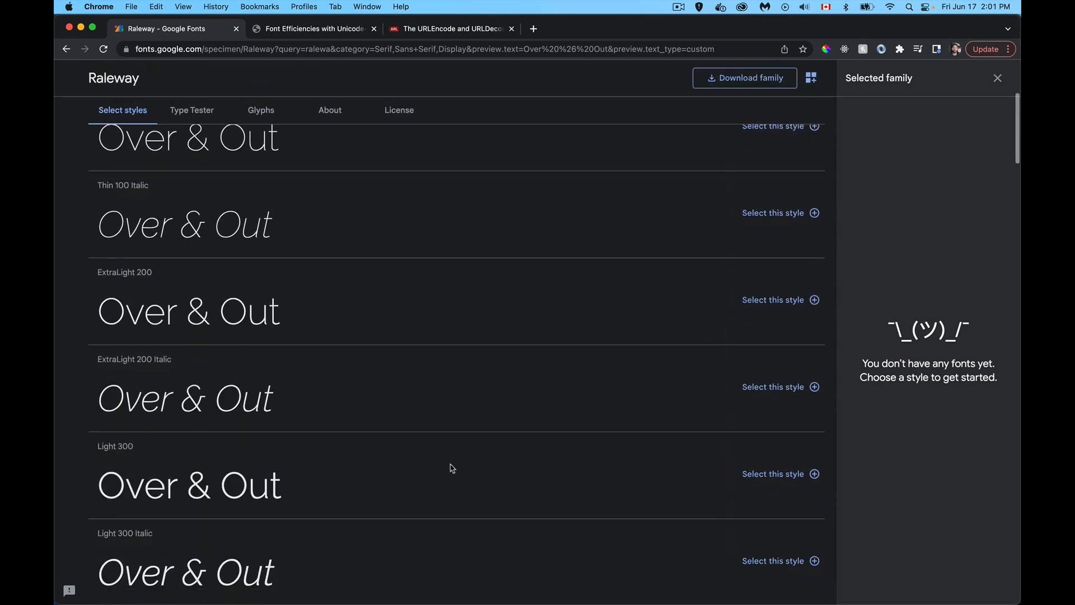
mouse_move(773, 473)
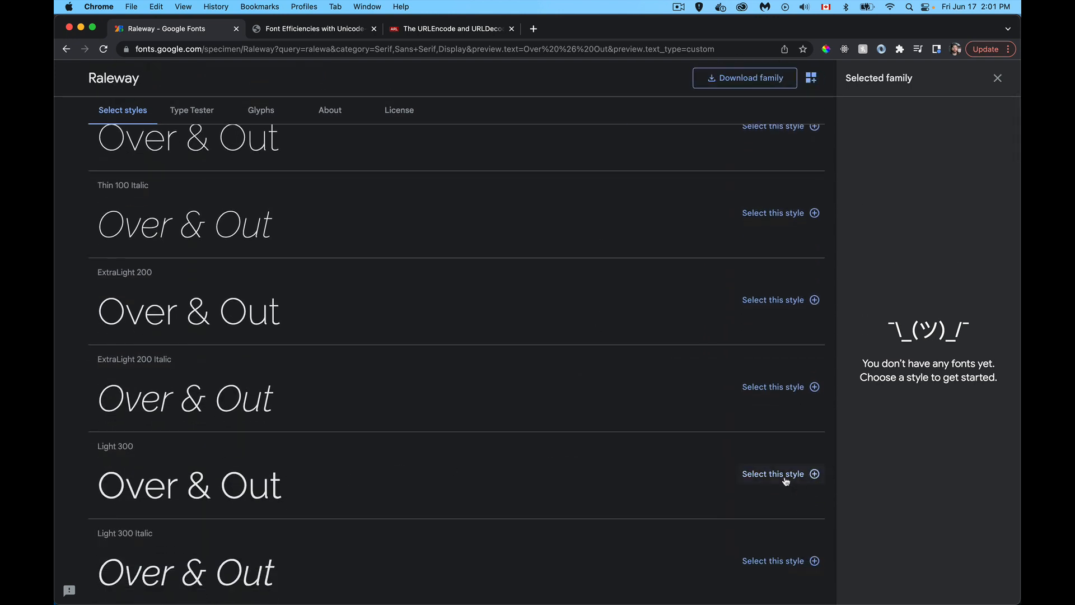
click(773, 473)
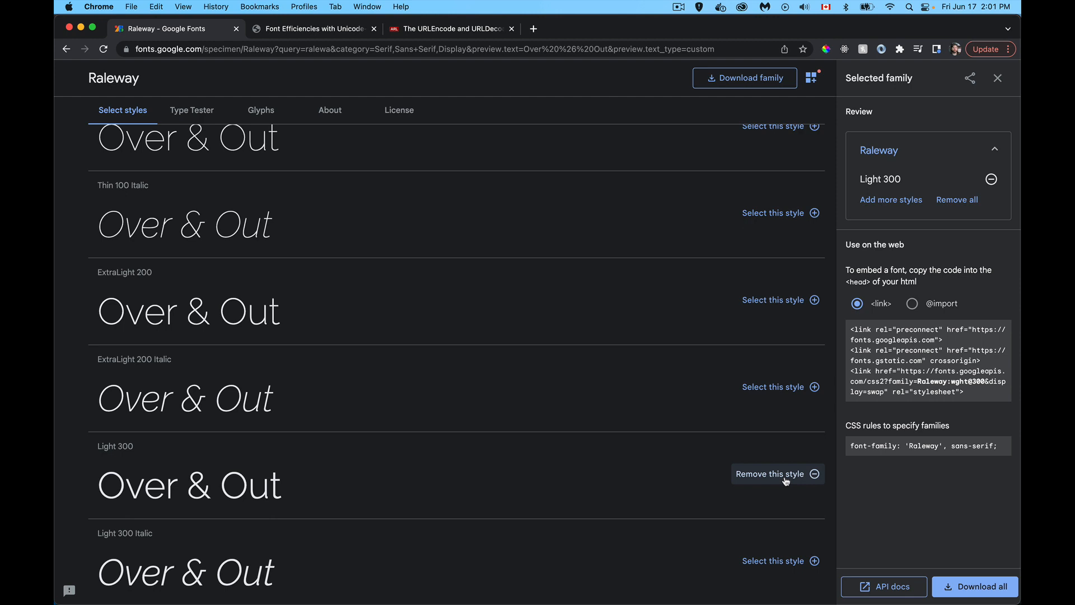
mouse_move(768, 475)
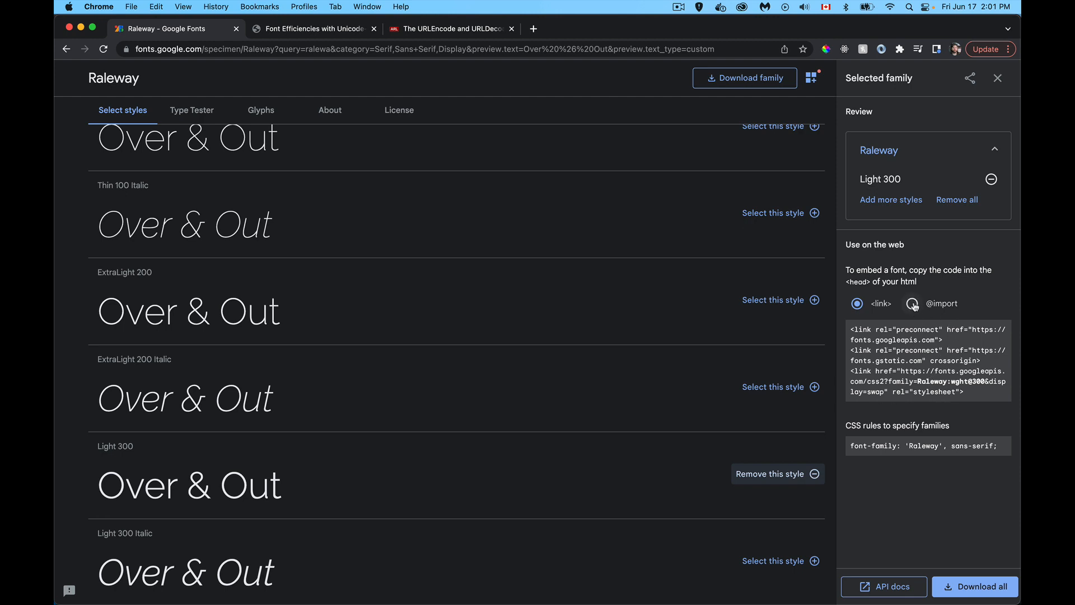
click(912, 304)
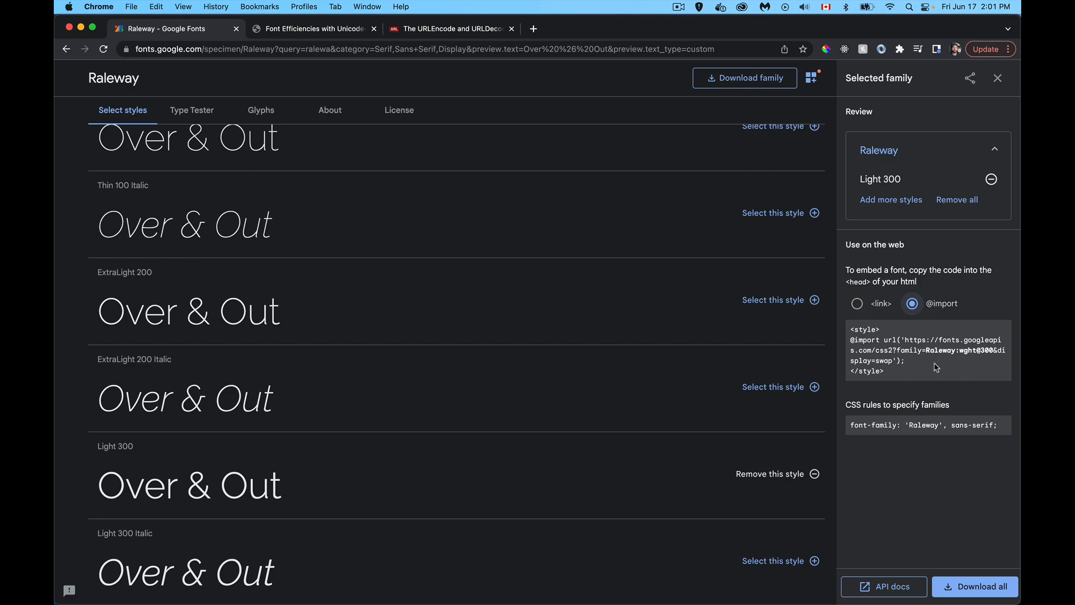
mouse_move(926, 363)
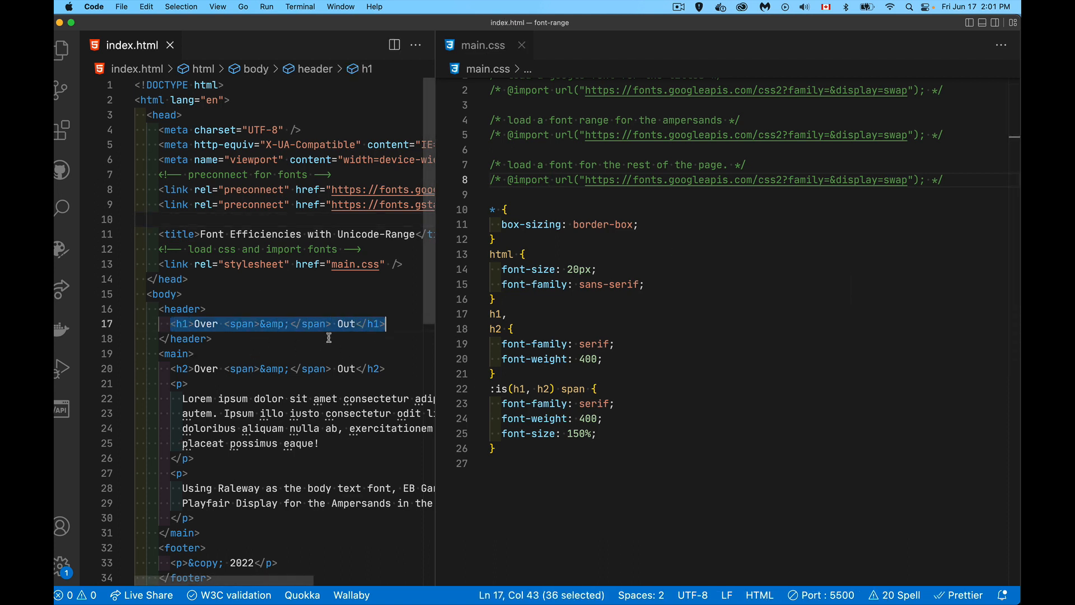
mouse_move(284, 340)
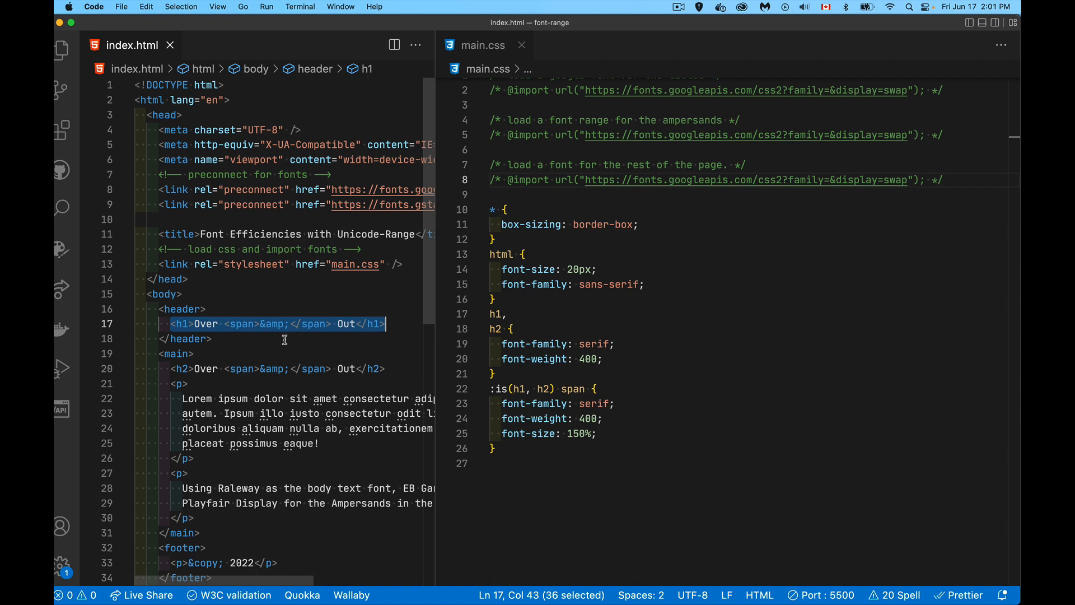
mouse_move(259, 323)
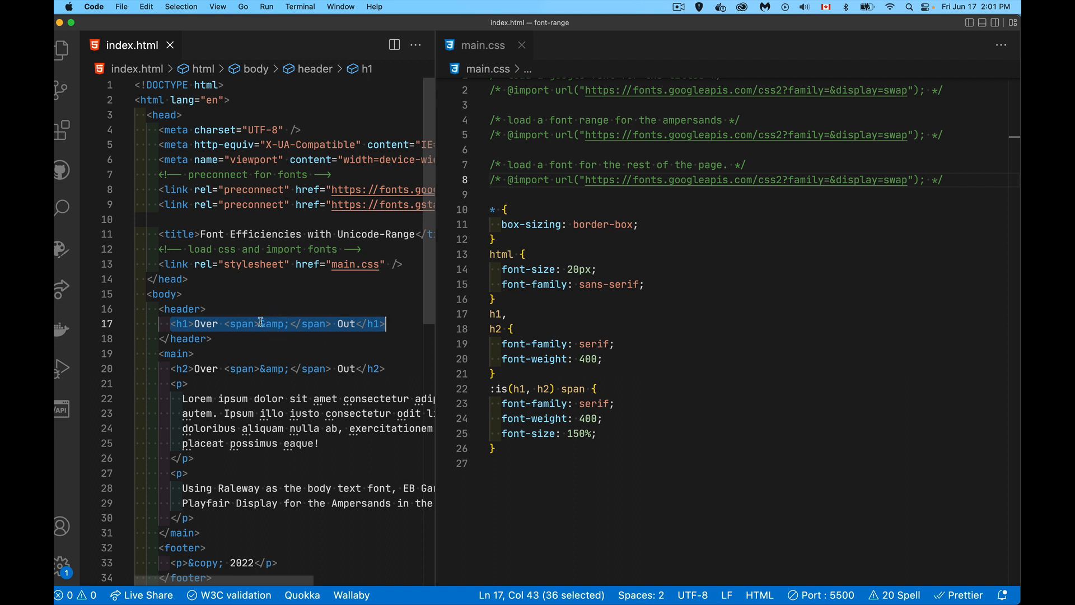
mouse_move(224, 346)
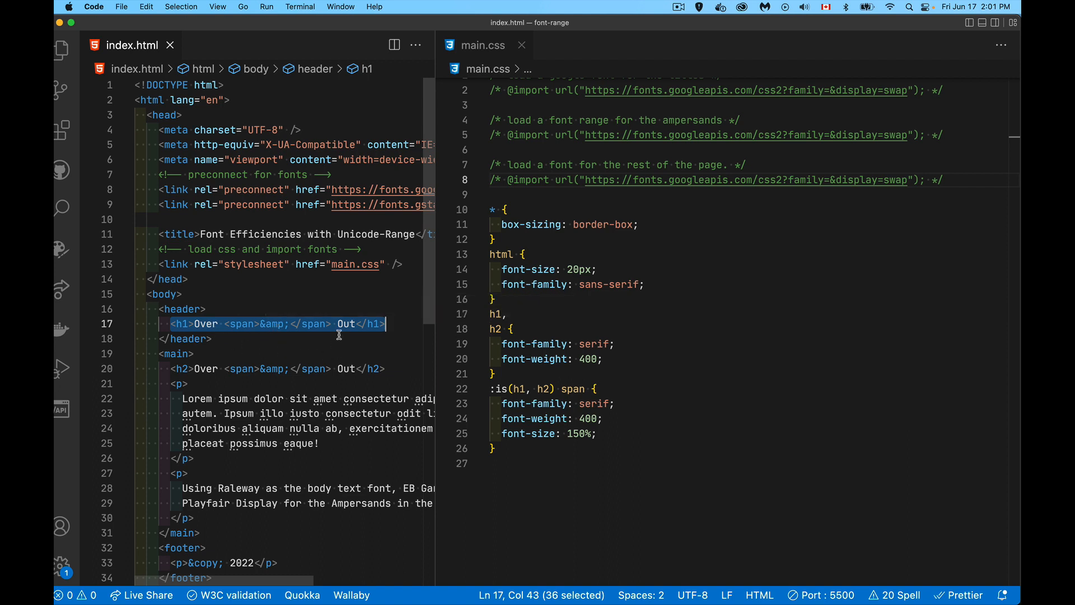
mouse_move(267, 305)
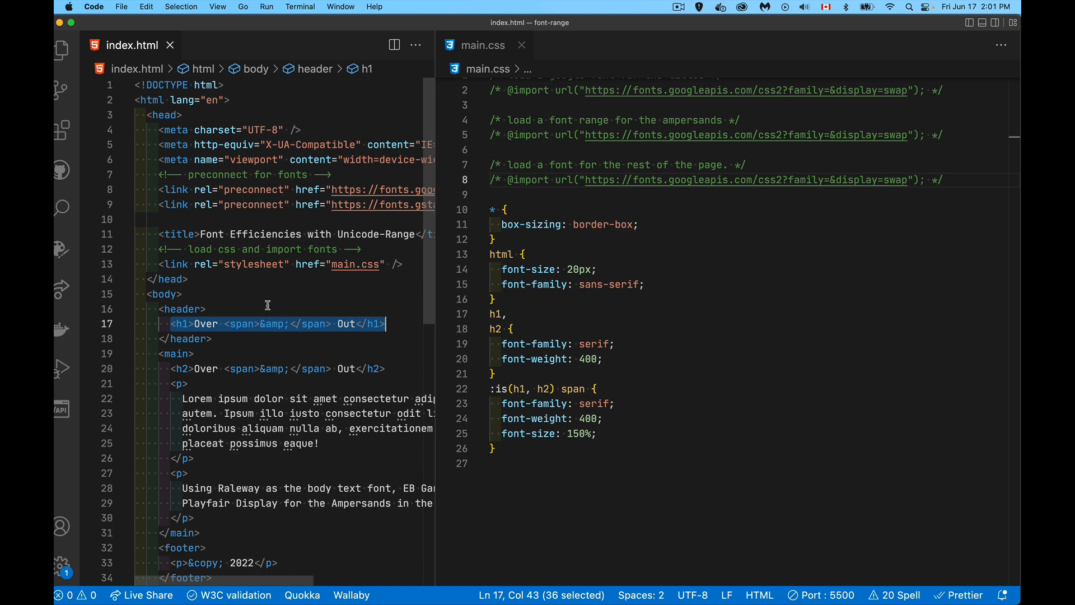
mouse_move(184, 548)
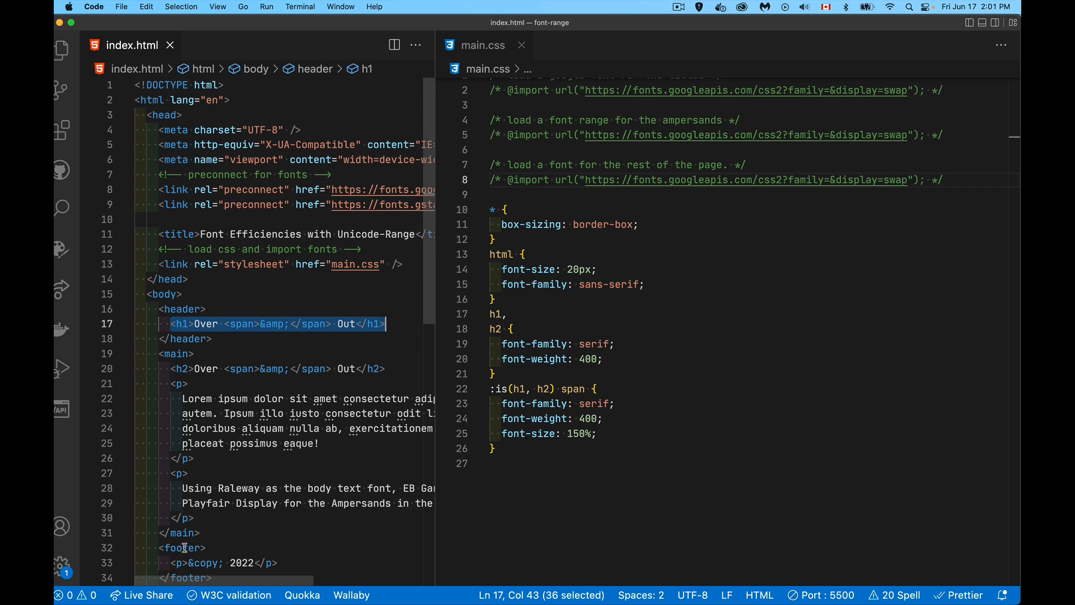
mouse_move(291, 553)
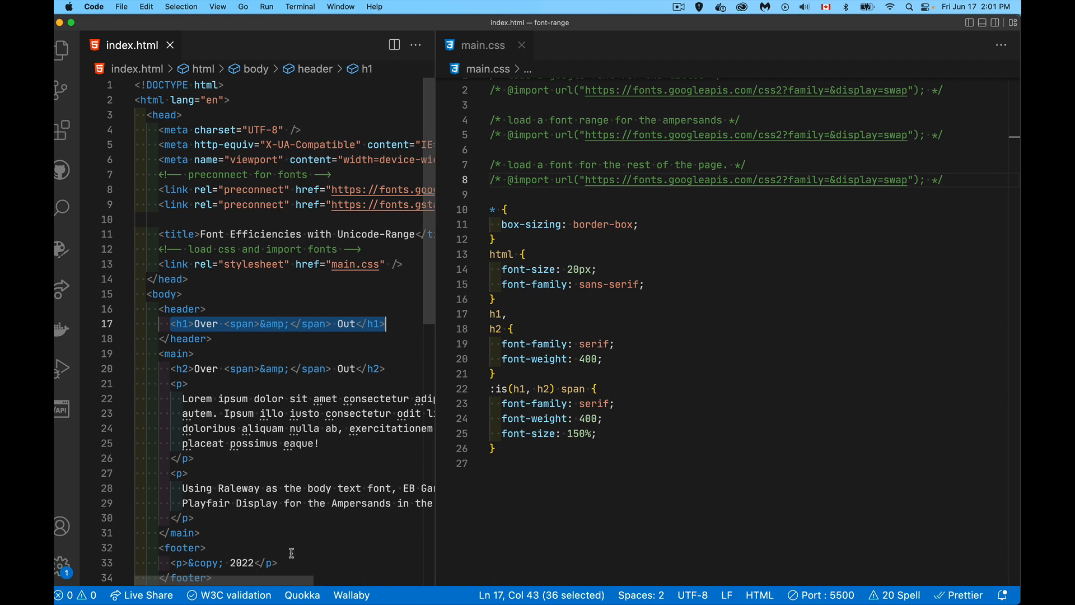
mouse_move(359, 479)
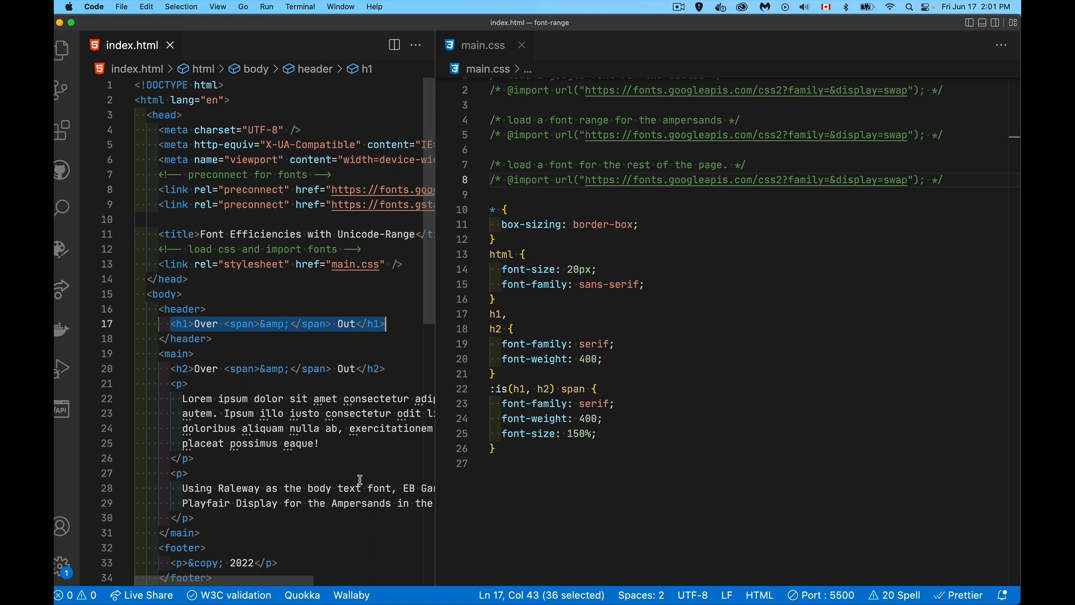
scroll(up, 3)
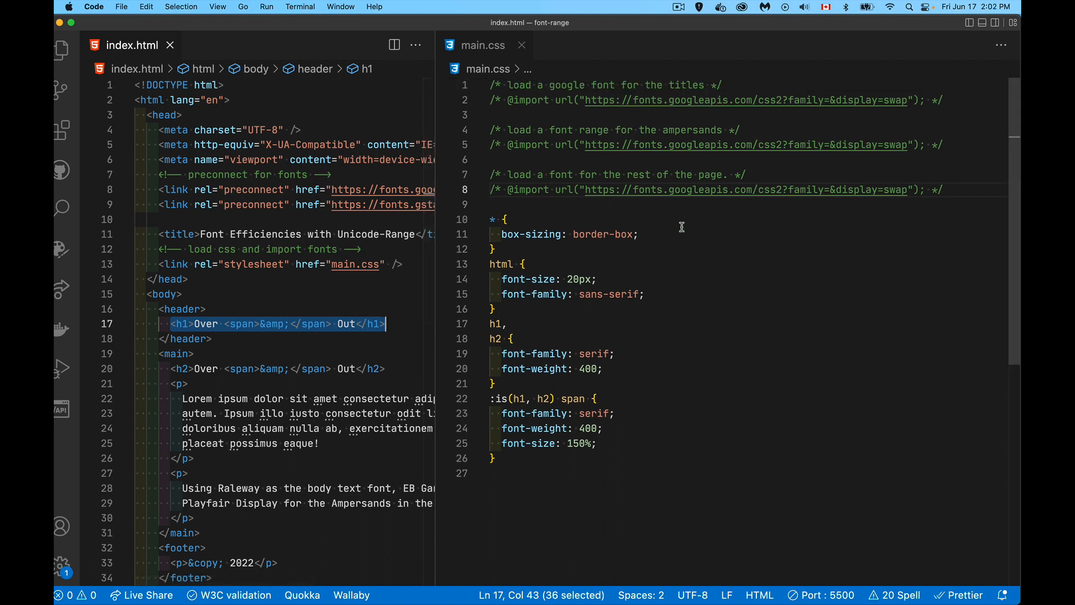
click(533, 193)
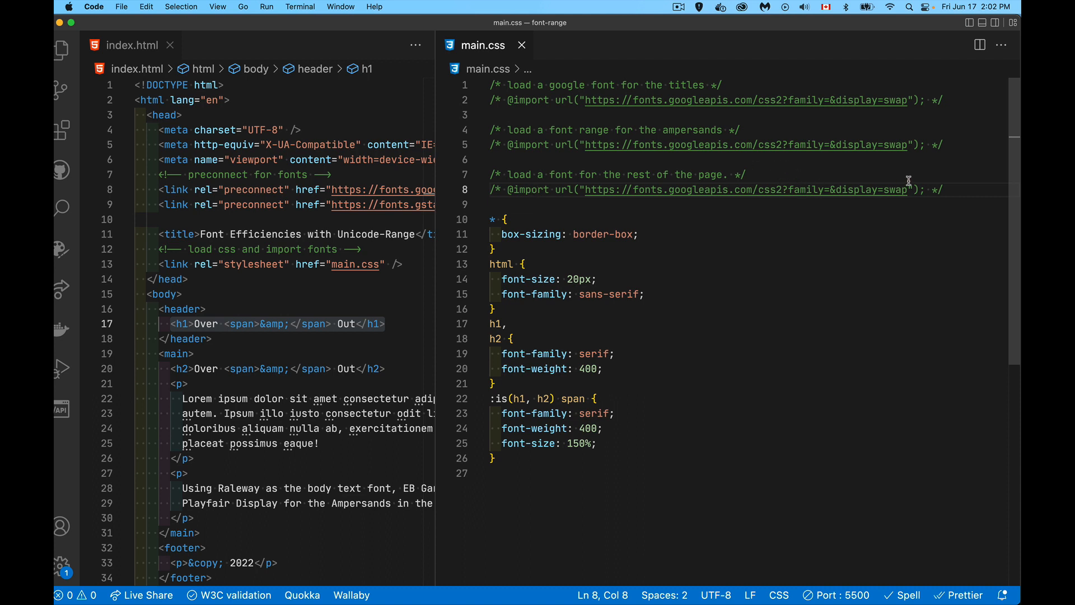
mouse_move(842, 238)
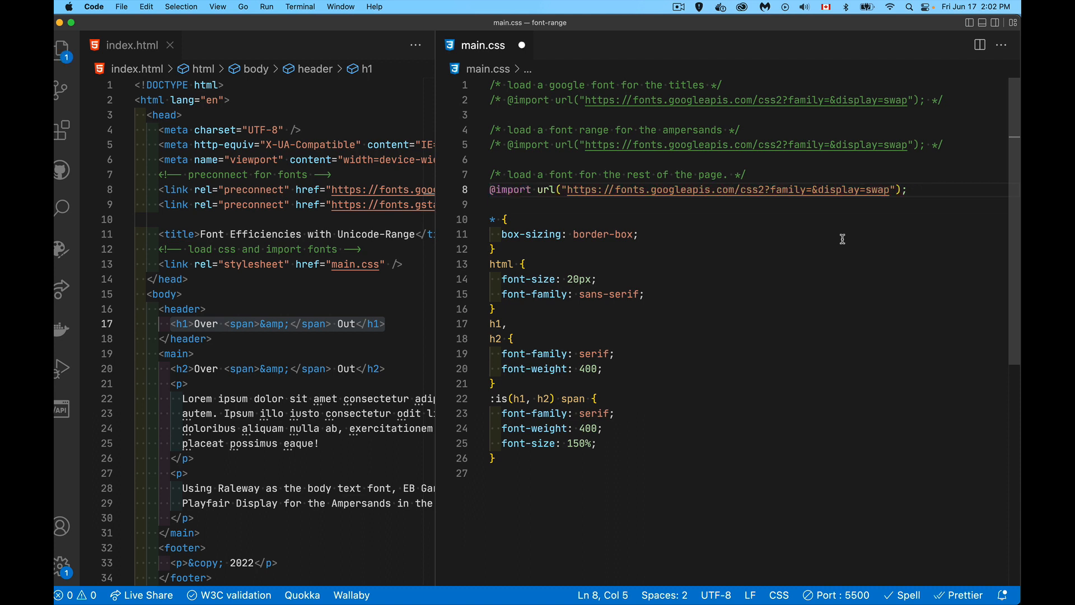
mouse_move(771, 189)
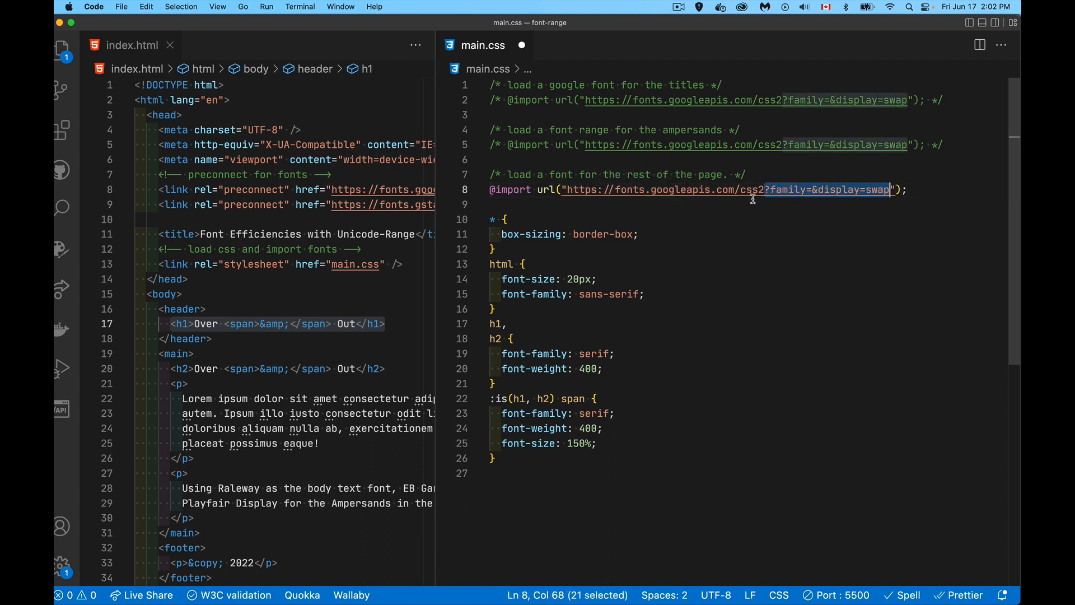
mouse_move(722, 210)
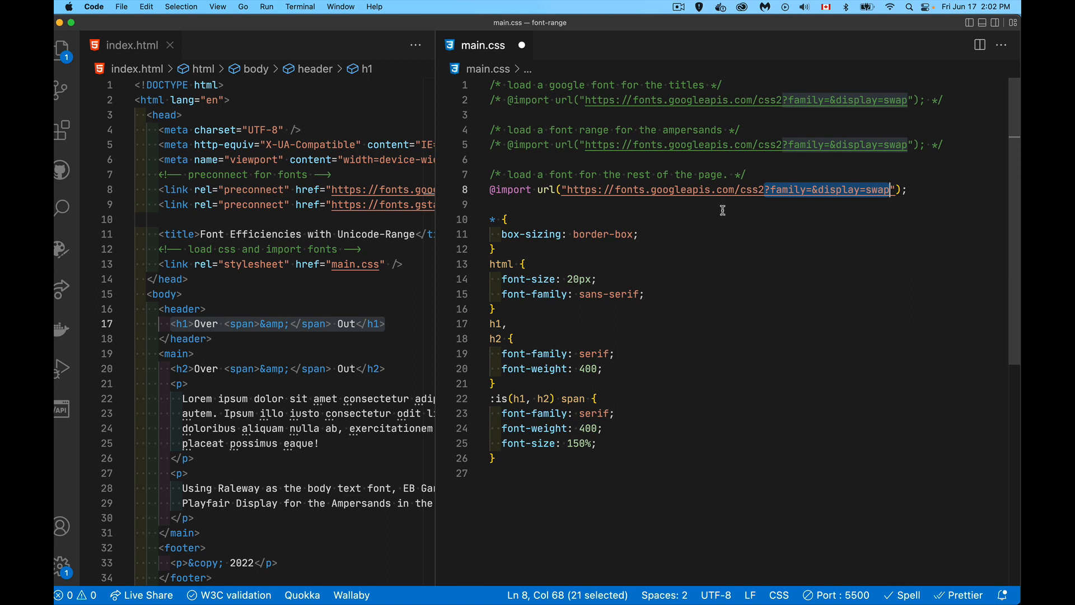
mouse_move(500, 215)
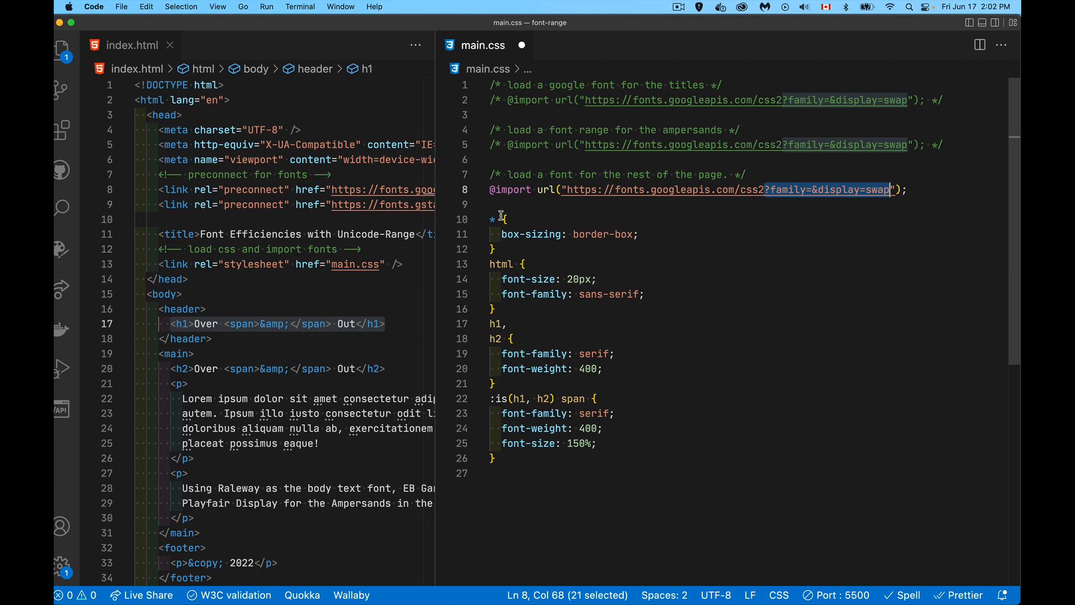
mouse_move(709, 247)
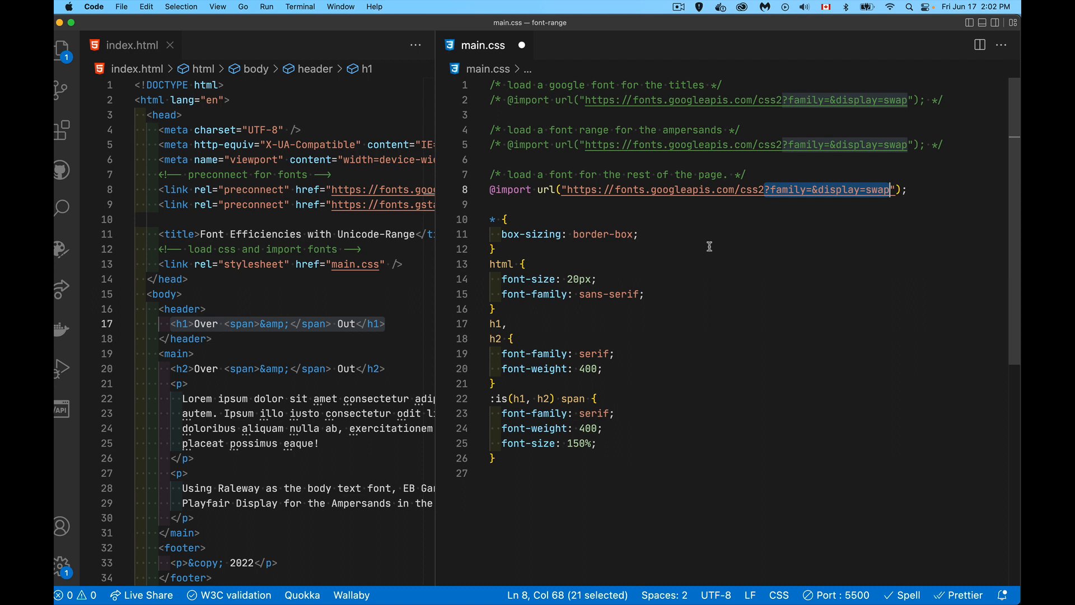
mouse_move(818, 199)
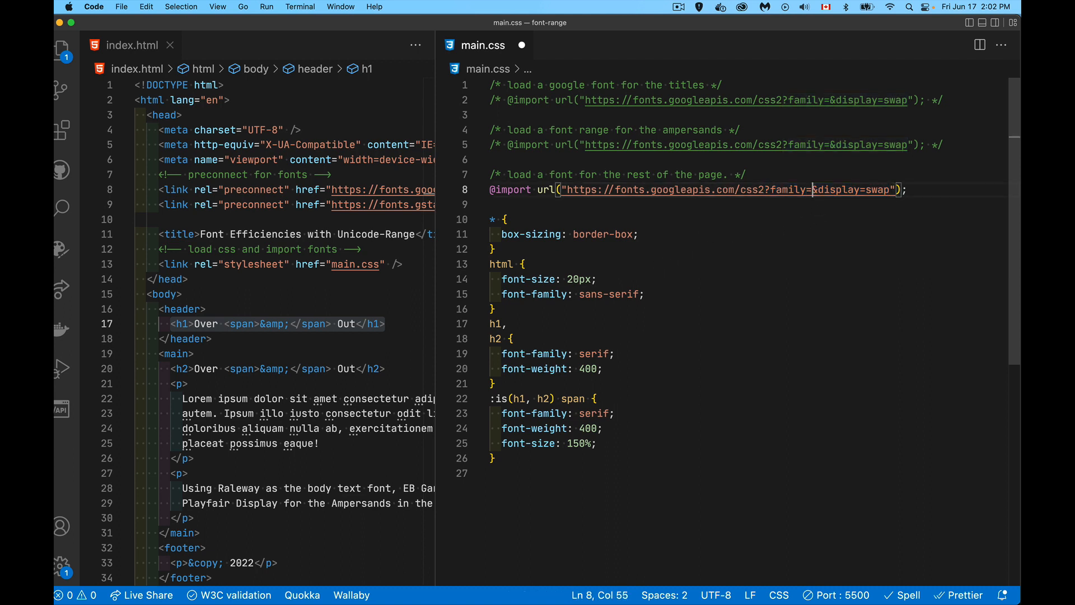
text(Raleway)
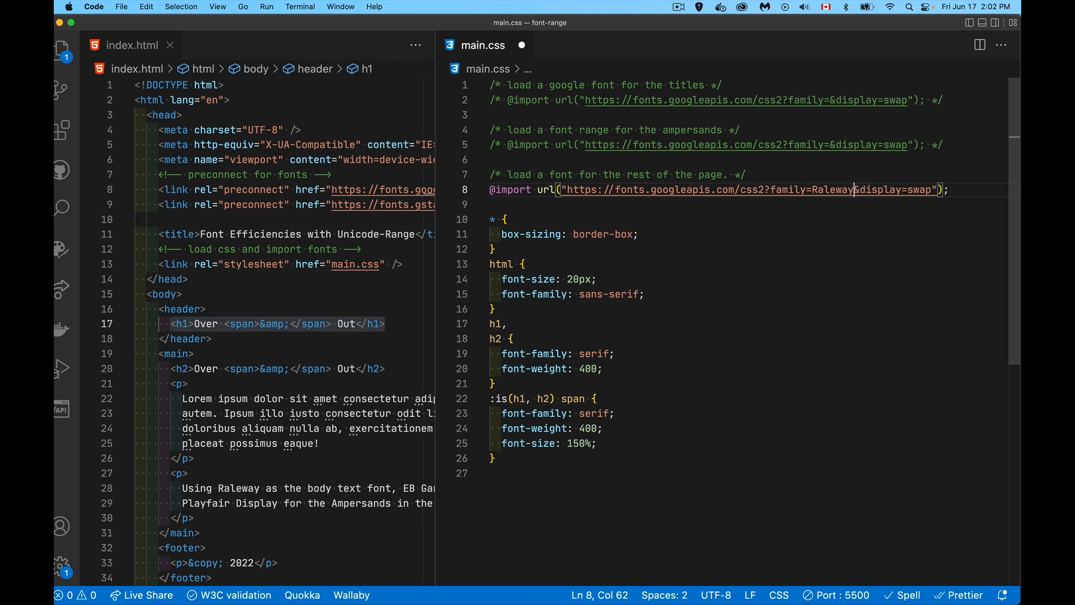
text(:wght@)
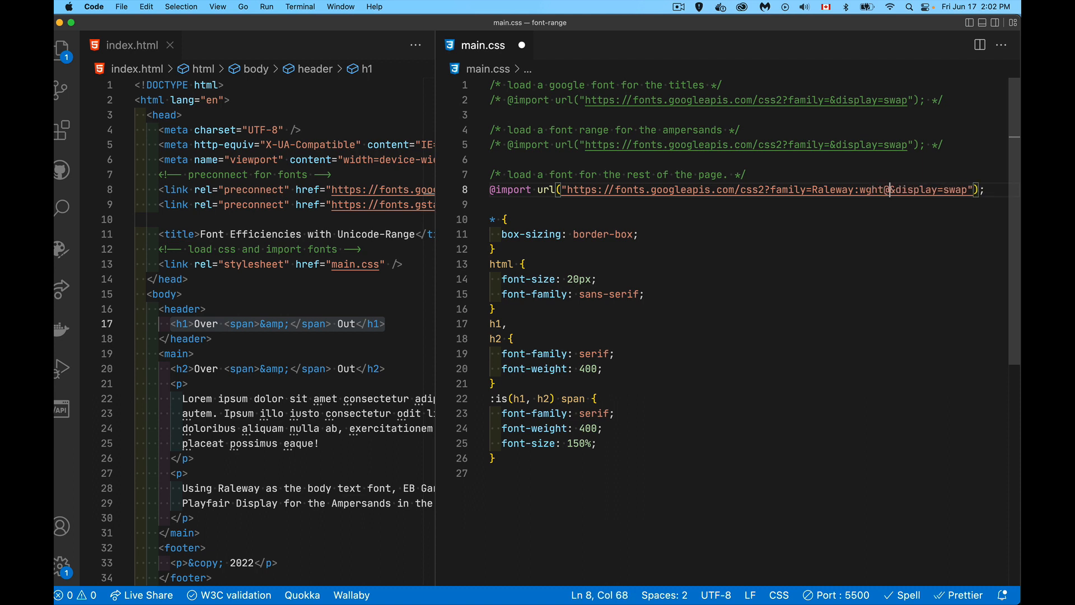
text(300)
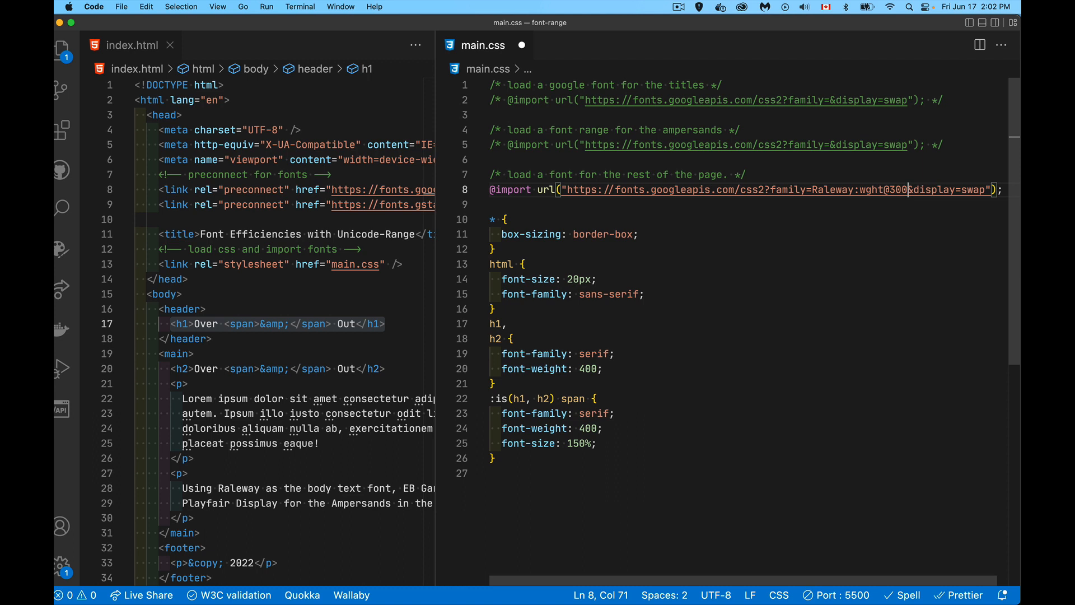
mouse_move(633, 340)
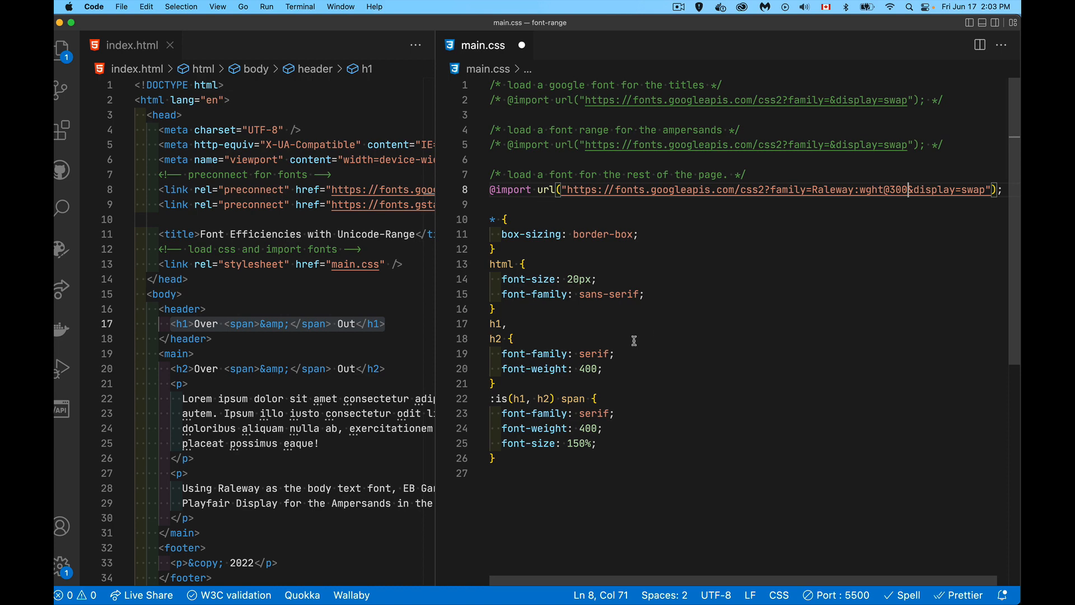
mouse_move(527, 314)
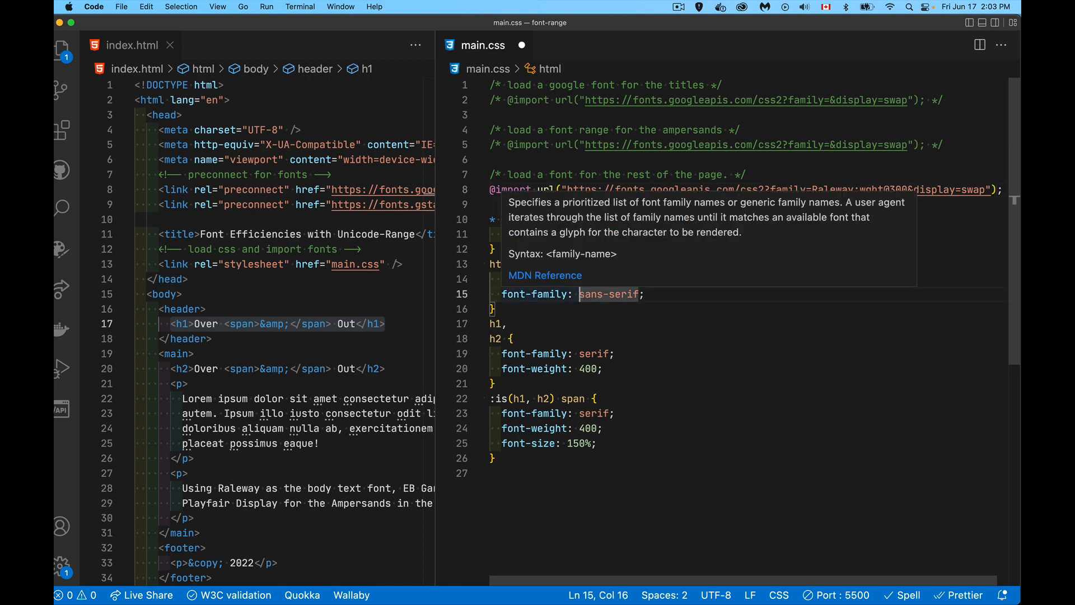
Set the html rule to font-family 'Raleway', sans-serif with font-weight: 300.
text(Raleway',)
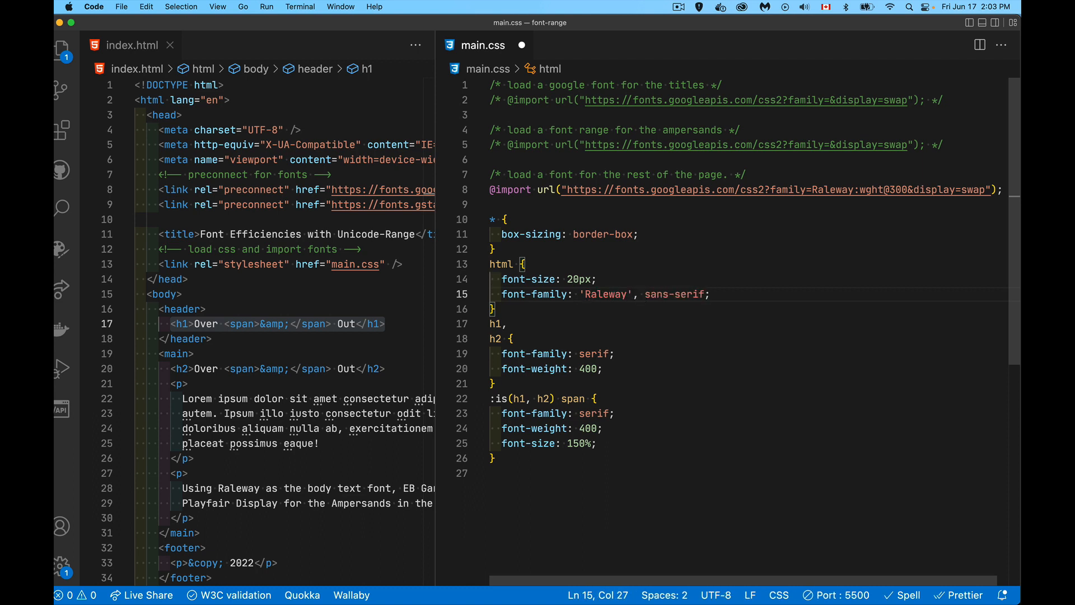
text(font-weight: 300;)
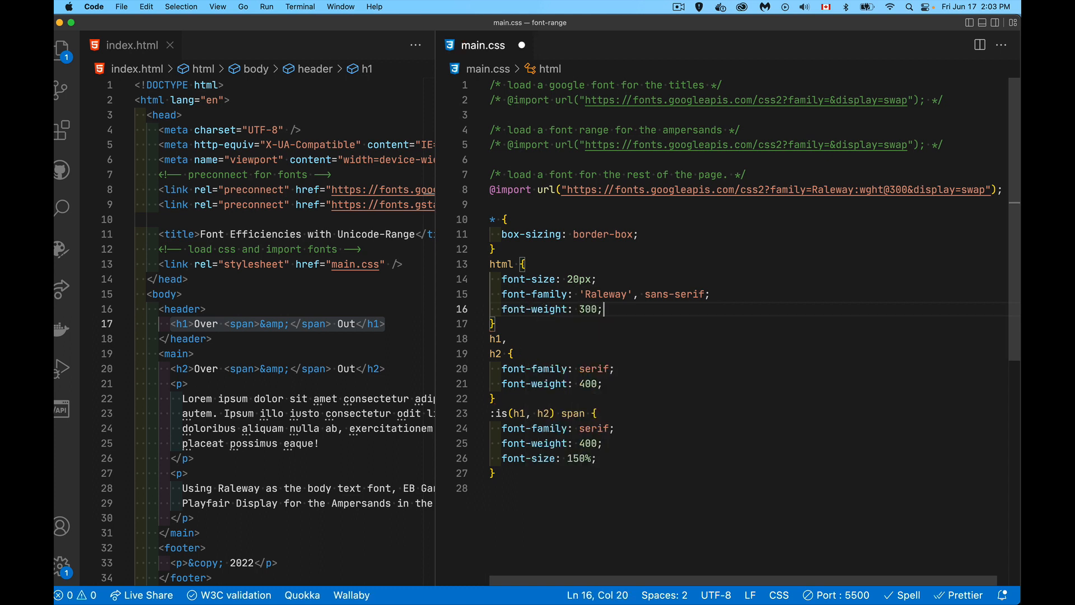
mouse_move(887, 222)
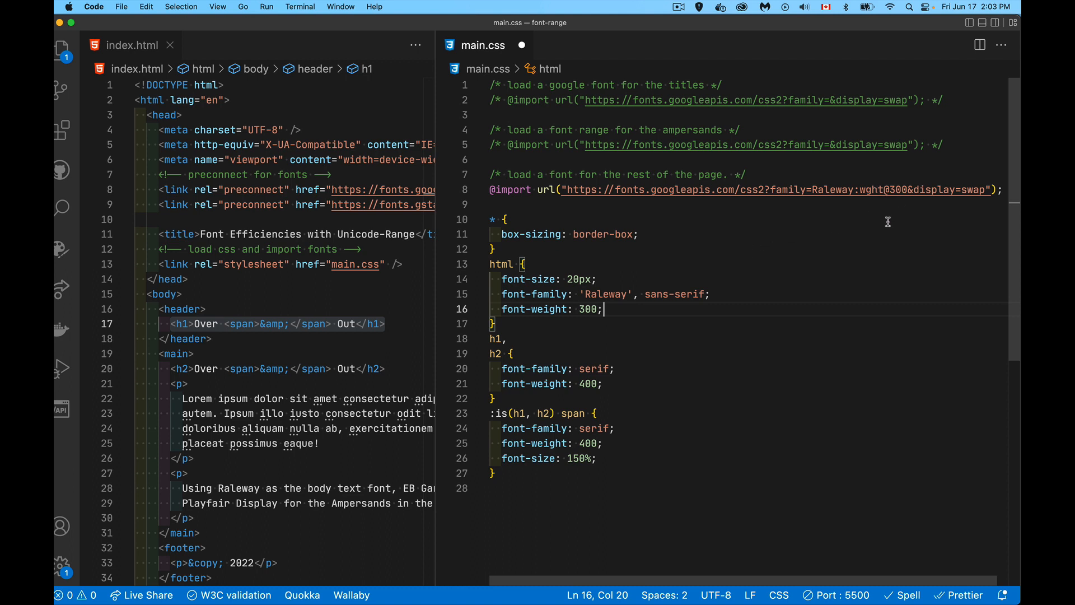
mouse_move(654, 339)
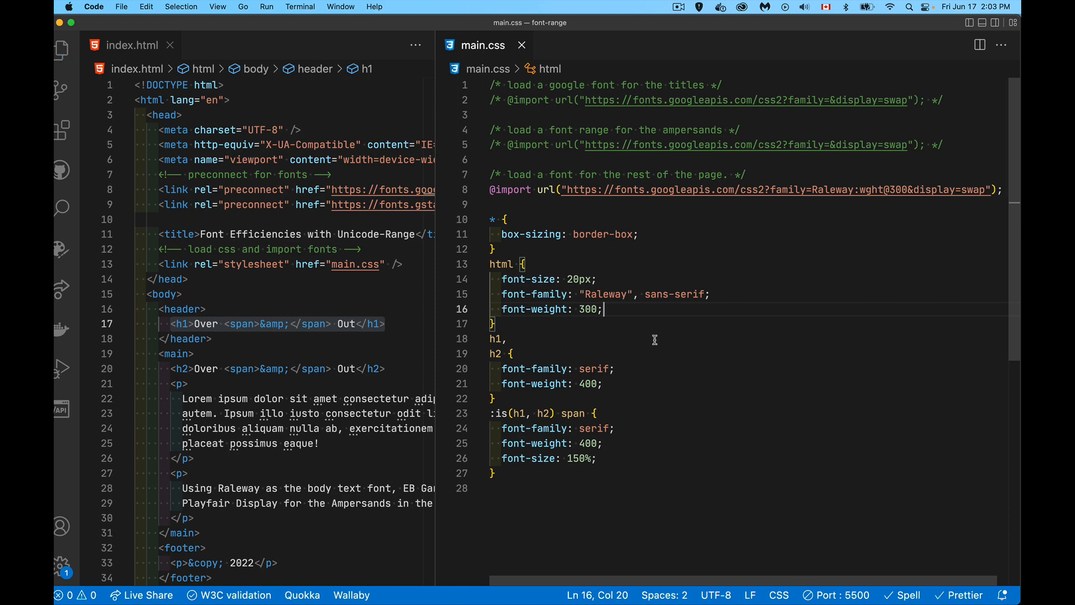
mouse_move(695, 347)
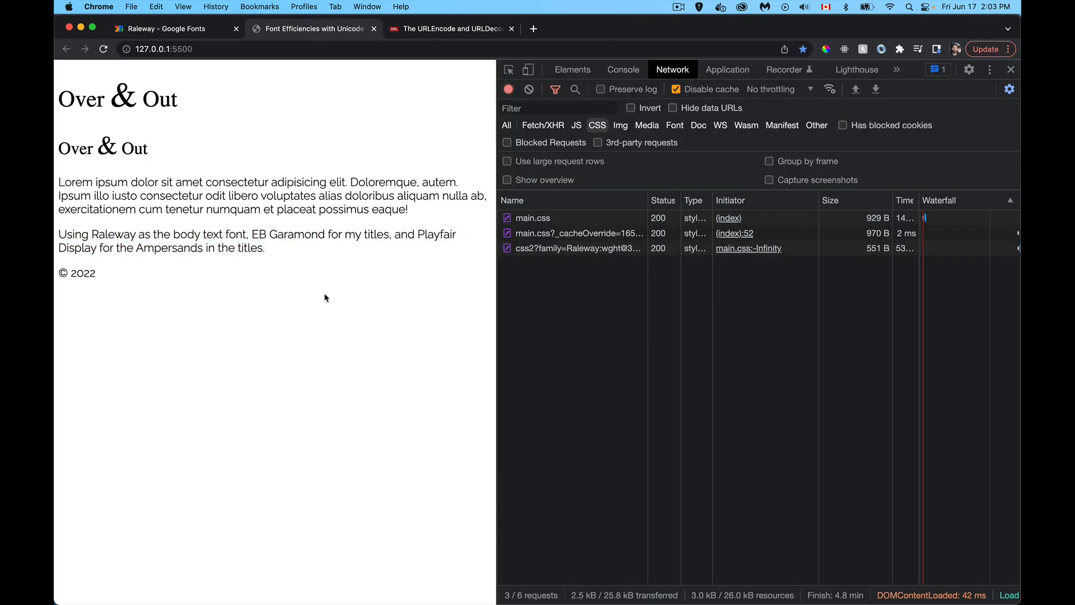
mouse_move(113, 255)
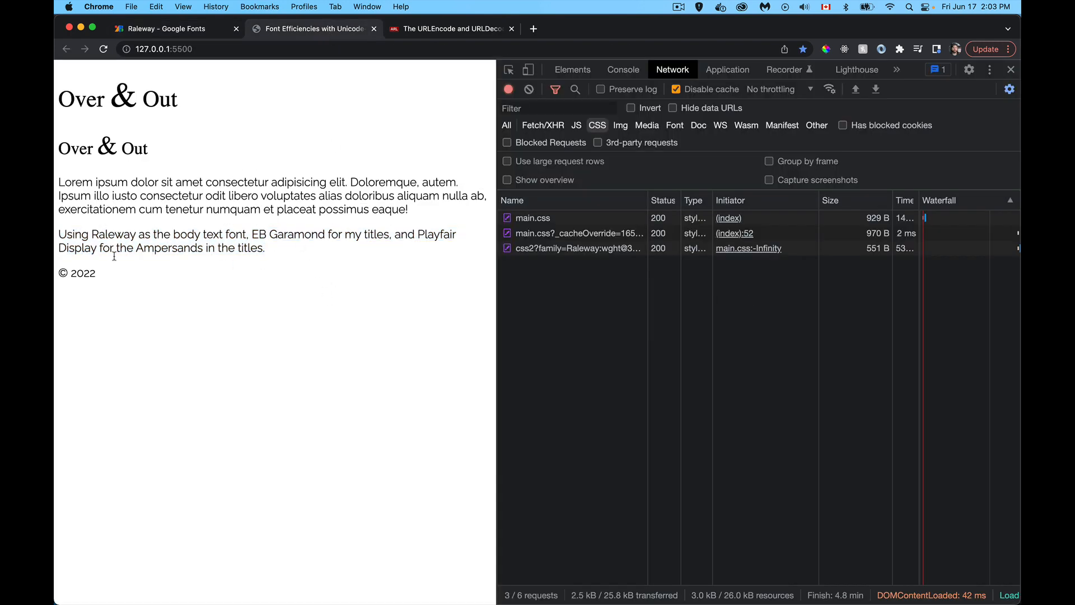
mouse_move(139, 346)
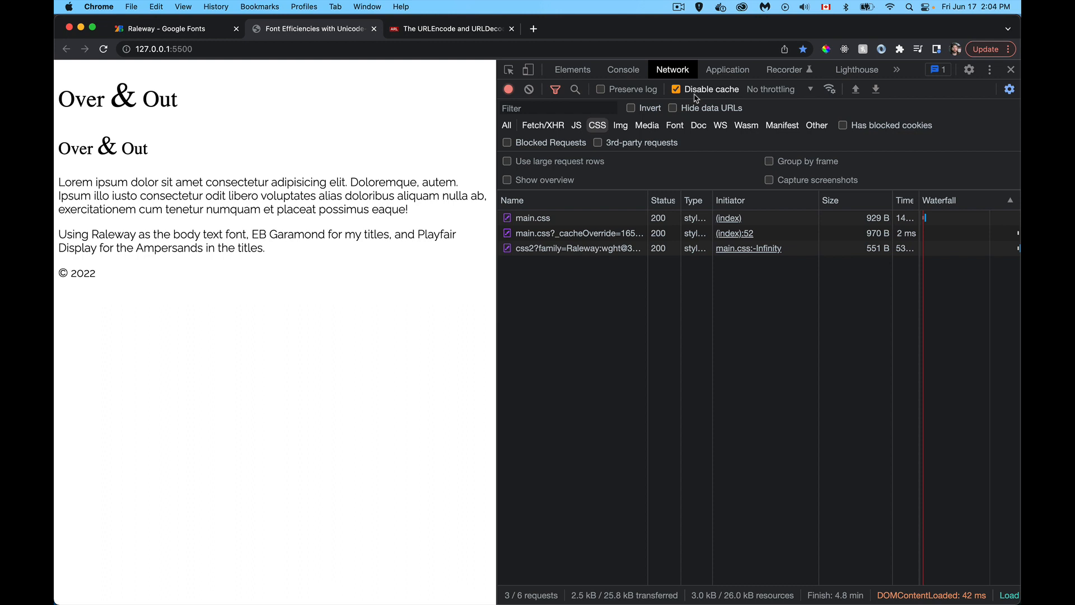
mouse_move(624, 258)
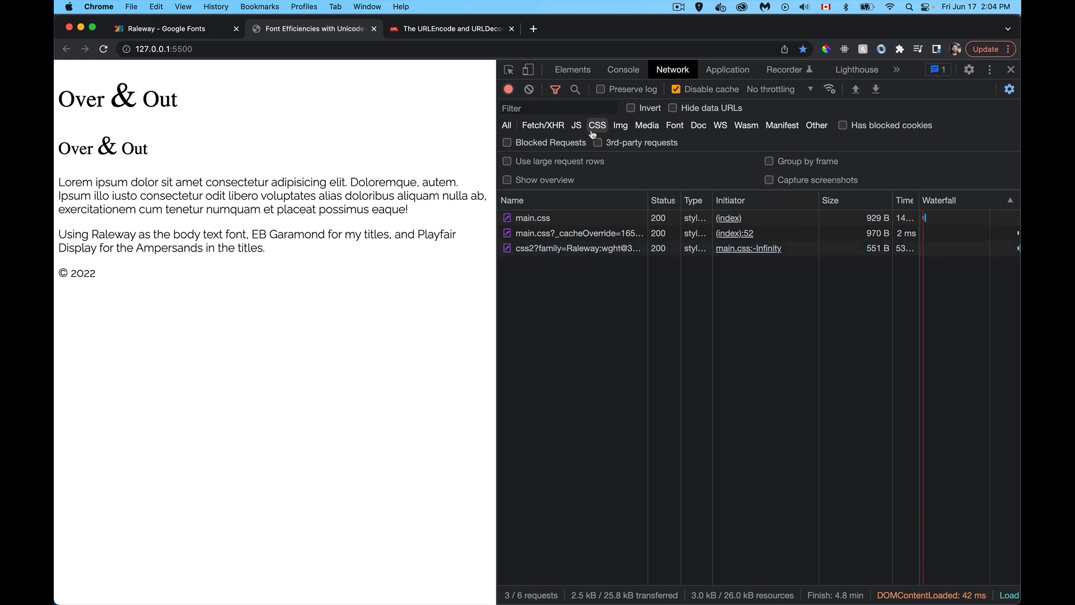
mouse_move(795, 248)
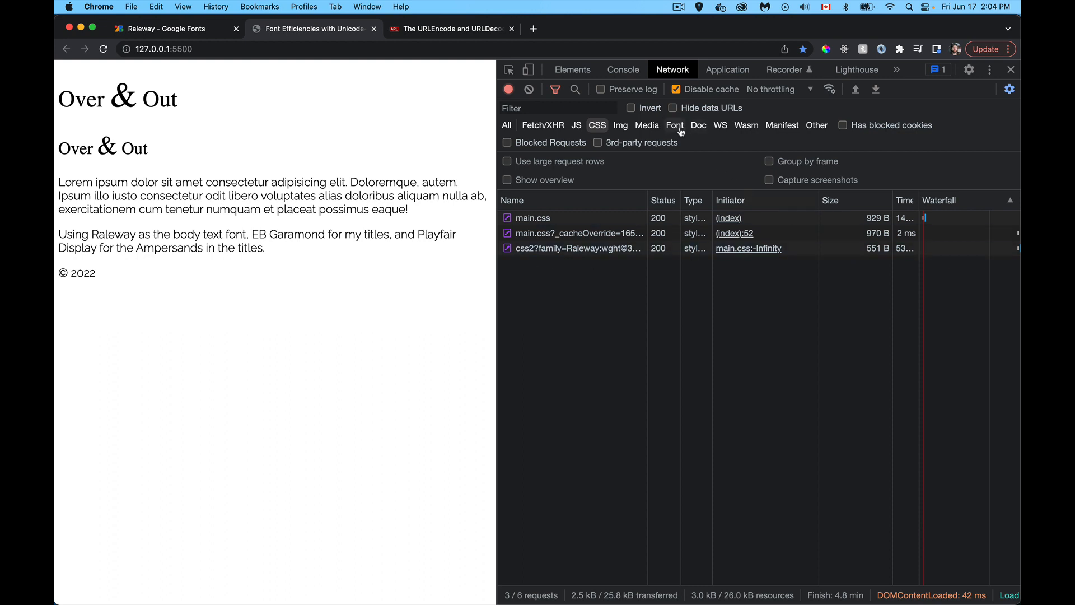
click(674, 125)
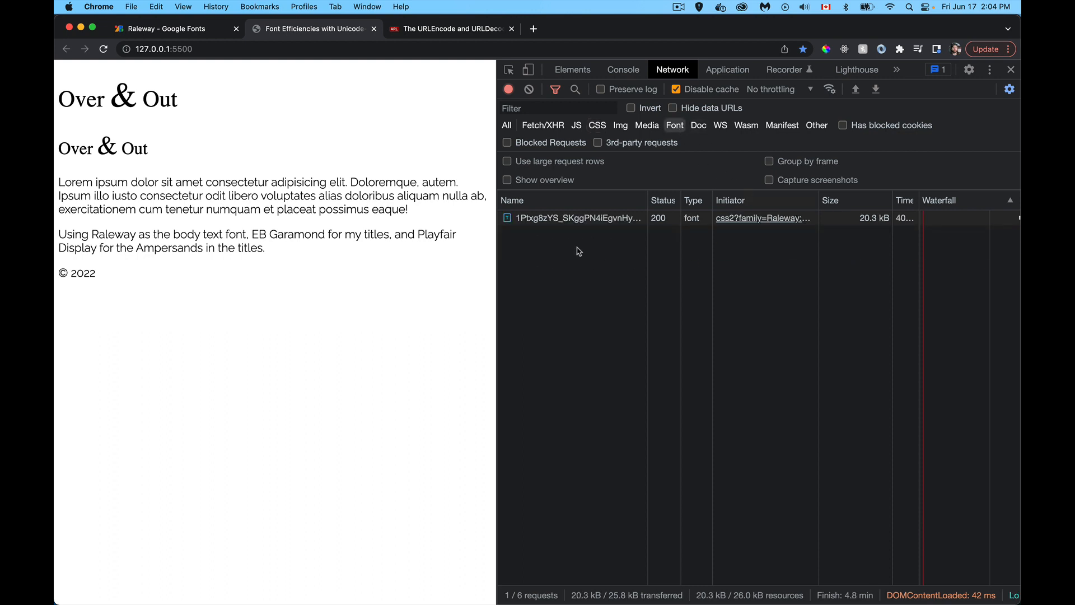
mouse_move(639, 232)
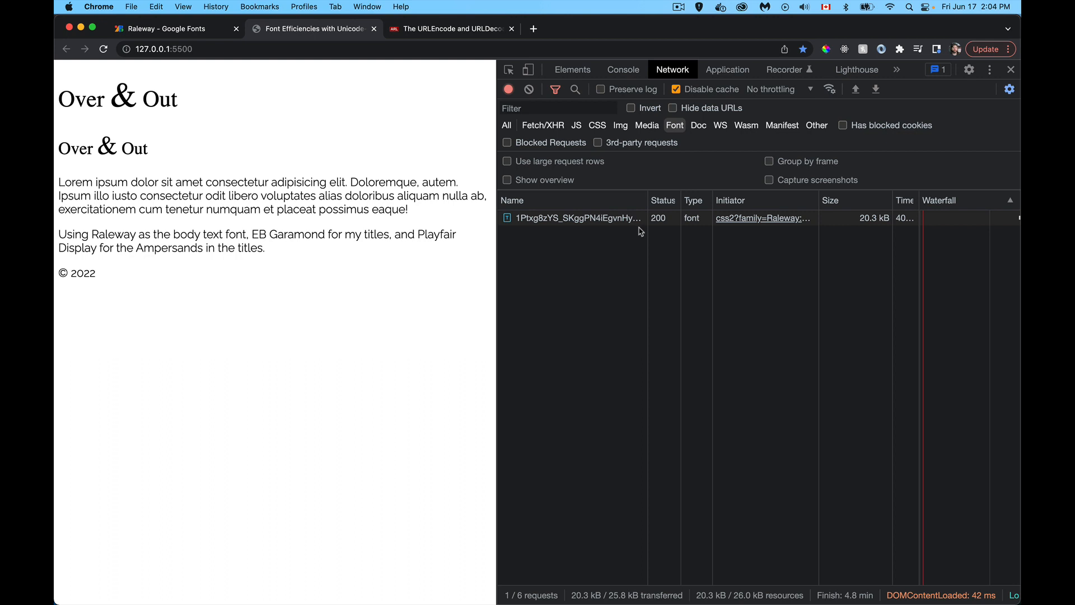
mouse_move(876, 227)
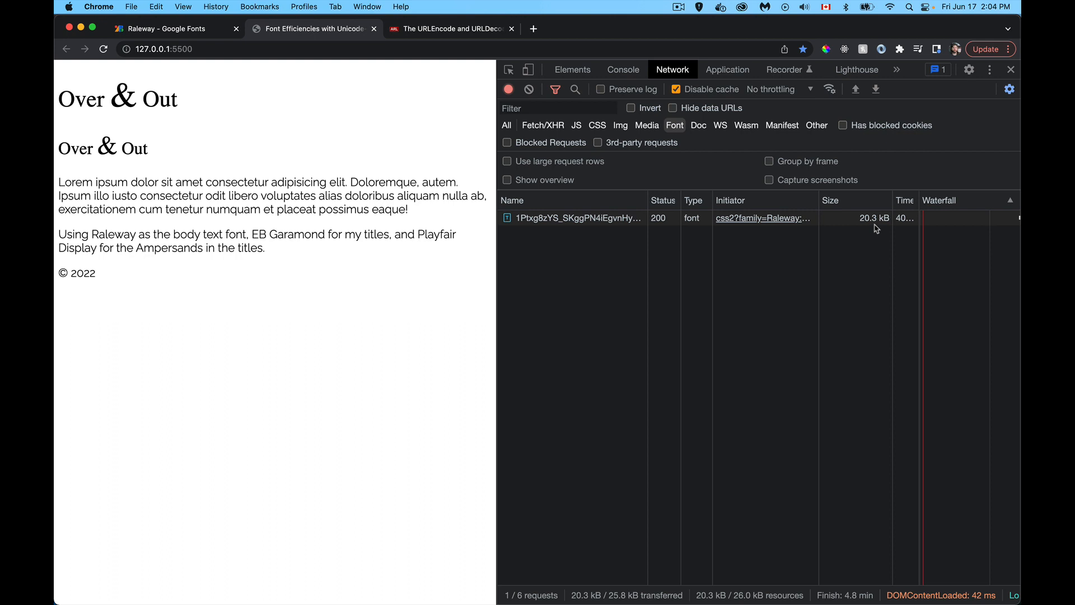
mouse_move(875, 241)
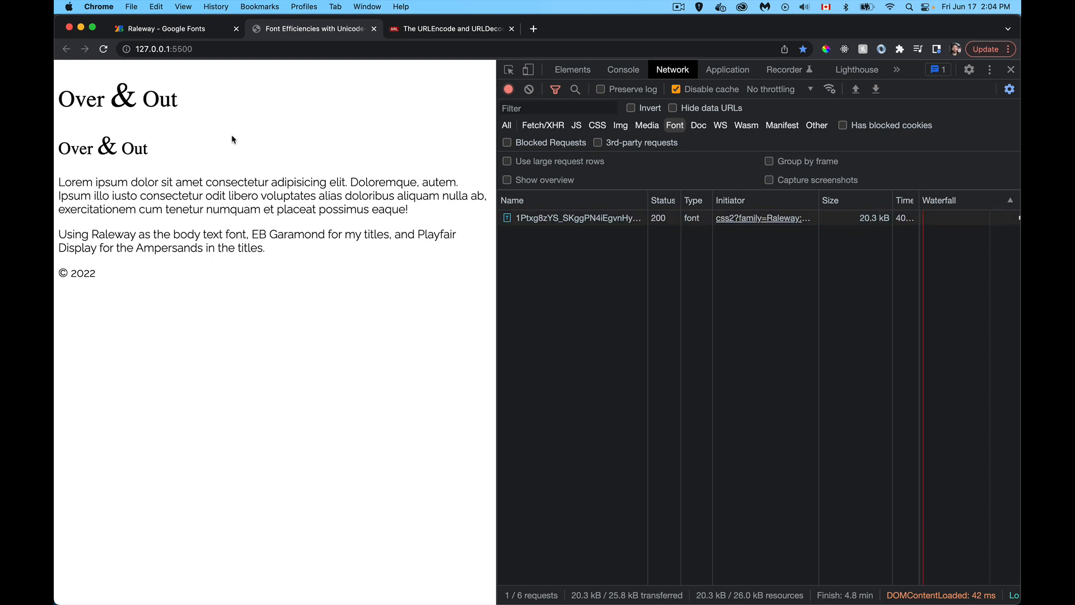
mouse_move(181, 107)
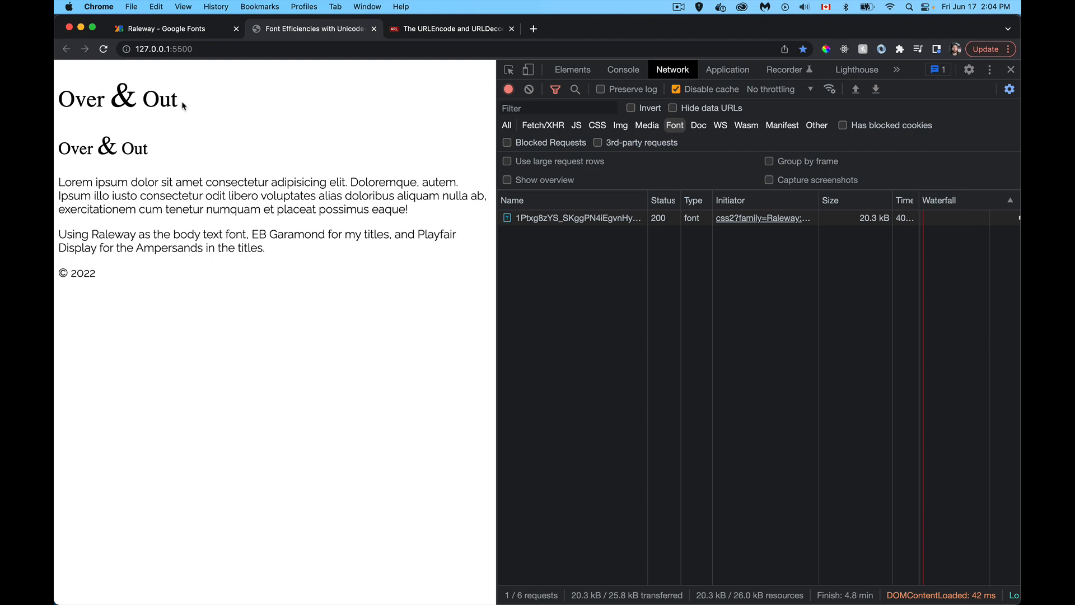
mouse_move(182, 150)
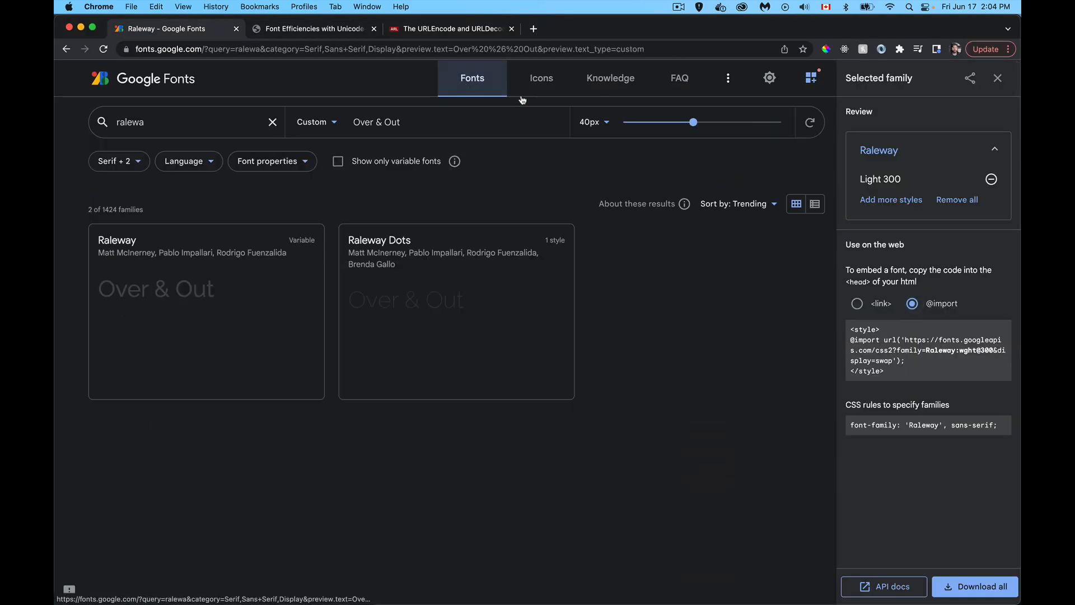
click(957, 199)
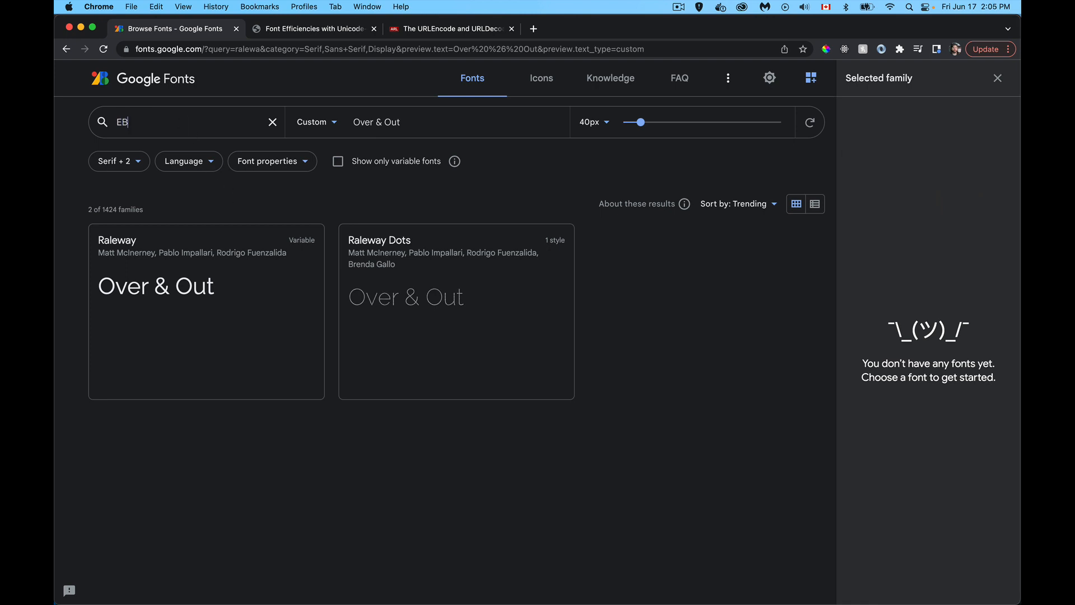
text(Gar)
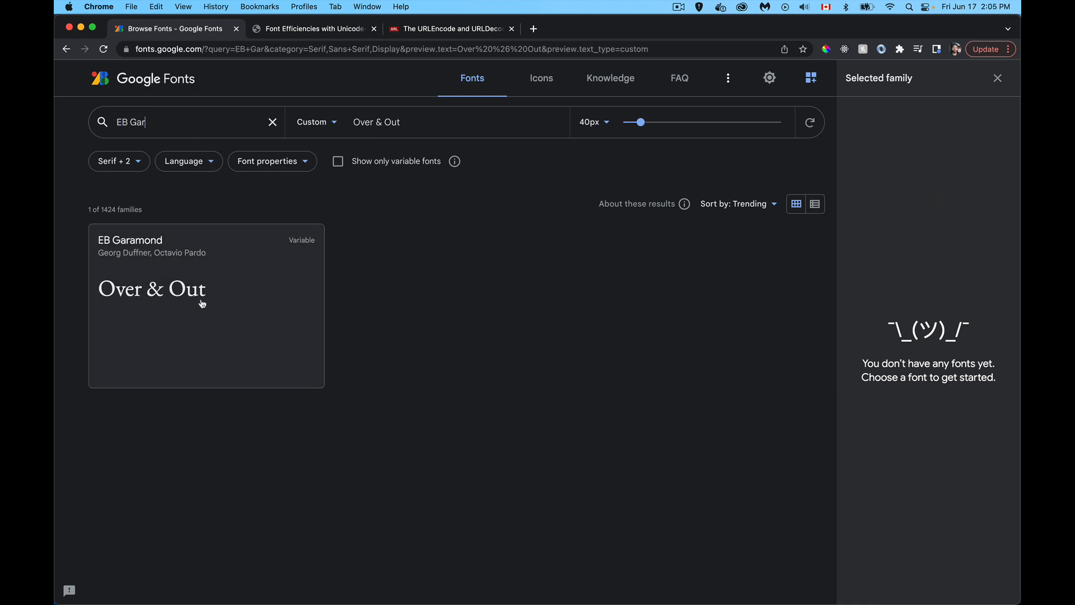
click(206, 305)
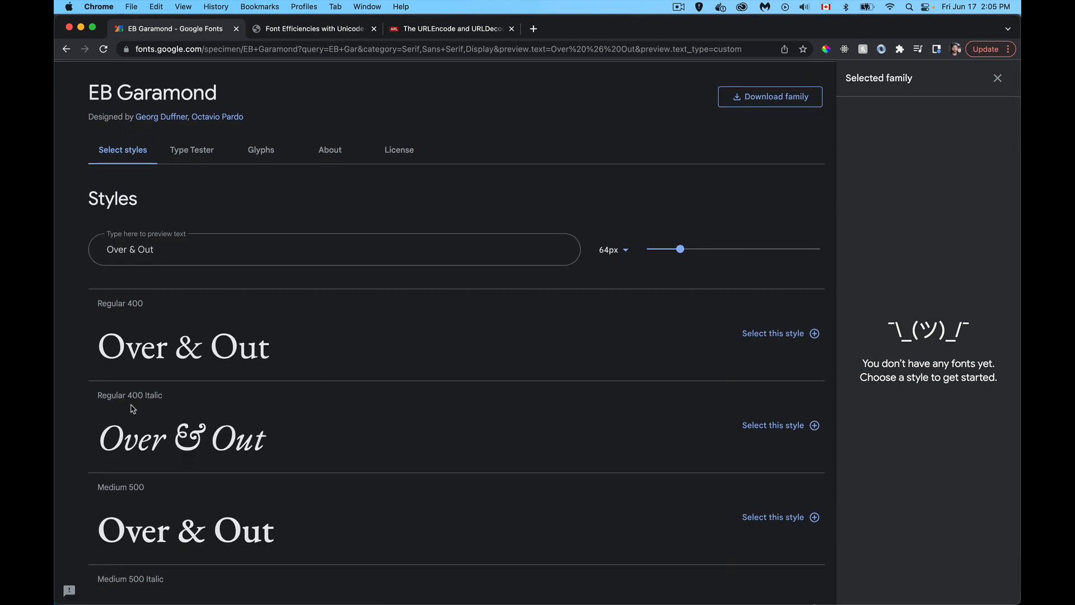
mouse_move(162, 405)
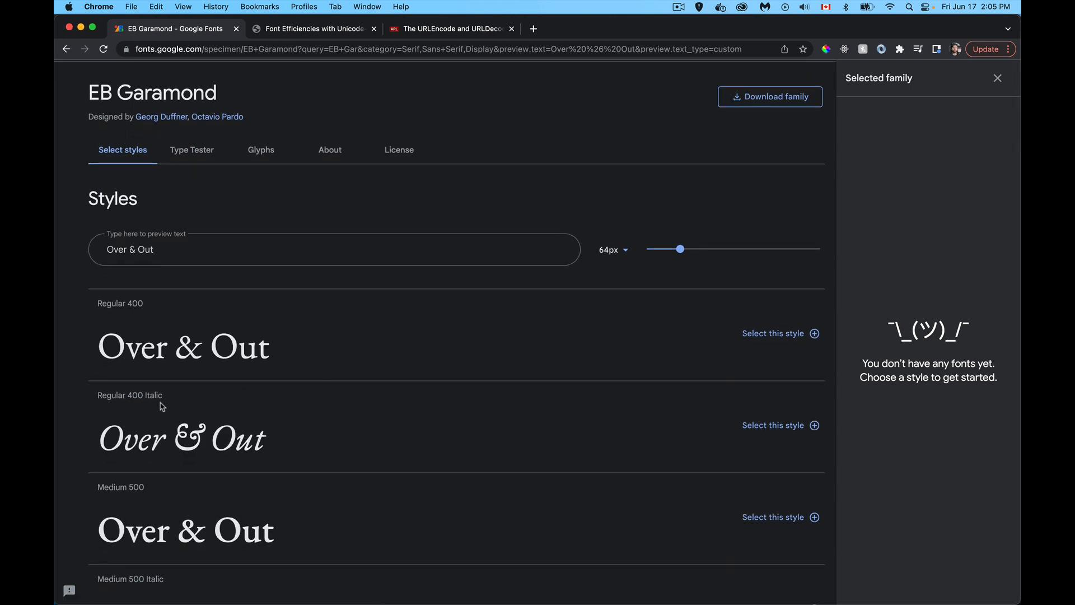
click(773, 426)
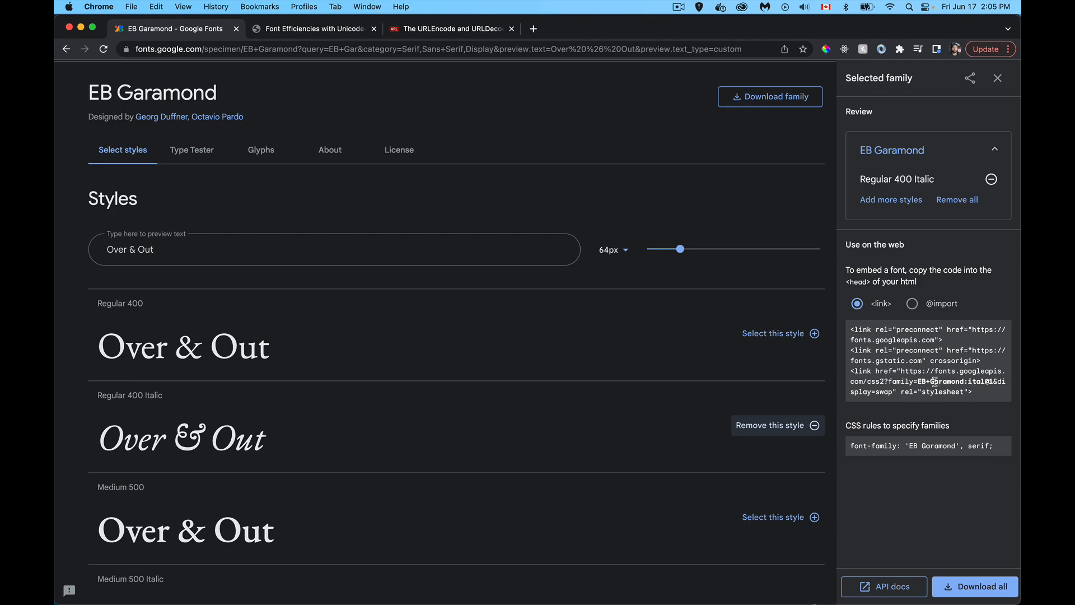
click(912, 303)
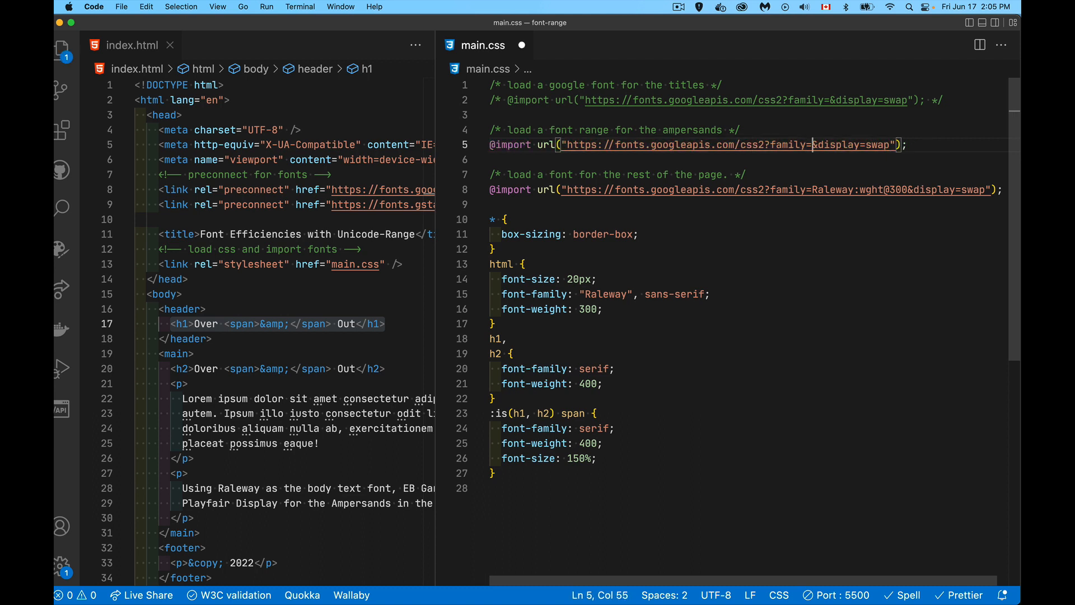
Set the ampersand import to family=EB+Garamond and h1, h2 to 'EB Garamond', serif.
text(EB G)
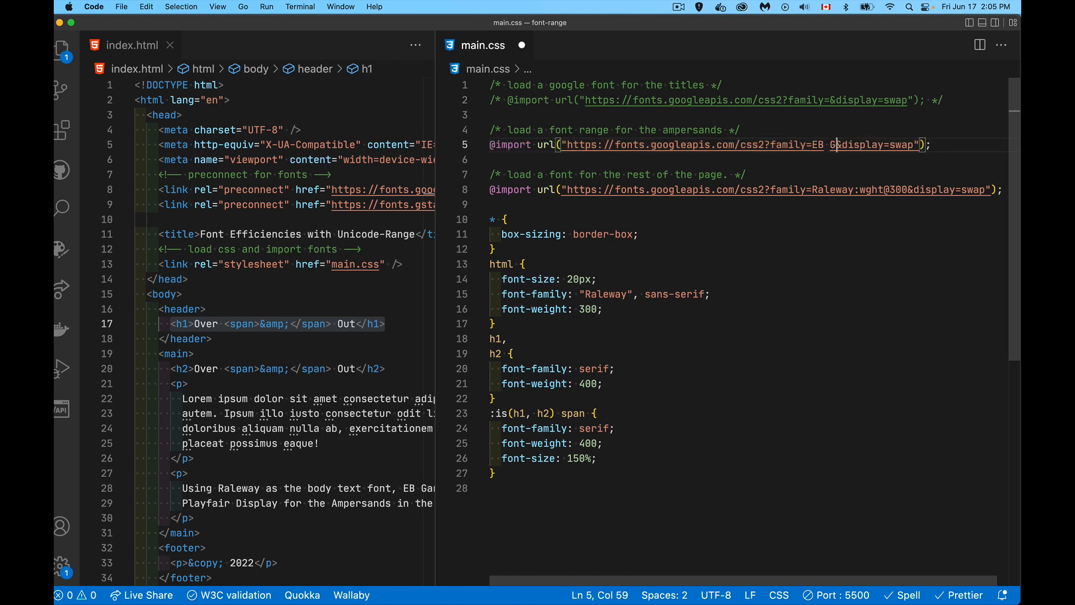
text(aramond)
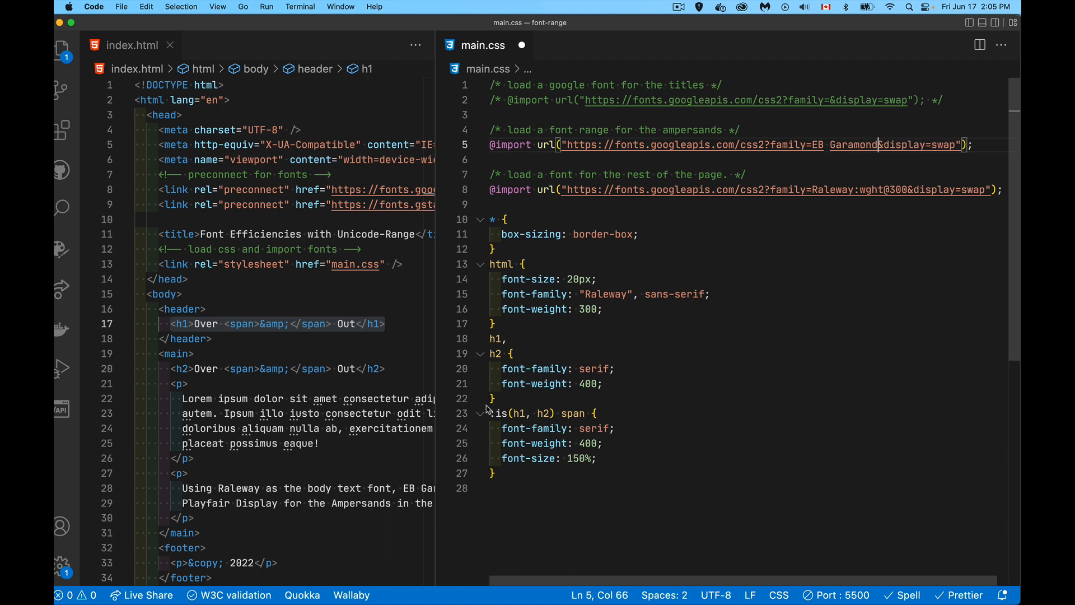
click(573, 369)
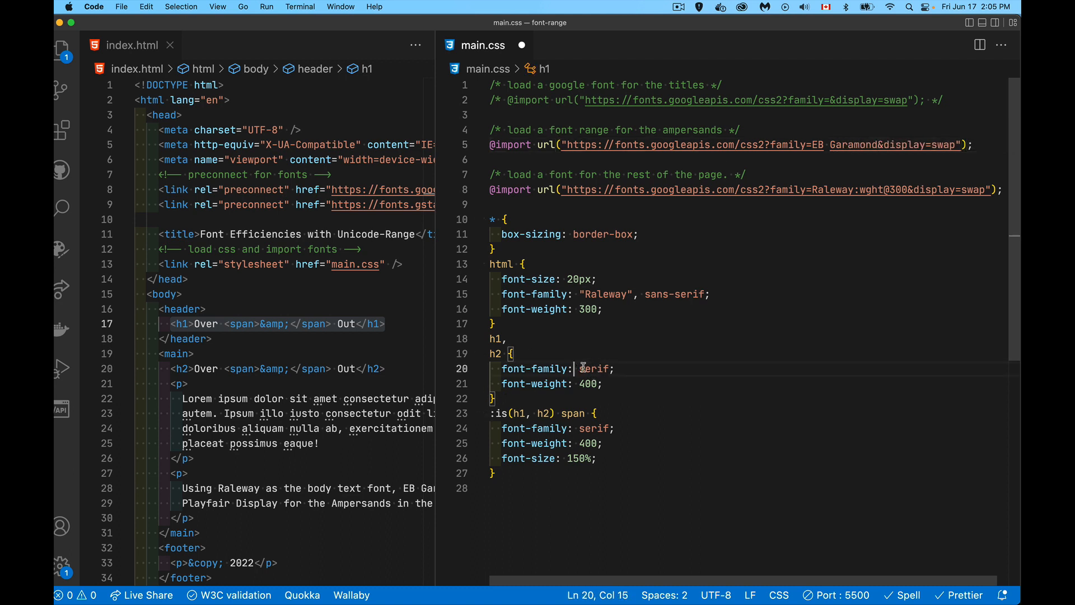
text('E')
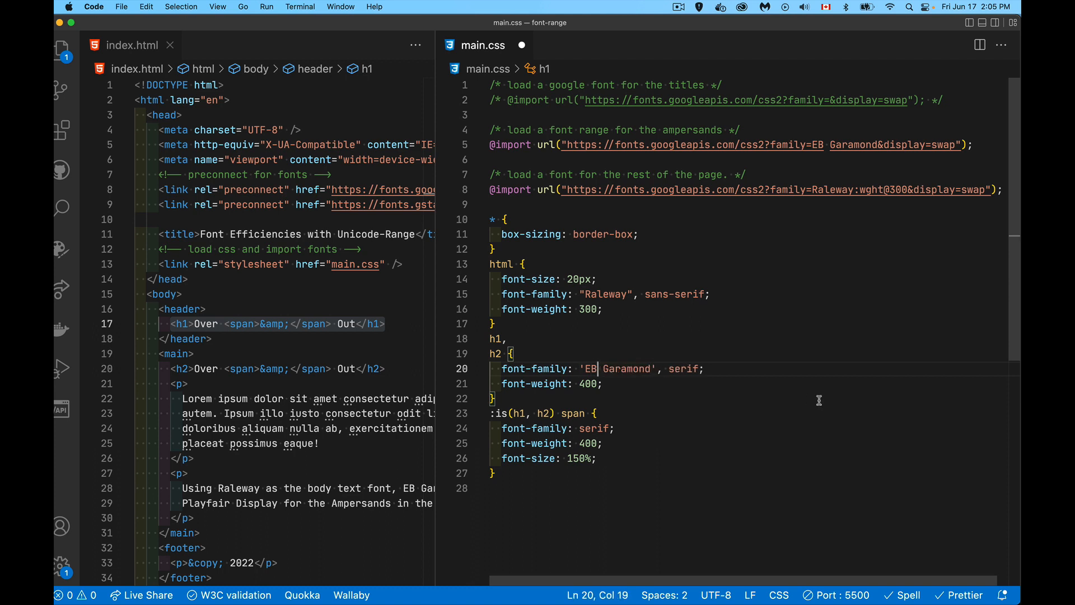
mouse_move(596, 348)
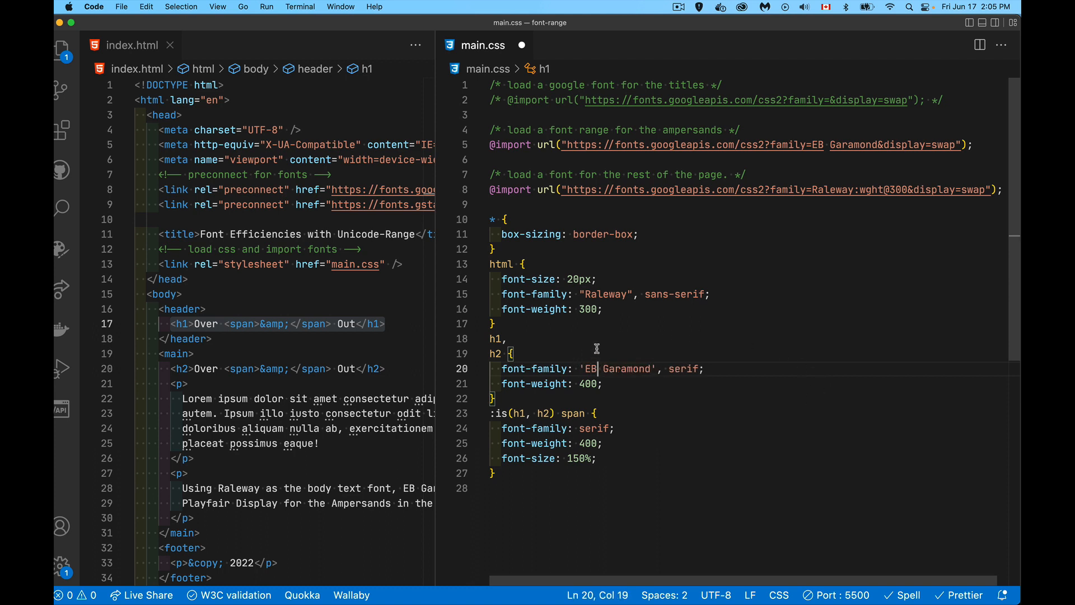
mouse_move(662, 358)
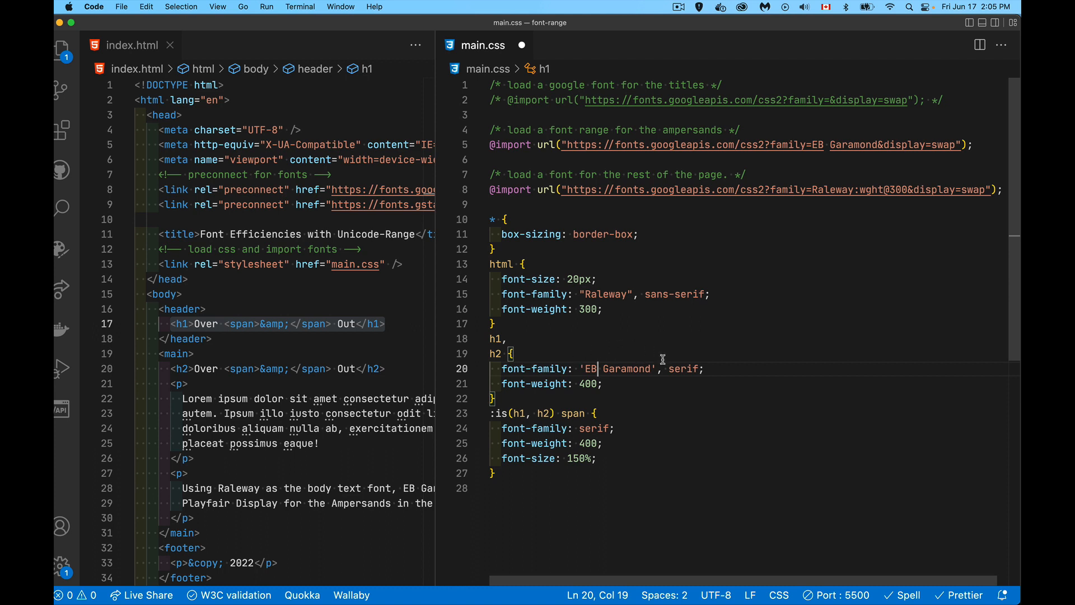
mouse_move(627, 359)
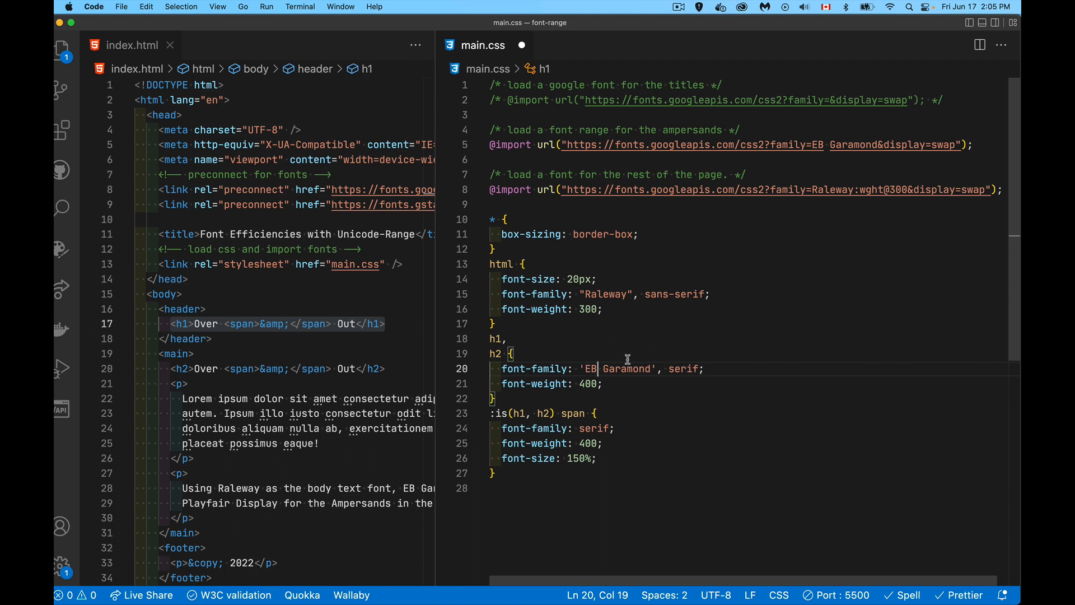
mouse_move(942, 169)
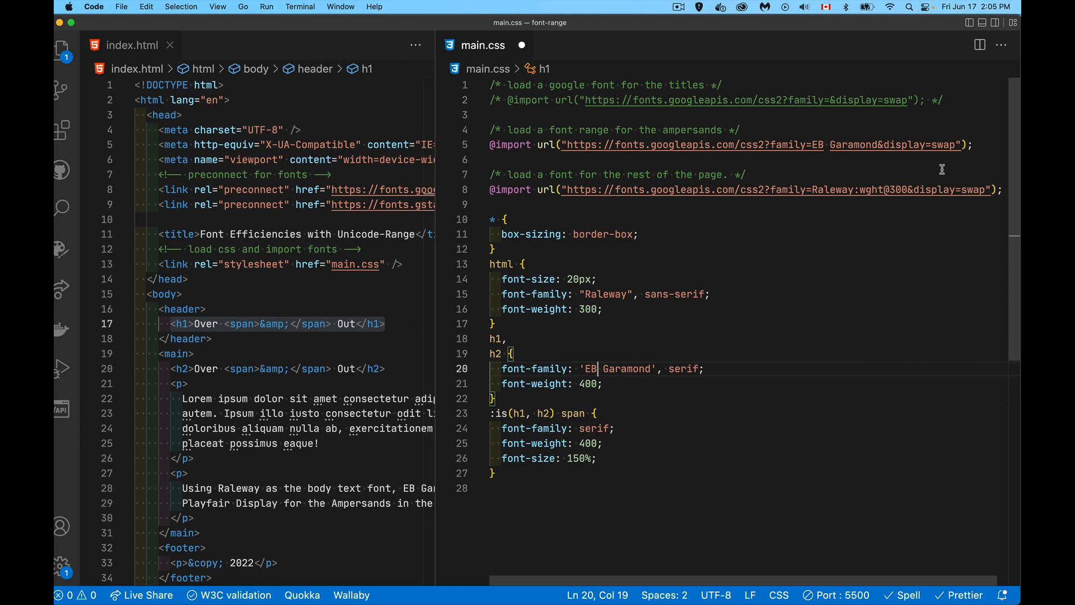
mouse_move(825, 170)
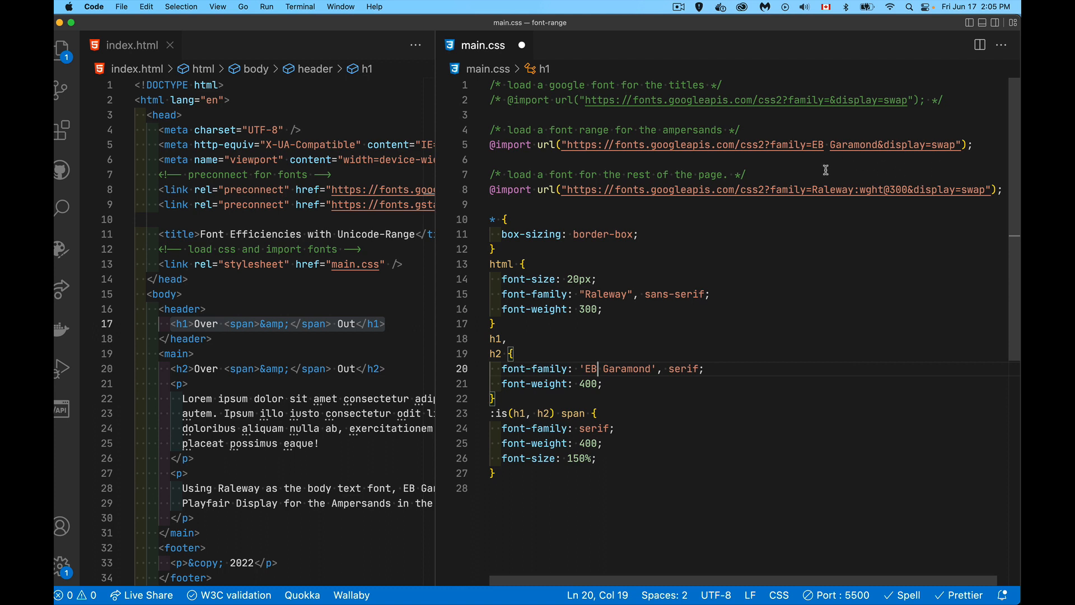
mouse_move(827, 147)
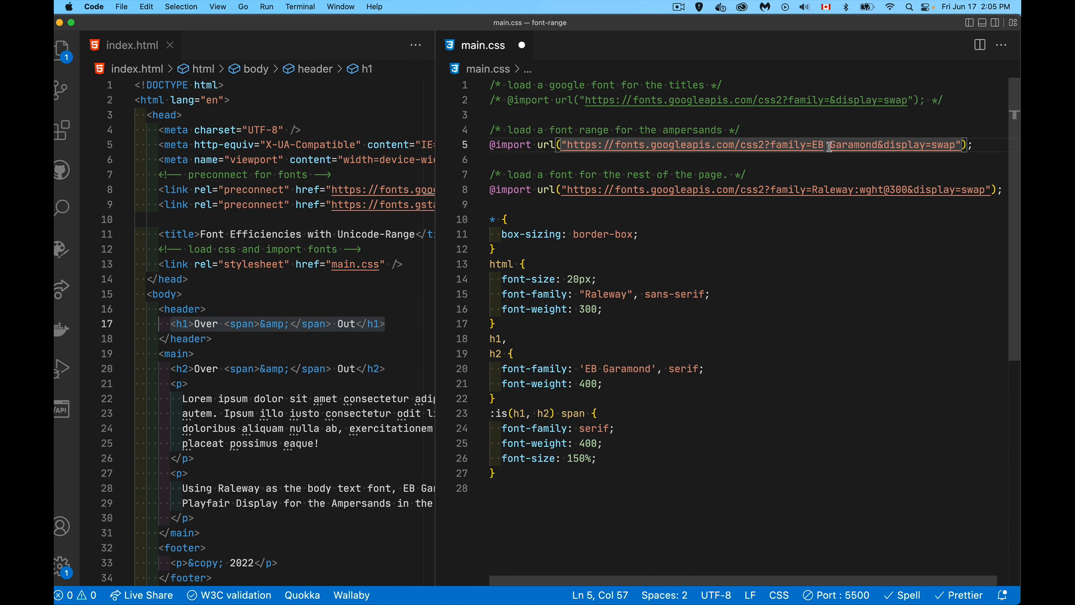
text(+)
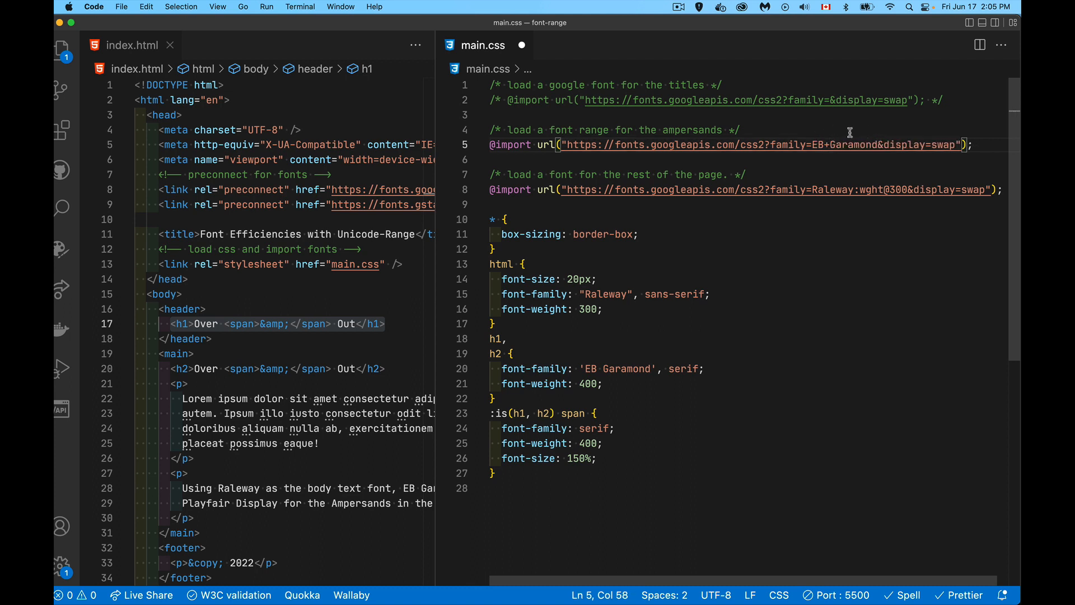
mouse_move(872, 163)
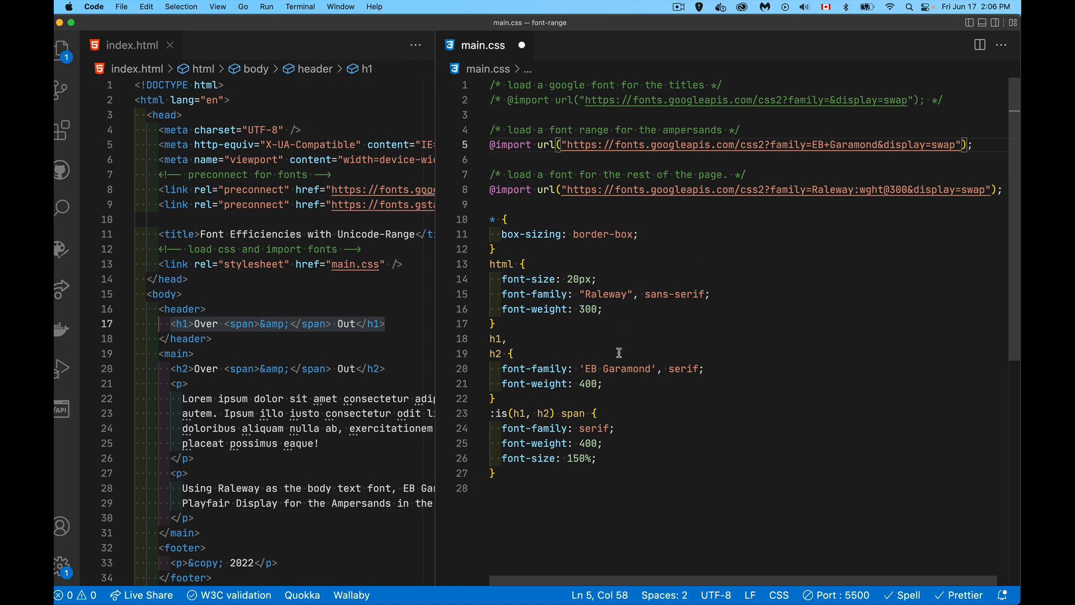
Add font-style: italic to h1, h2 and request EB Garamond as ital,wght@1,400.
text(f)
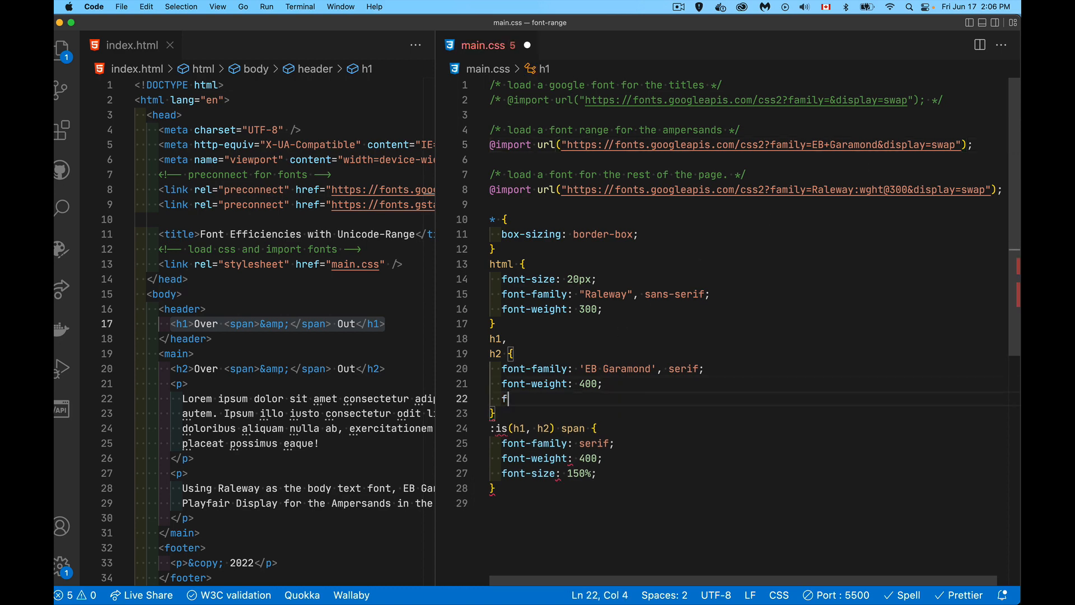
text(ont-style:italic')
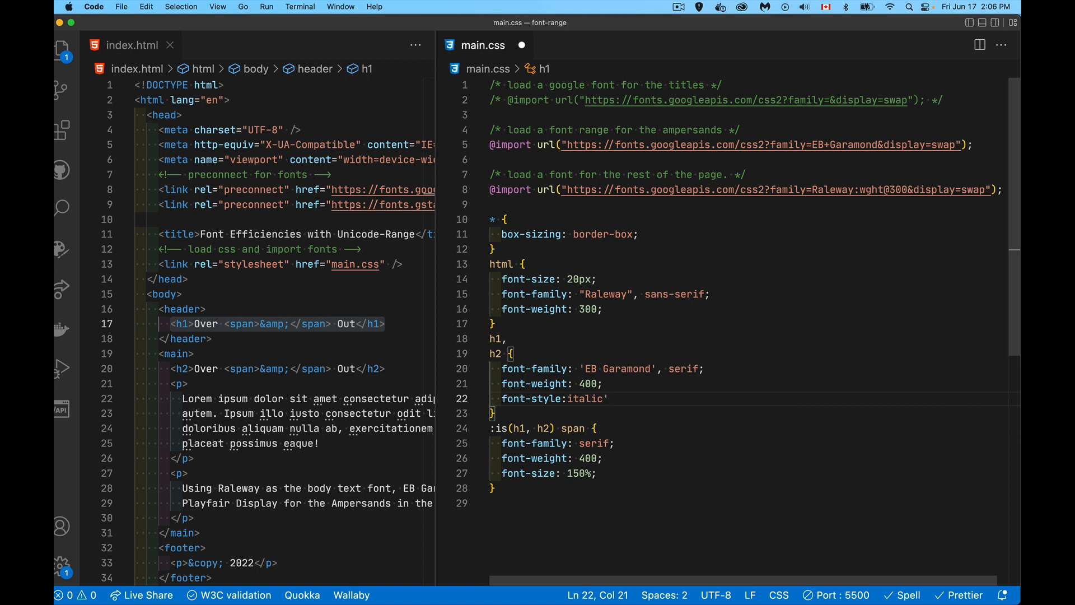
text(;)
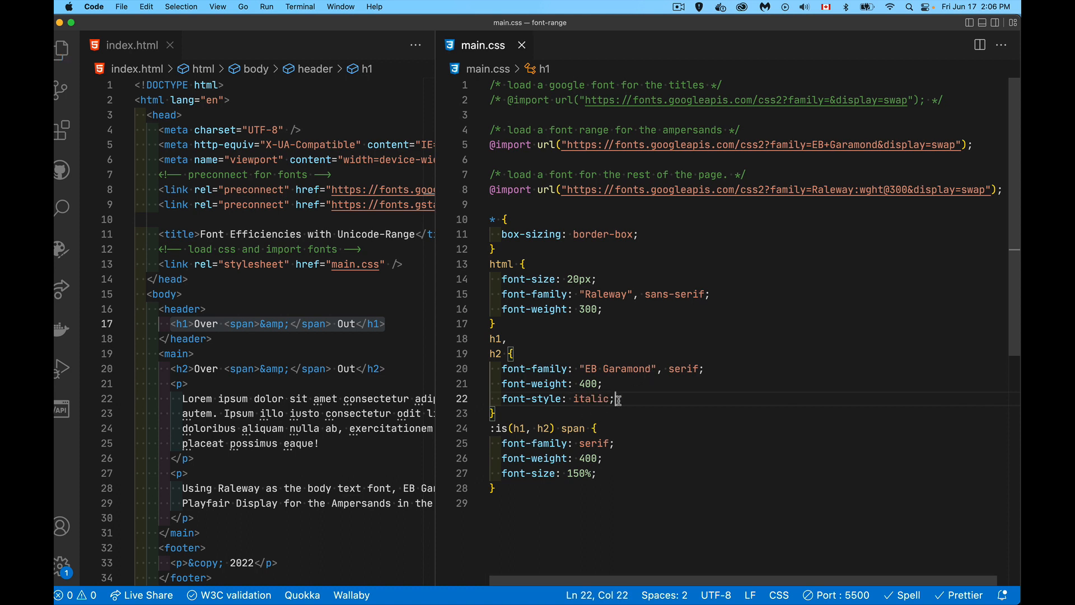
click(878, 144)
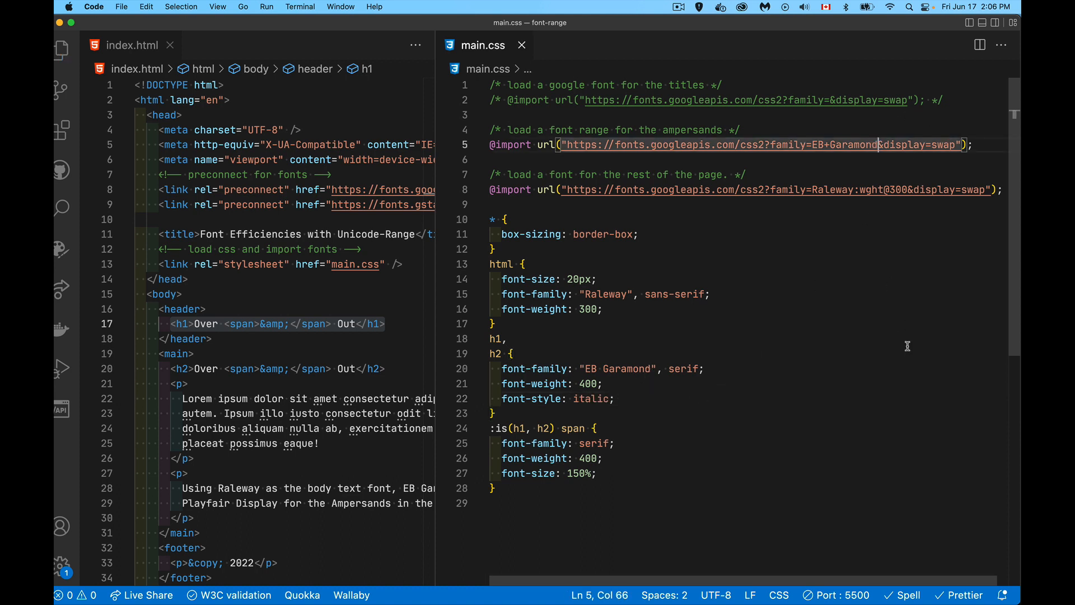
text(:)
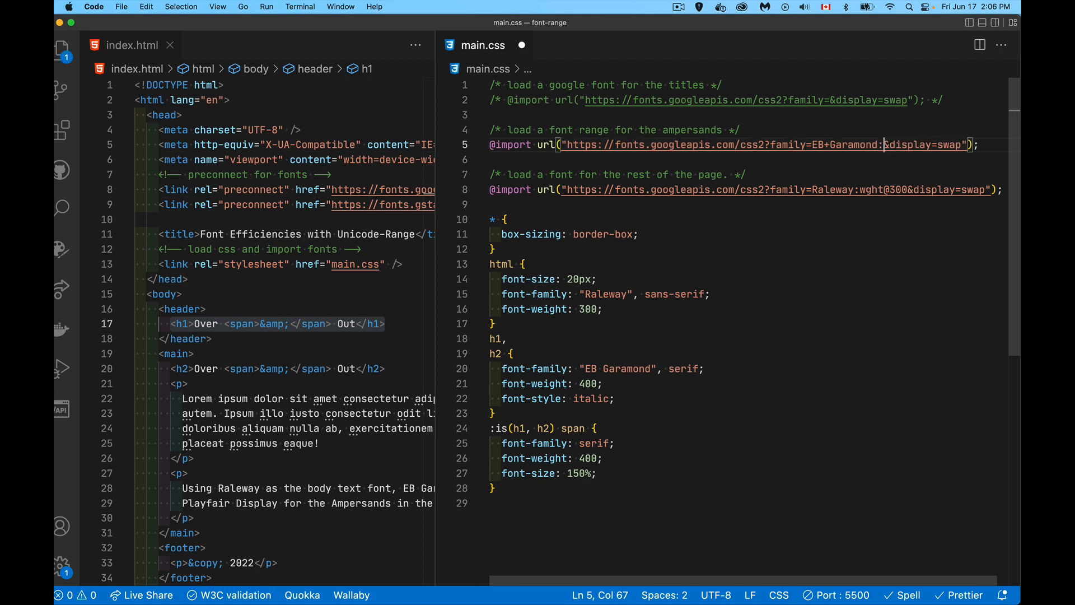
text(ital,wght@1,400)
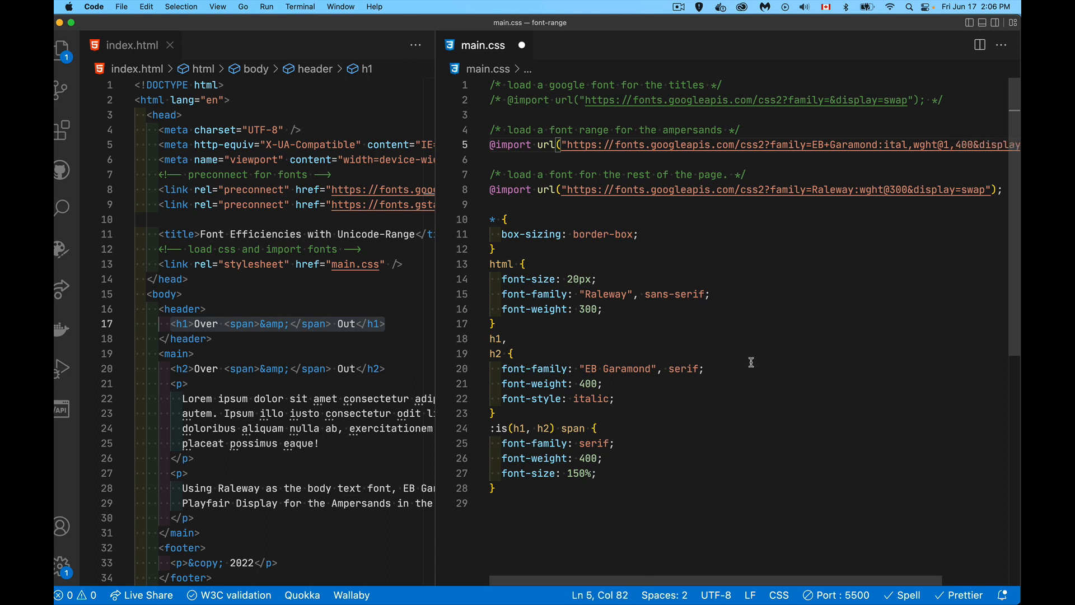
mouse_move(924, 158)
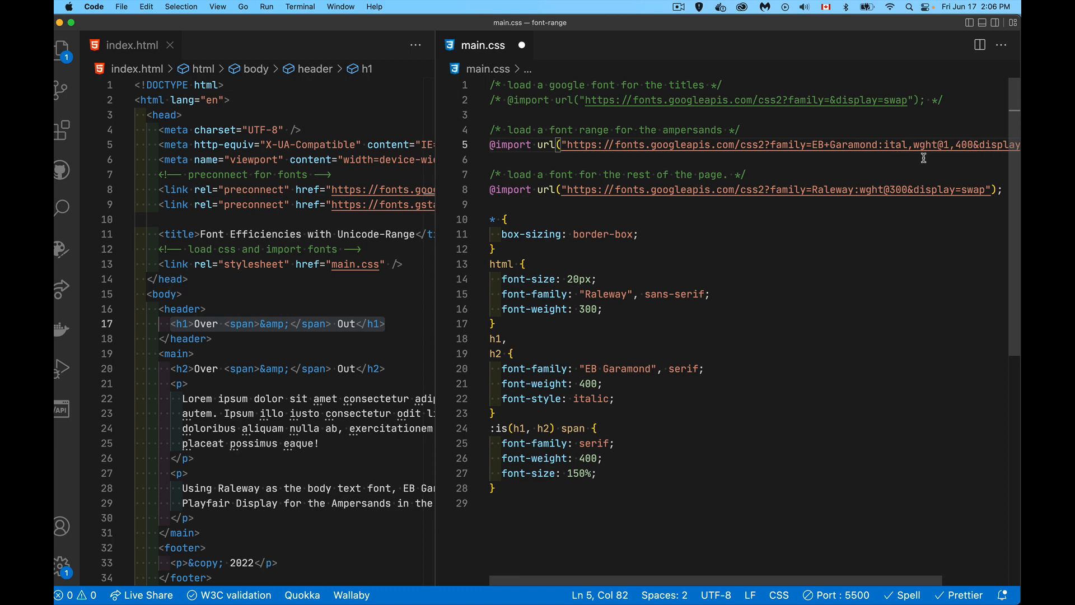
mouse_move(955, 159)
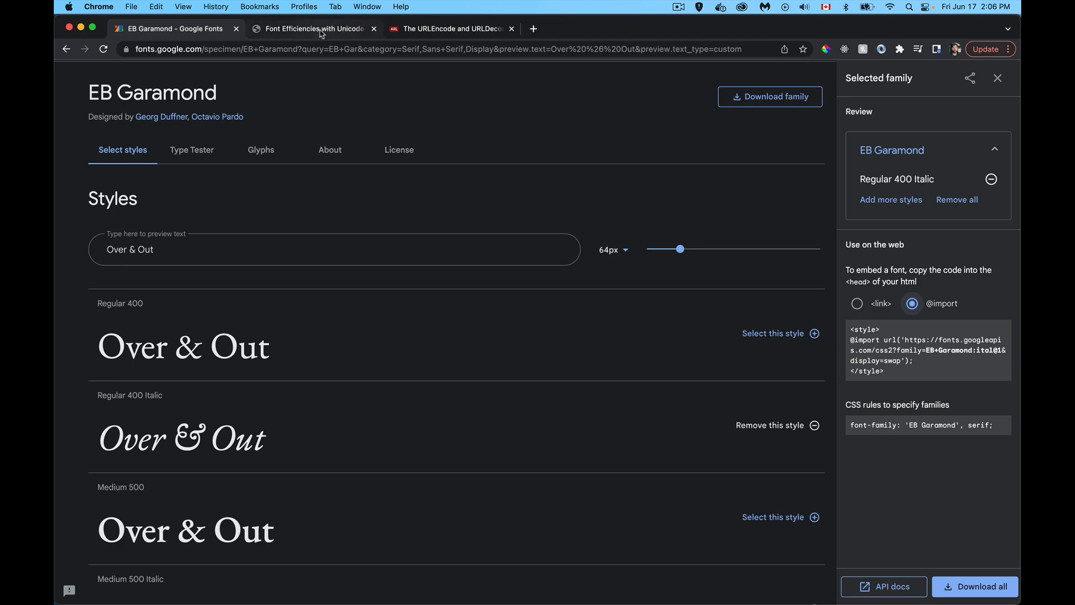
Check the localhost page's Font network log, where EB Garamond downloads at 24.8 kB.
click(313, 30)
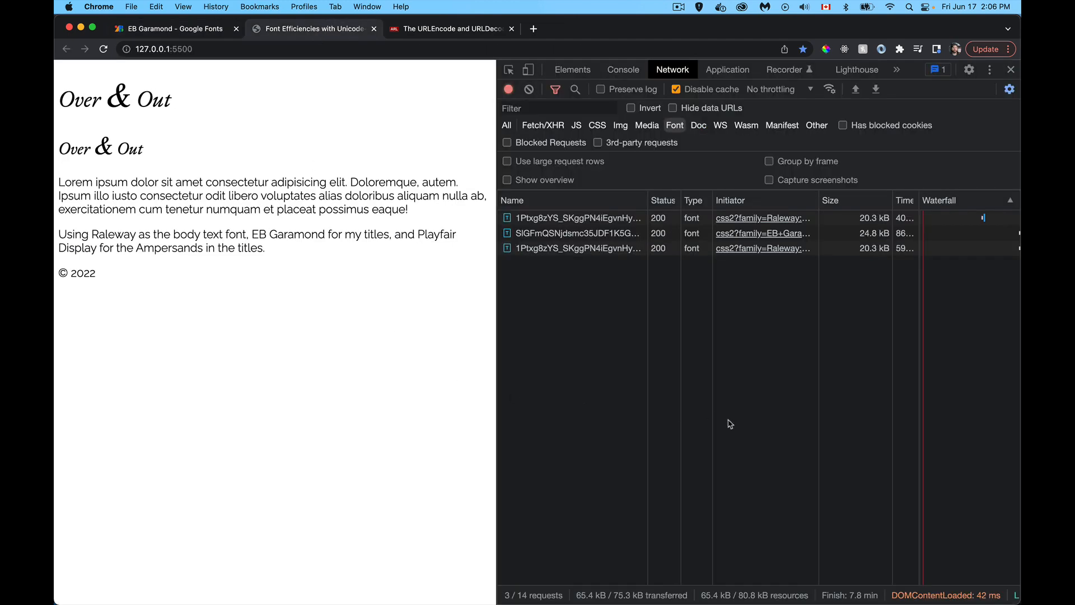
mouse_move(572, 287)
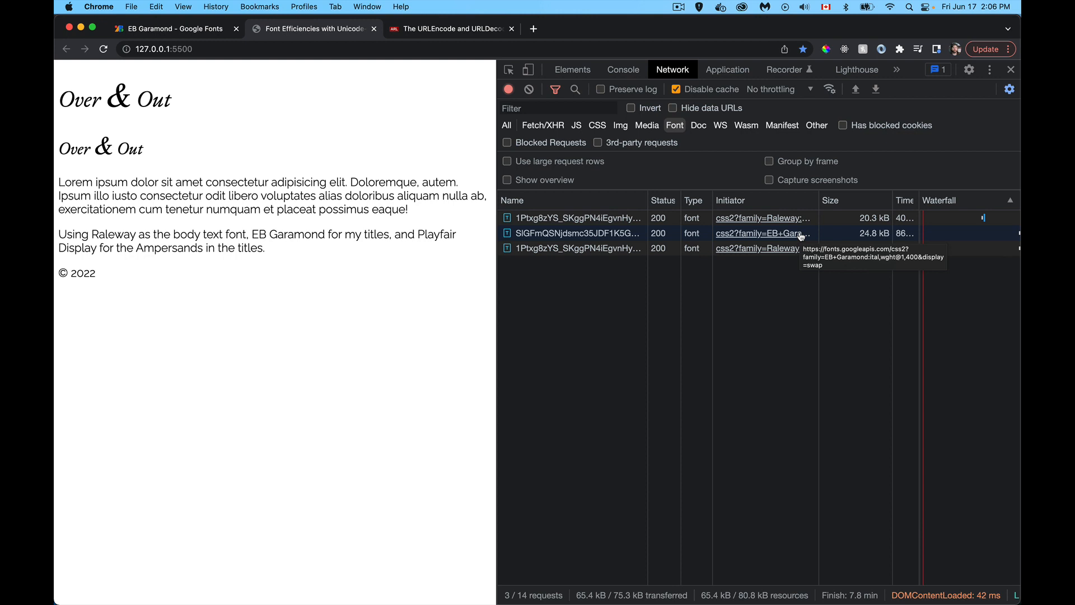
mouse_move(825, 242)
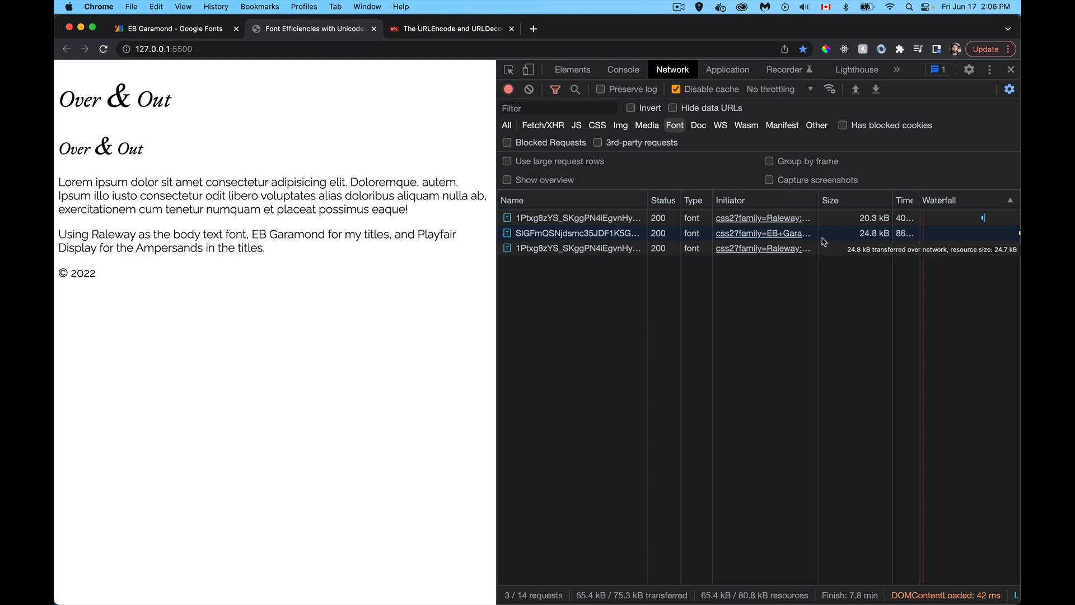
mouse_move(865, 232)
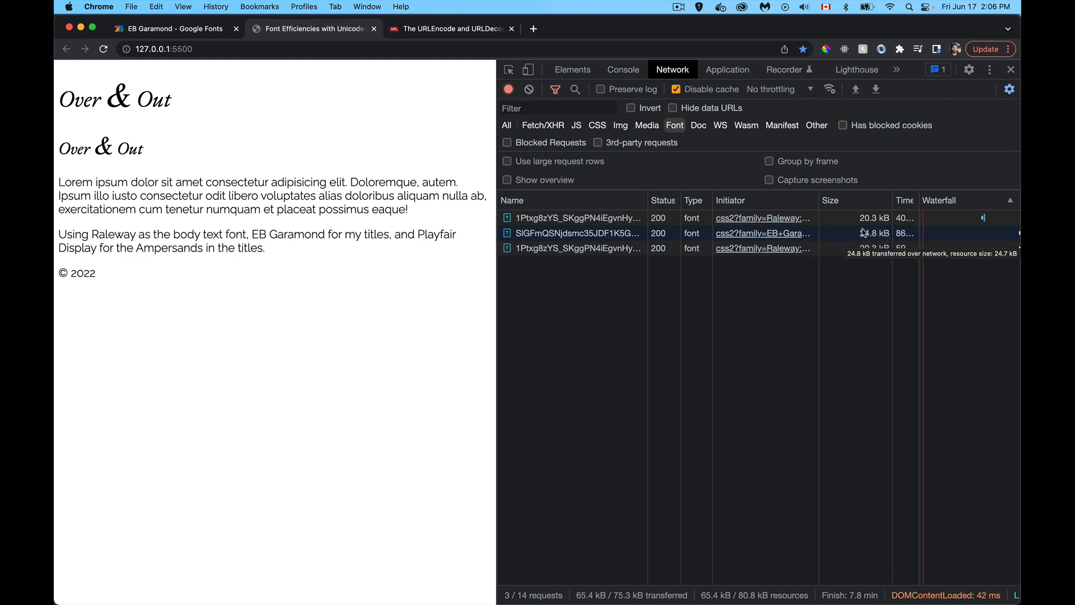
mouse_move(855, 311)
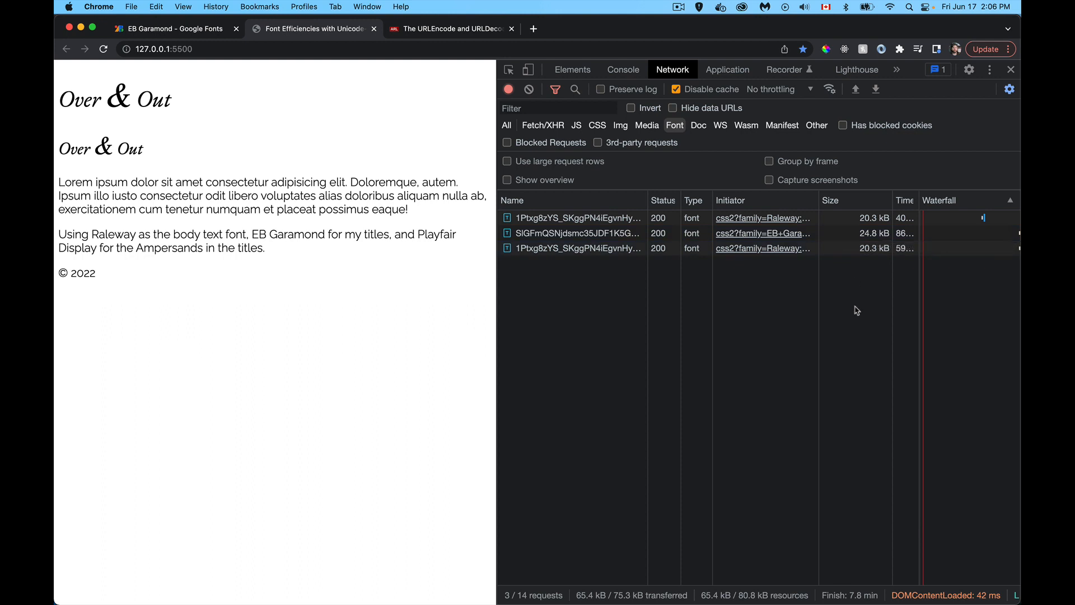
mouse_move(358, 174)
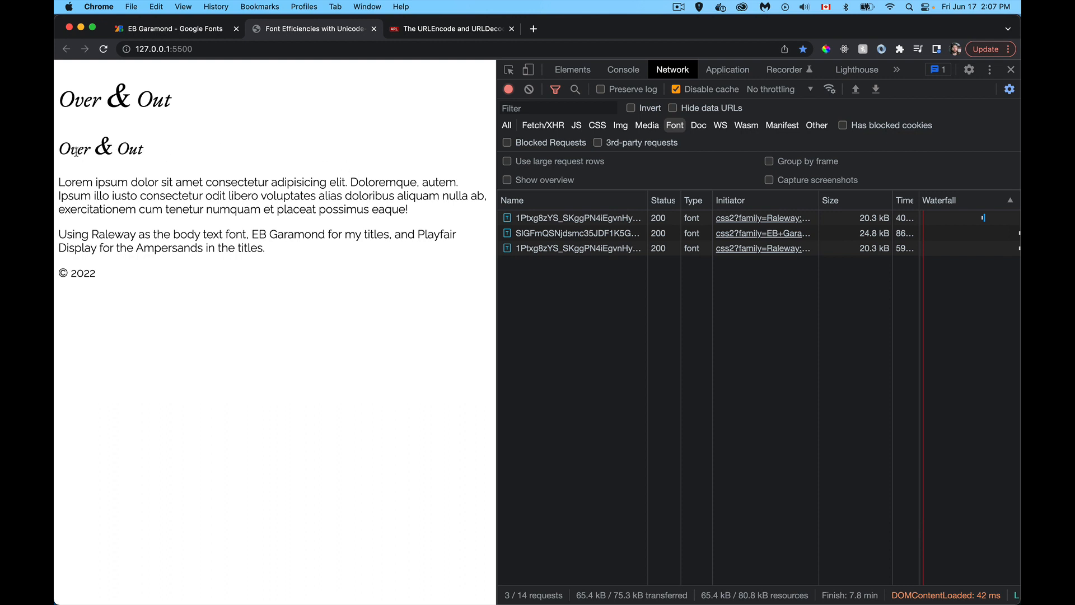
mouse_move(185, 156)
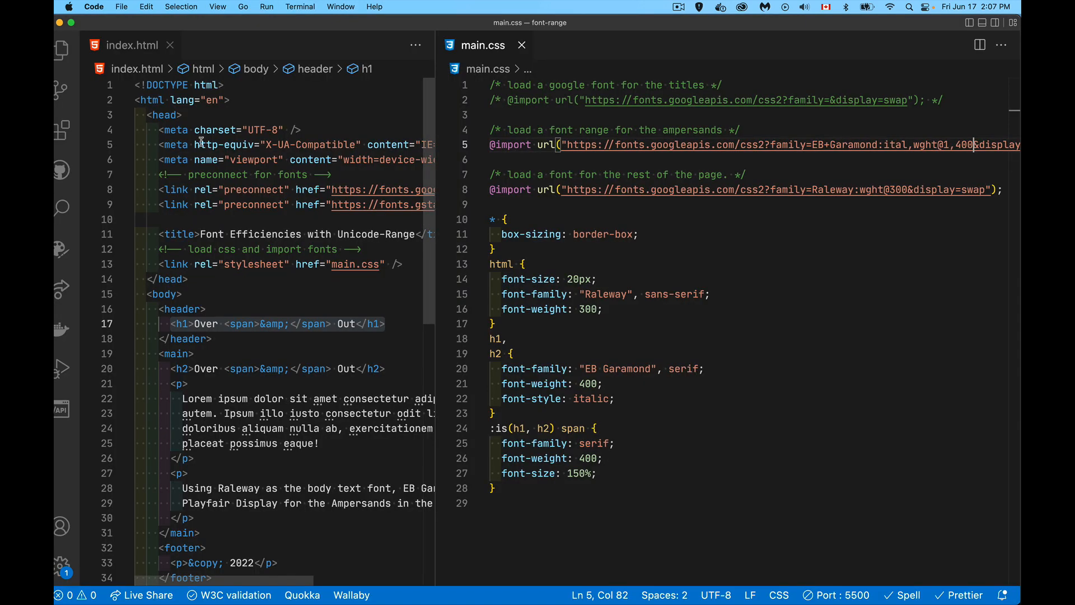
scroll(right, 3)
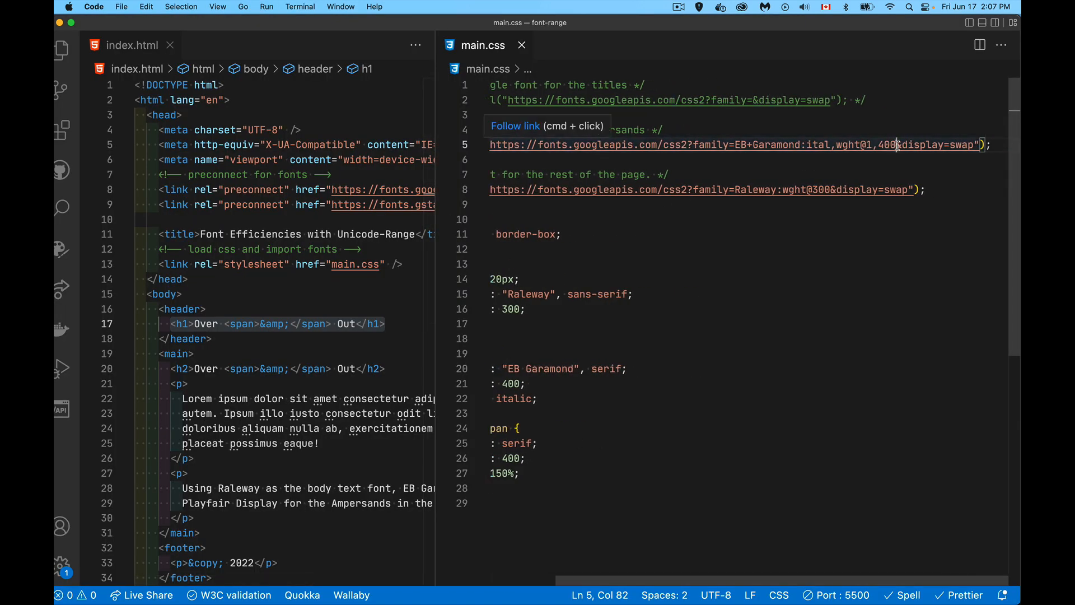
mouse_move(896, 160)
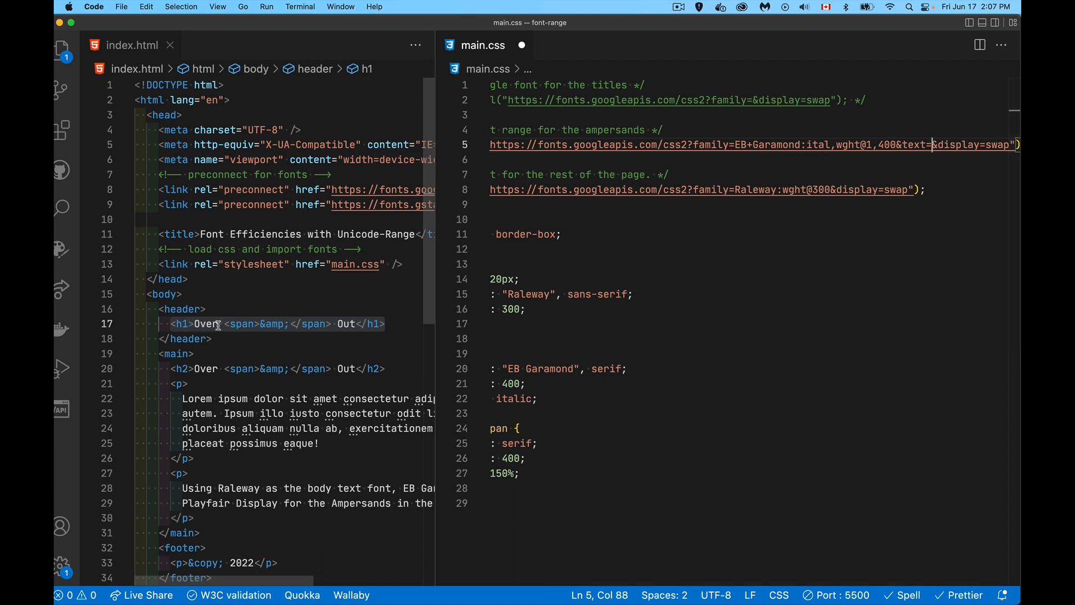
mouse_move(353, 312)
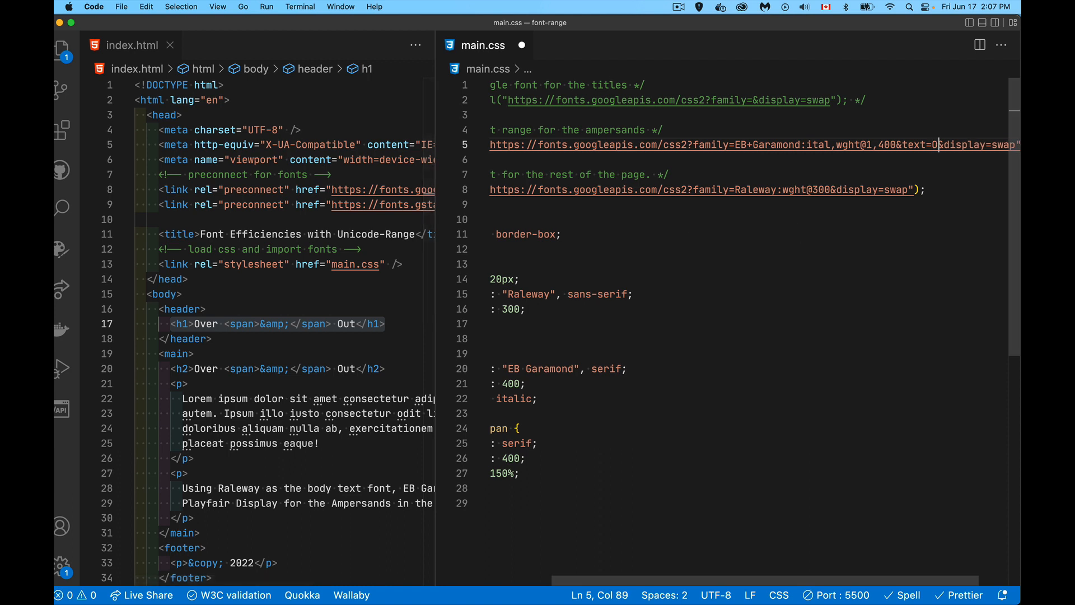
text(verut)
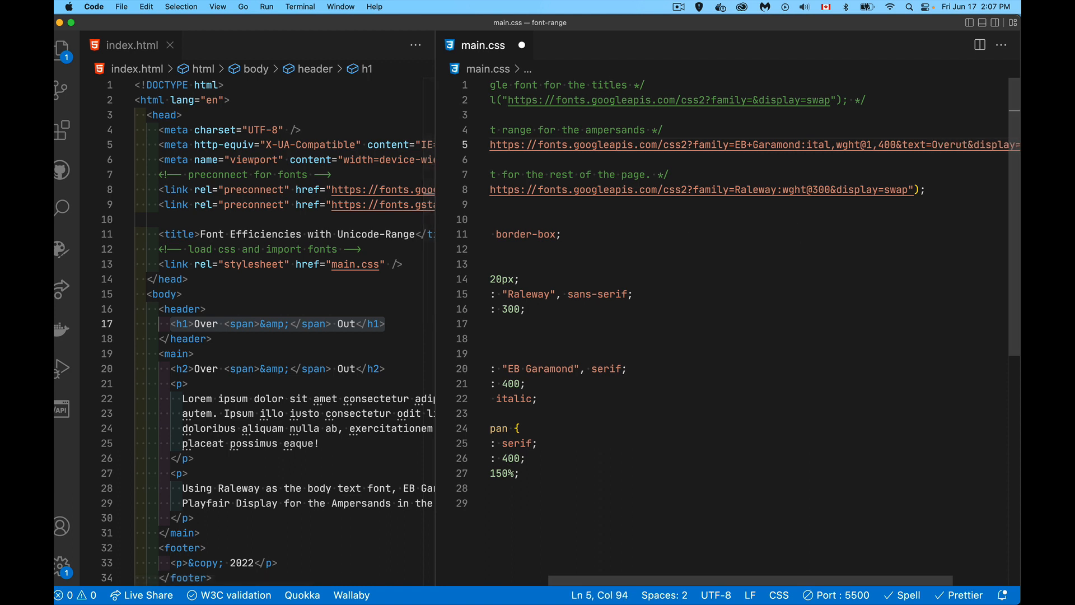
mouse_move(521, 45)
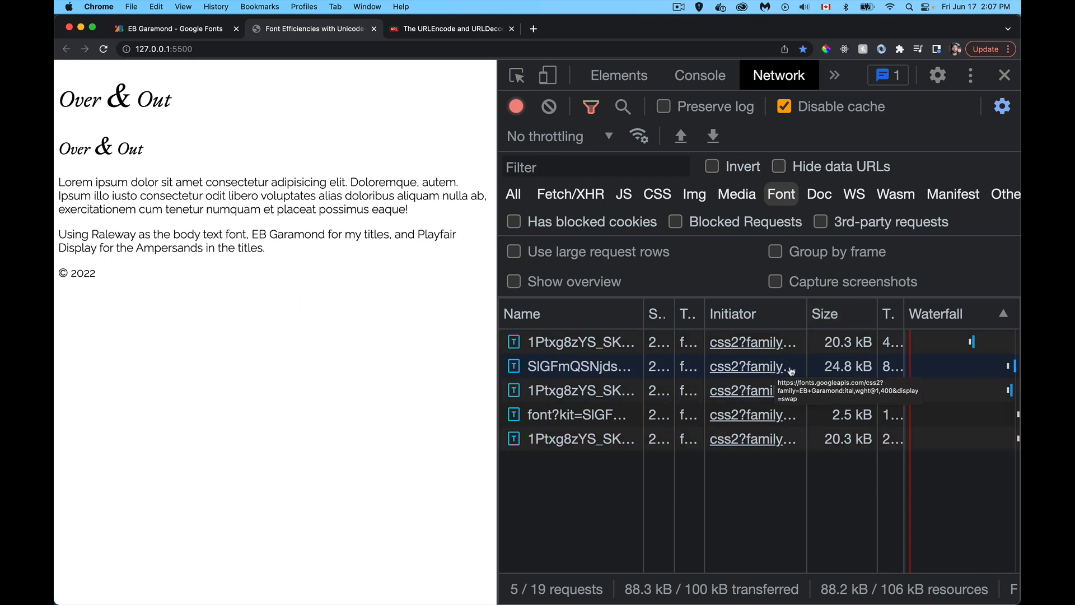
mouse_move(843, 369)
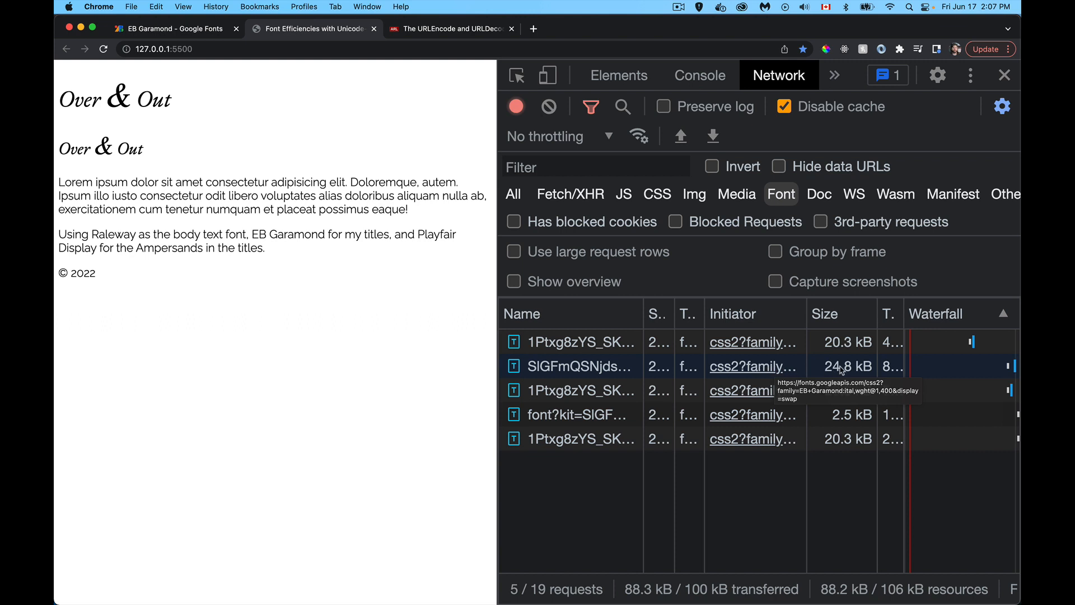
mouse_move(792, 416)
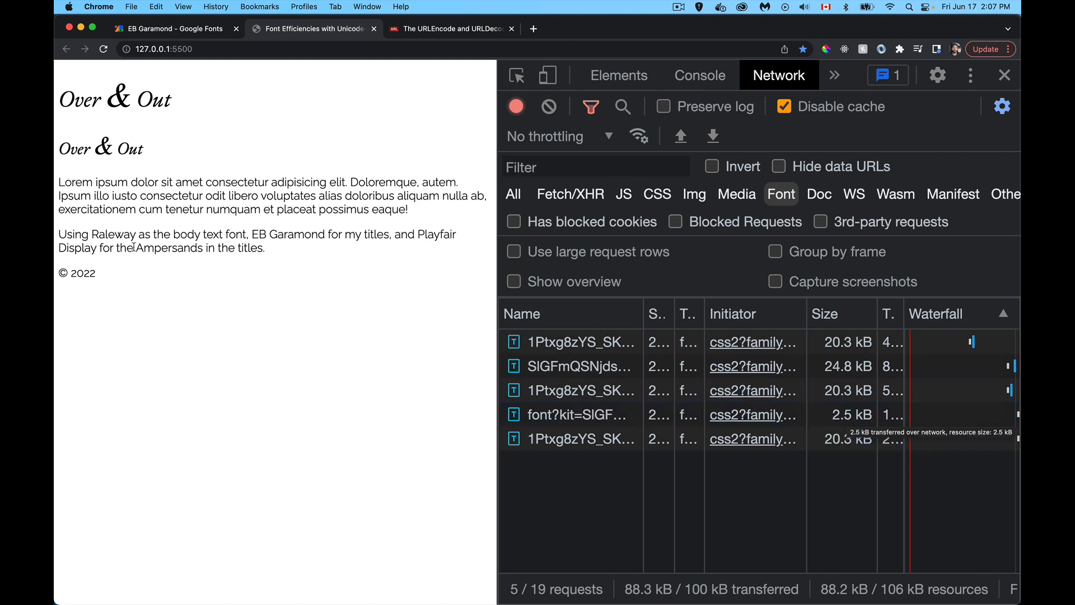
mouse_move(102, 166)
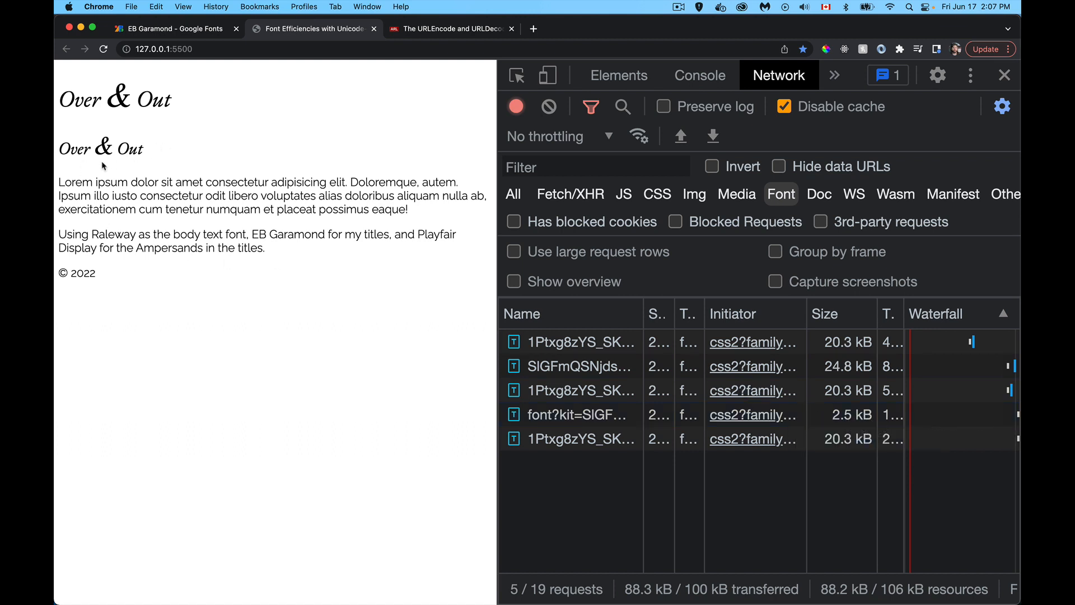
mouse_move(236, 151)
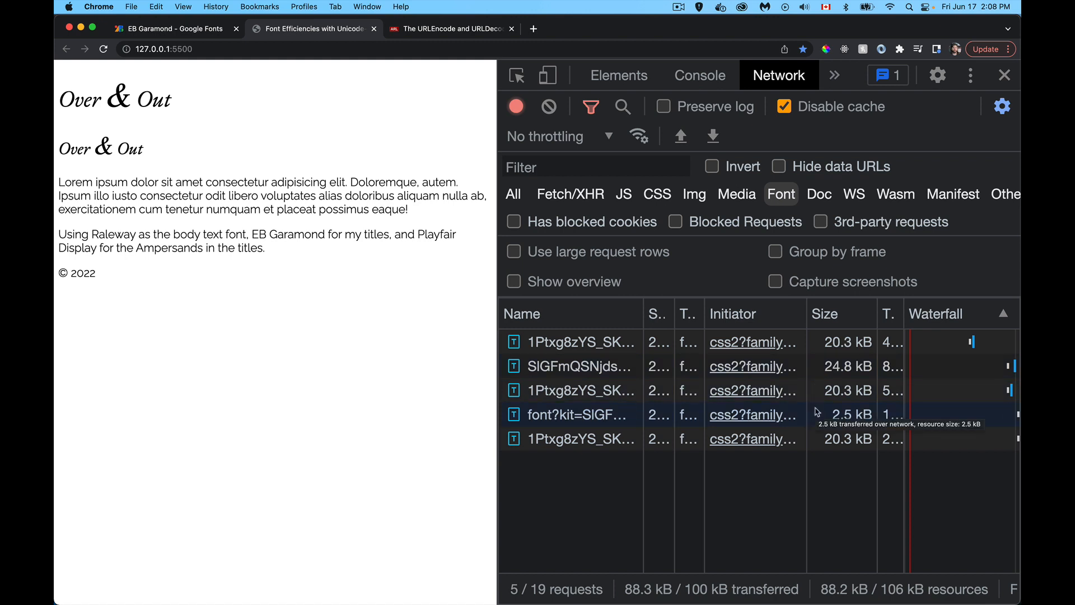
mouse_move(199, 157)
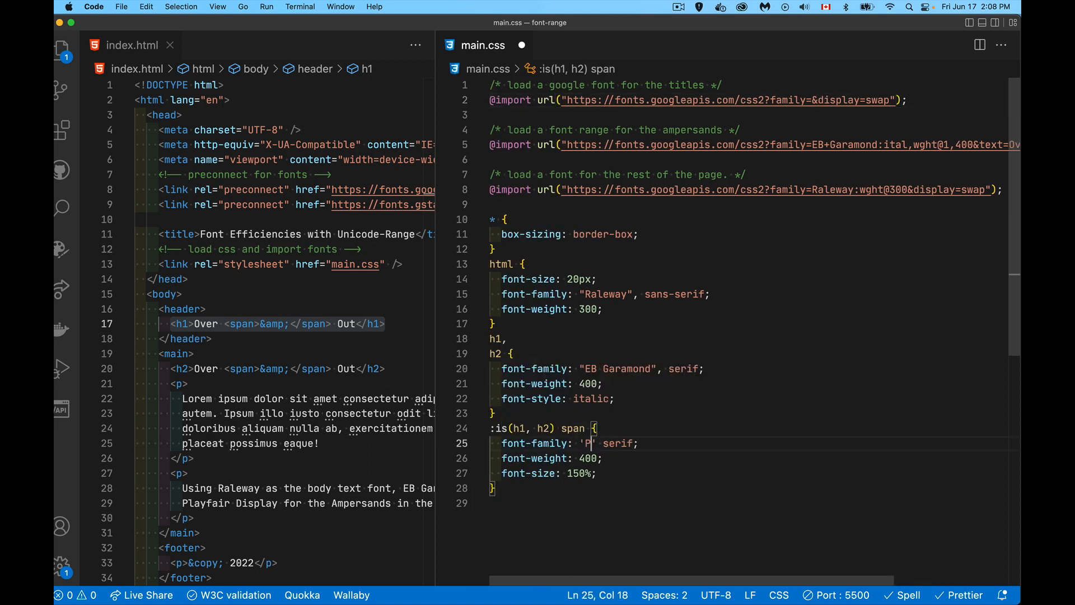
Set span to 'Playfair Display', serif and the title import to family=Playfair+Display:wght@400&text=.
text(layfair D)
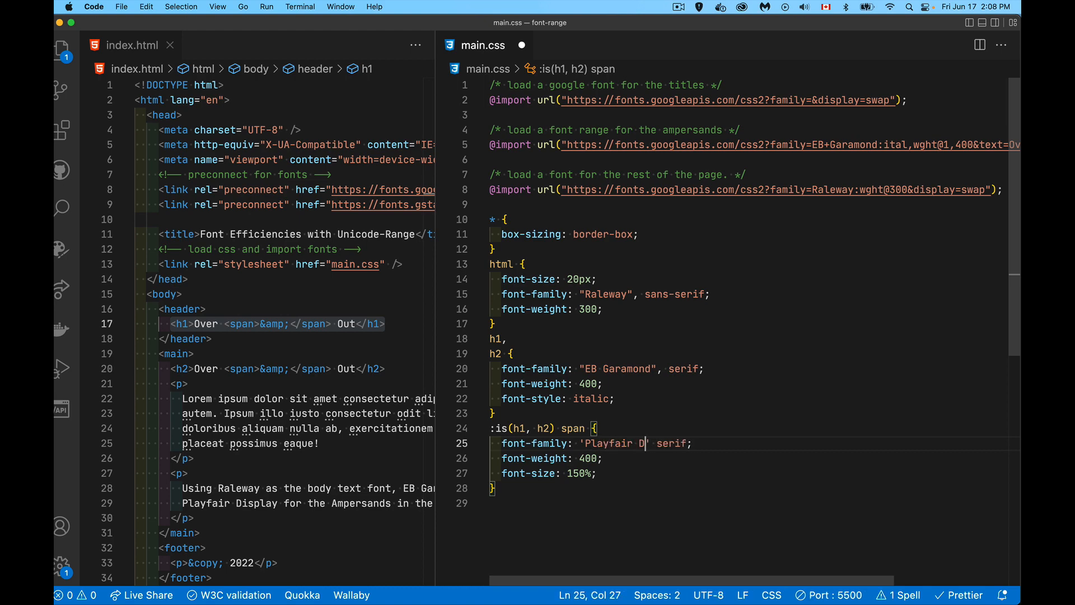
text(isplay)
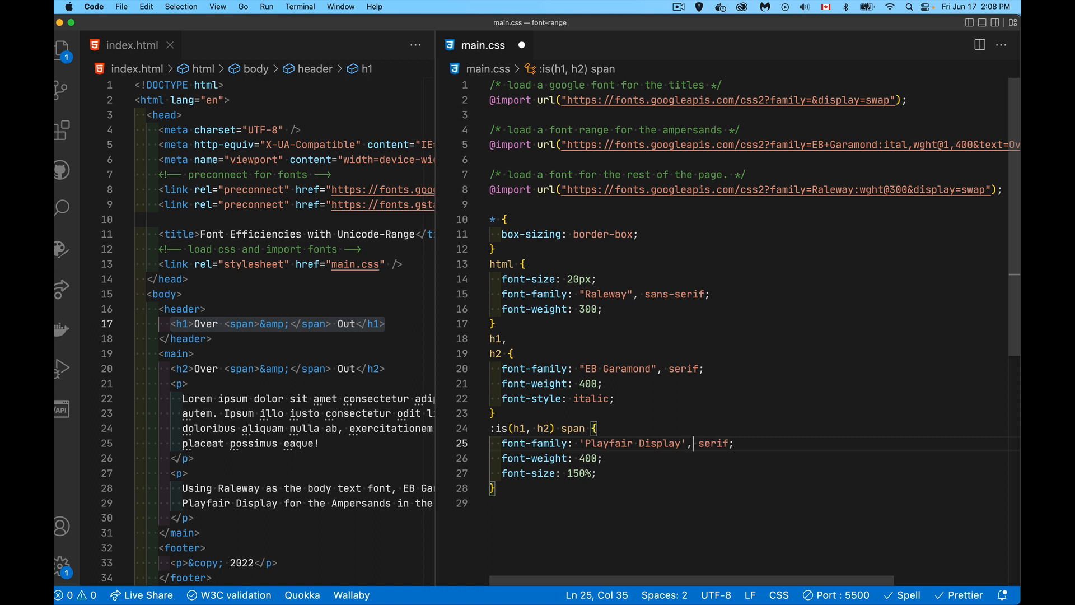
click(813, 99)
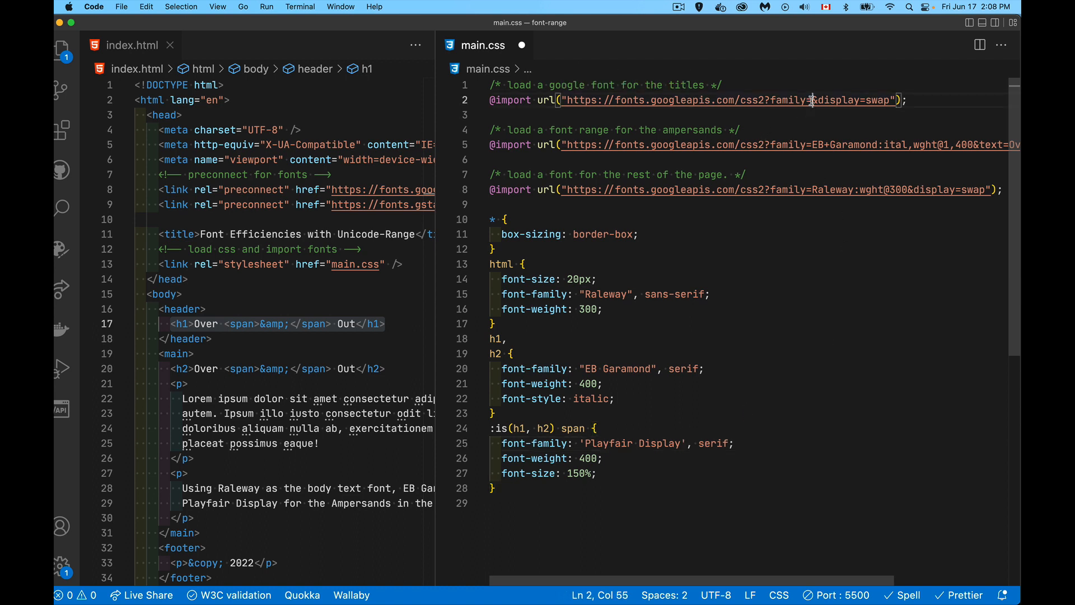
text(Playfair+Display)
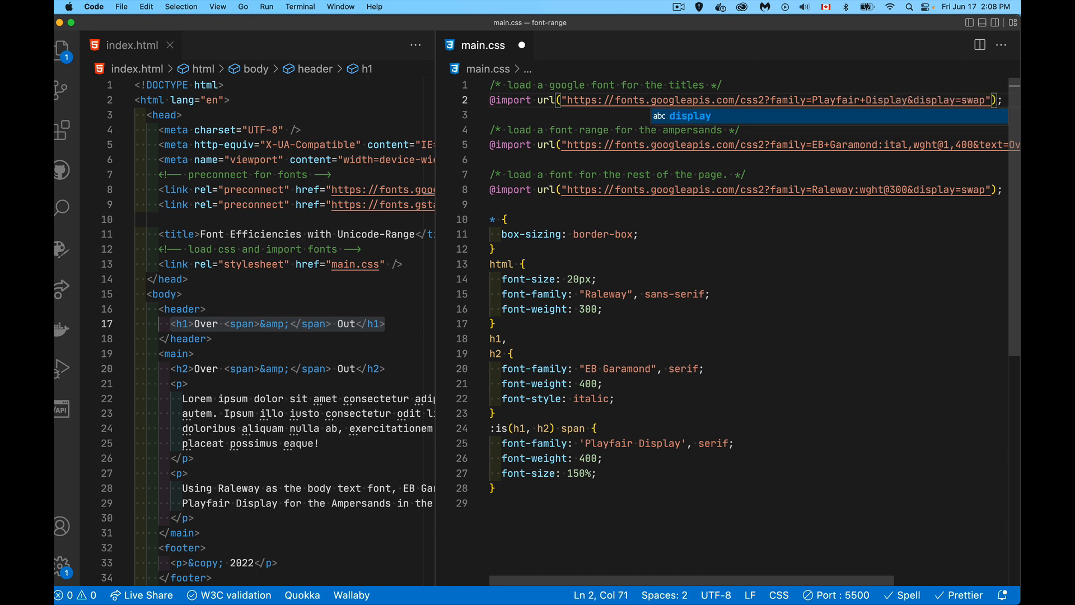
mouse_move(829, 353)
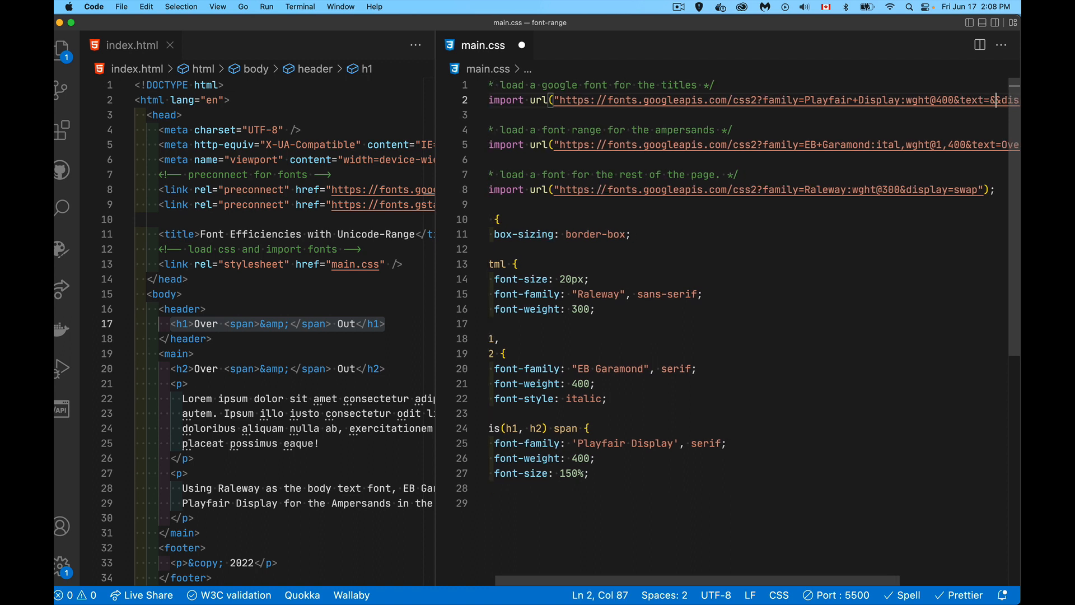
scroll(right, 3)
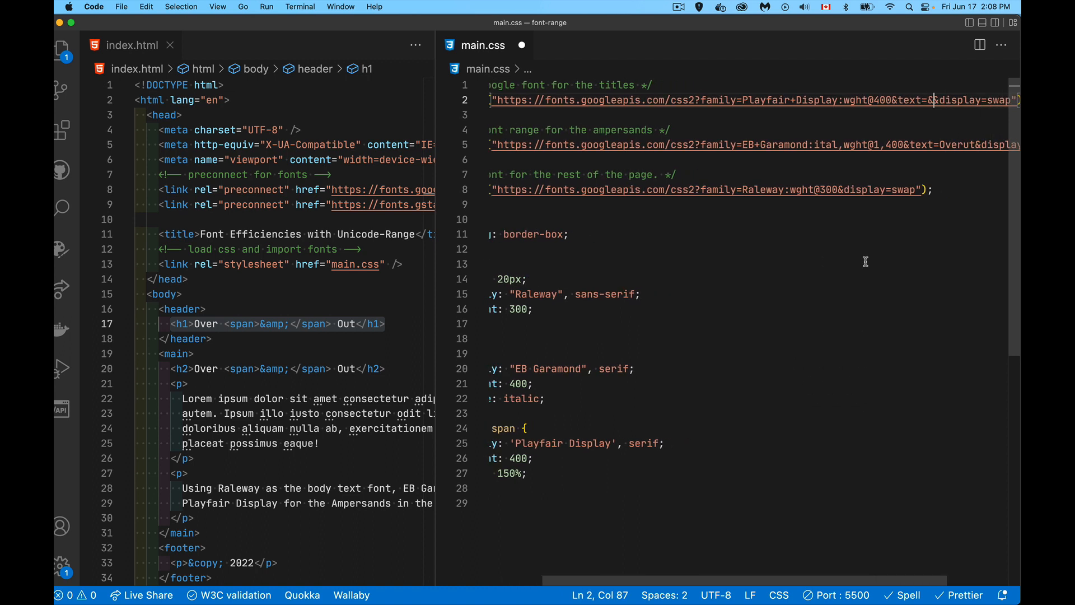
scroll(right, 3)
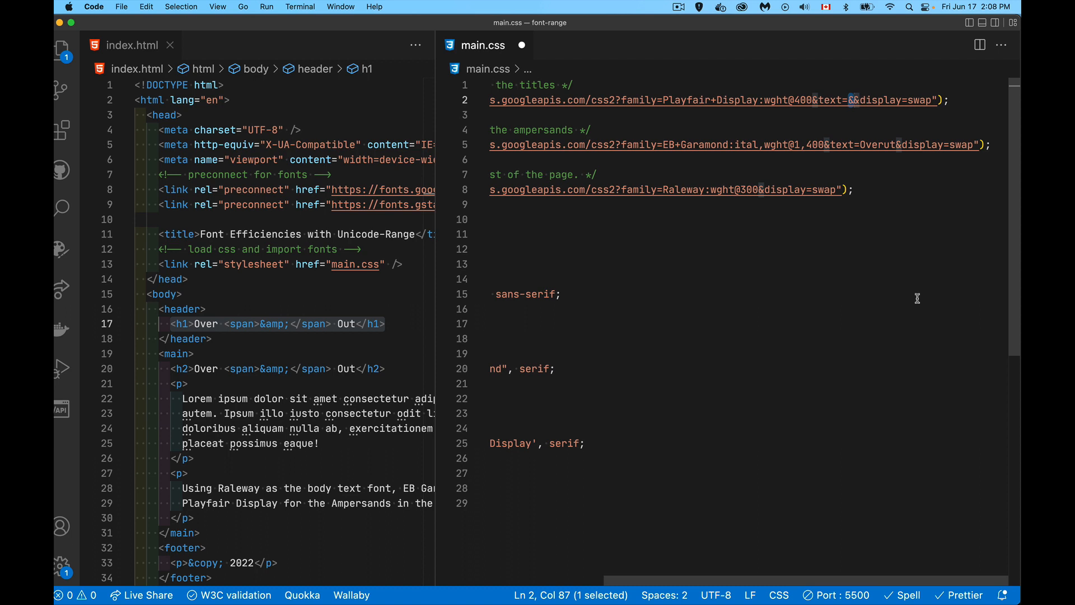
mouse_move(912, 147)
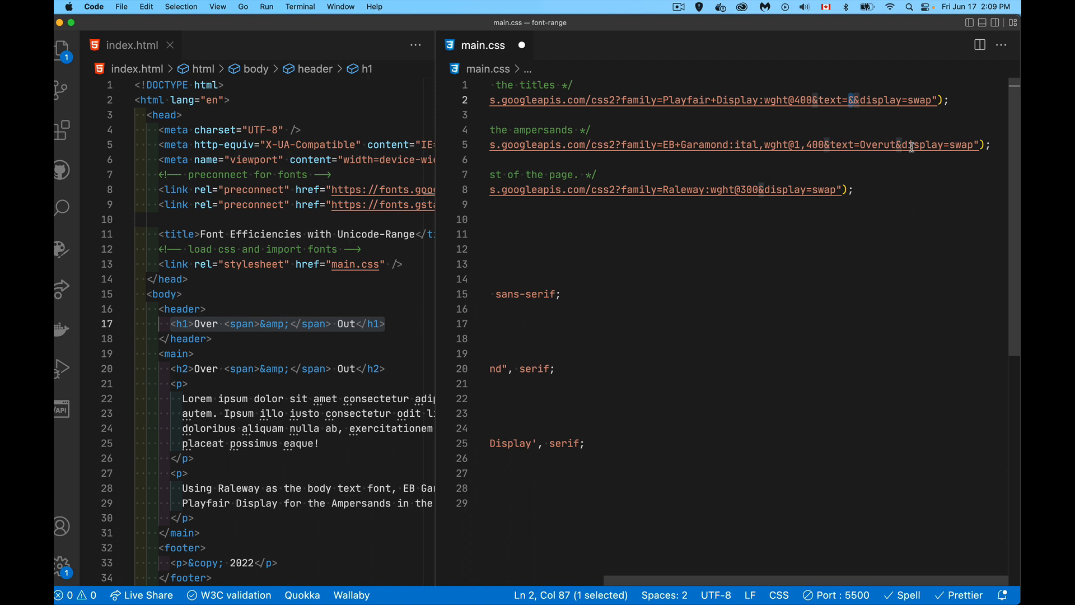
mouse_move(876, 144)
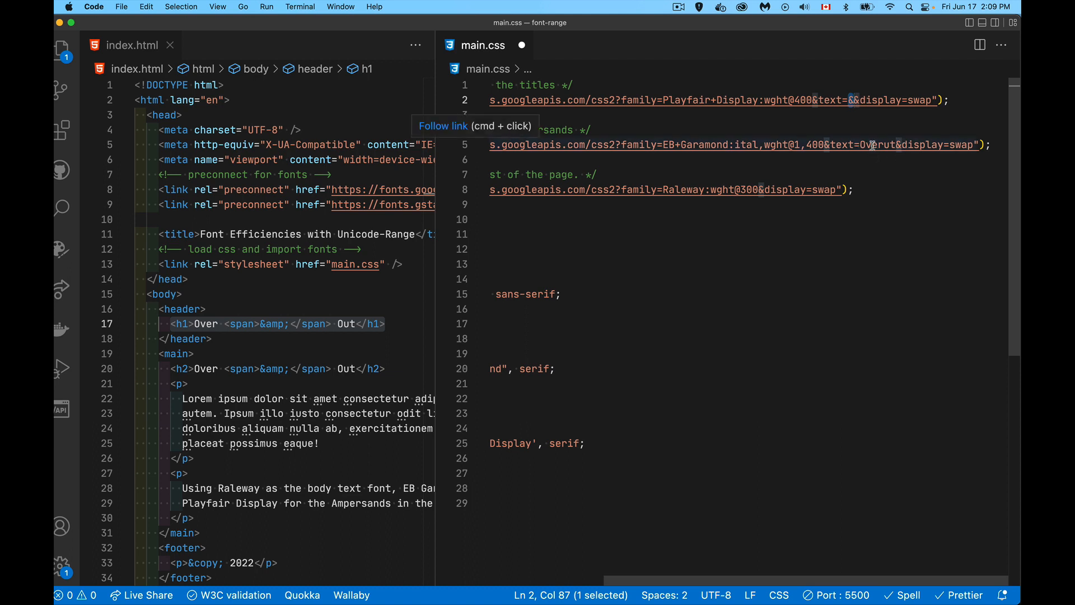
mouse_move(853, 110)
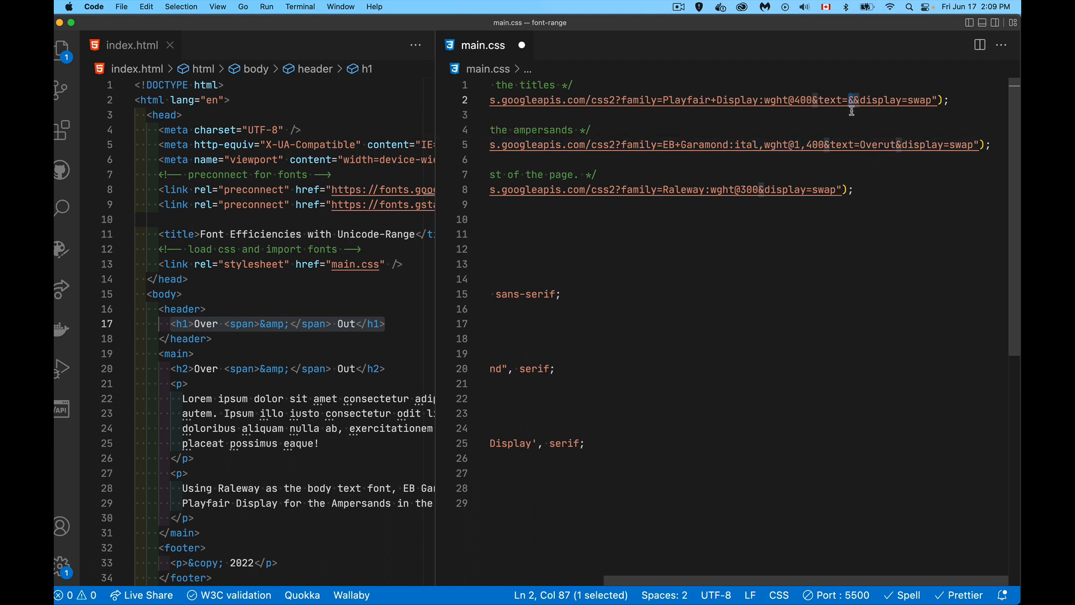
mouse_move(825, 110)
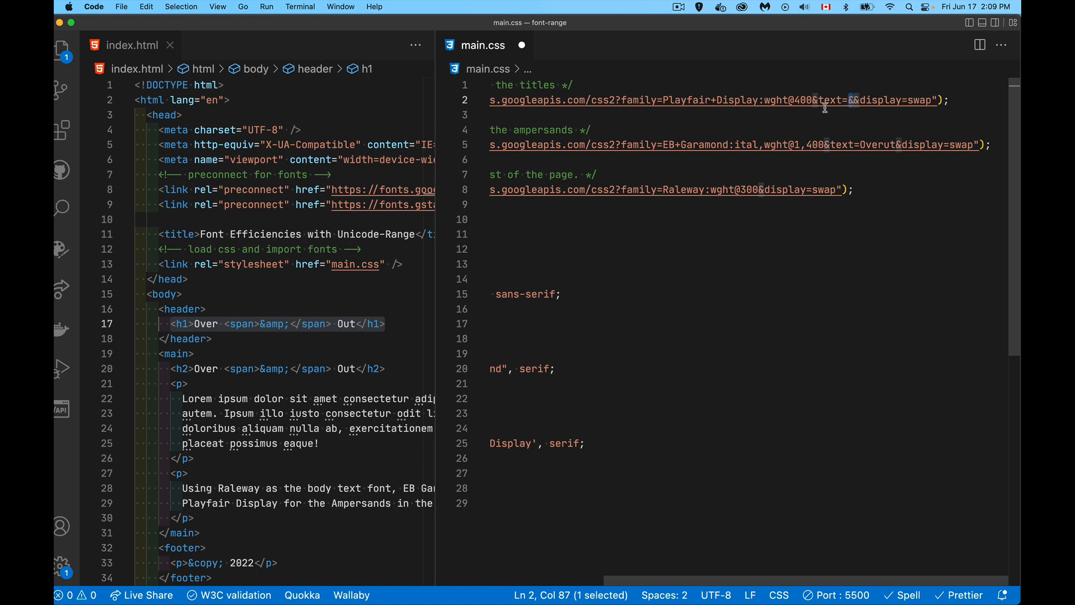
mouse_move(849, 110)
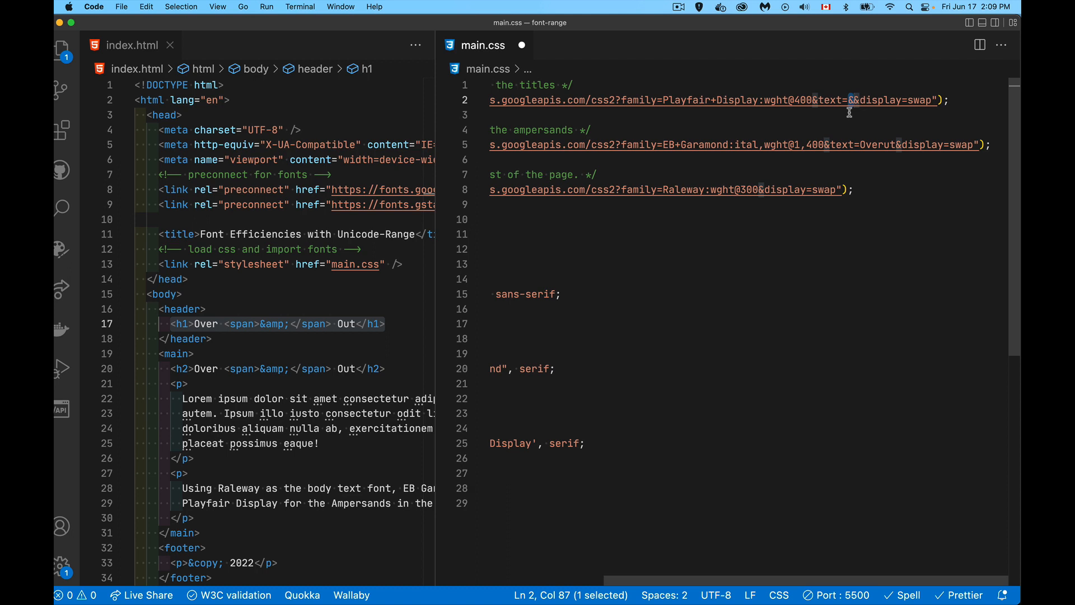
mouse_move(874, 92)
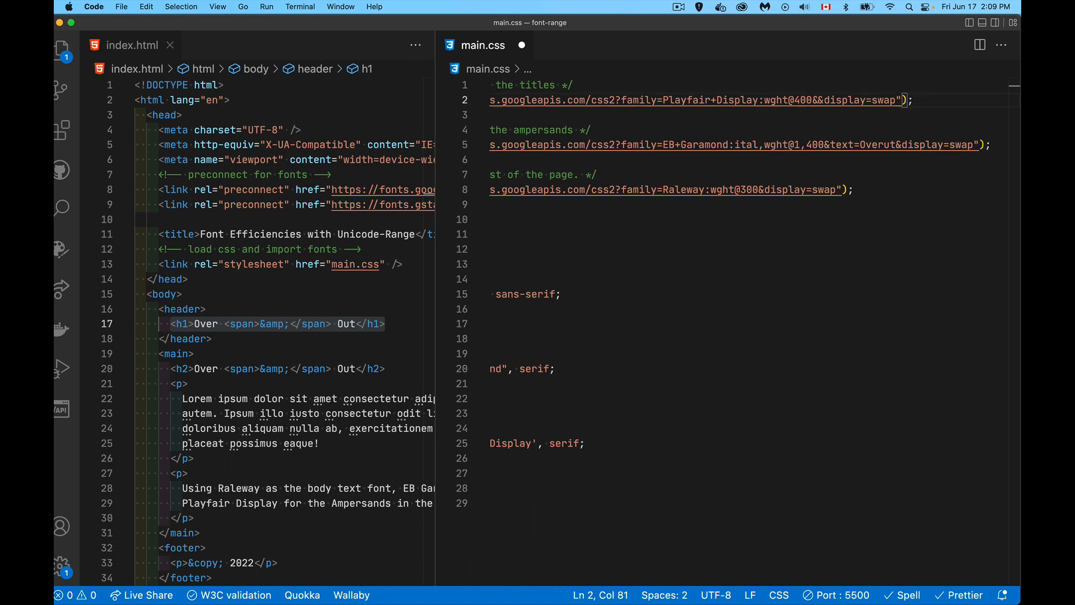
key(Backspace)
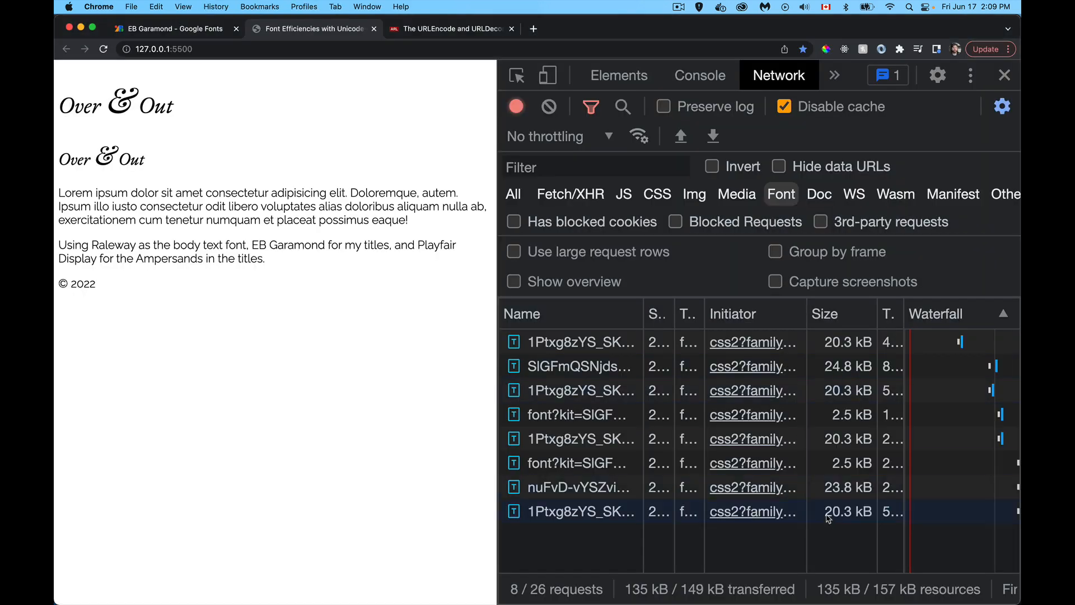
mouse_move(769, 487)
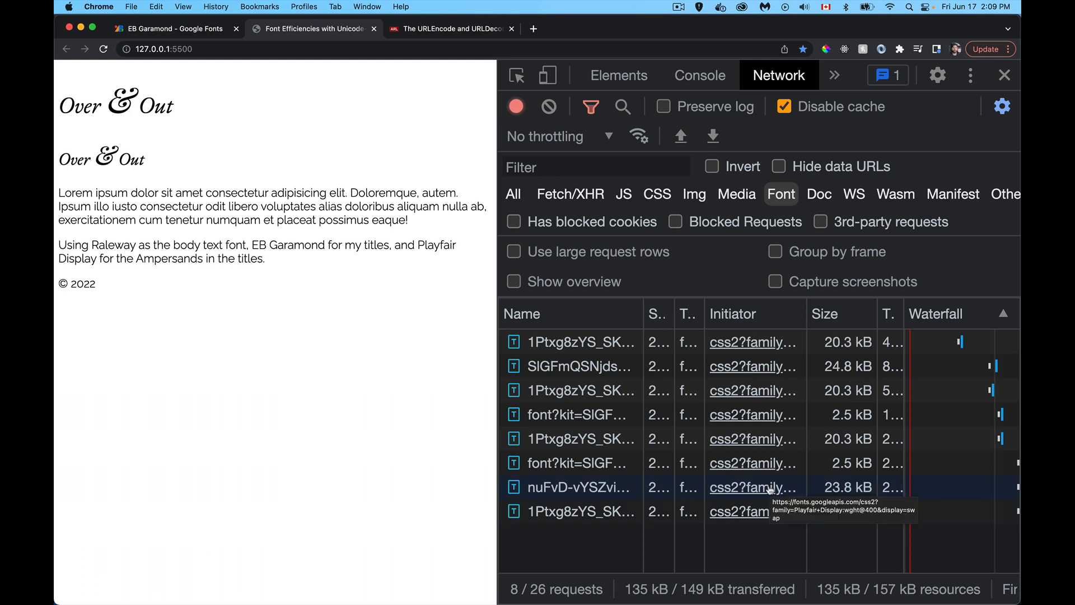
mouse_move(844, 491)
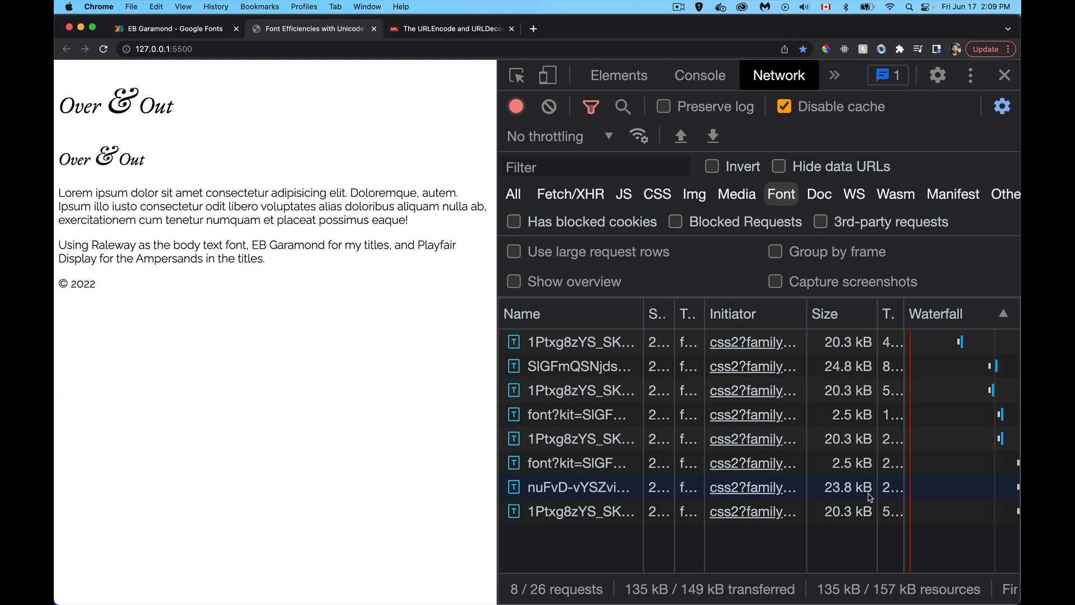
mouse_move(850, 511)
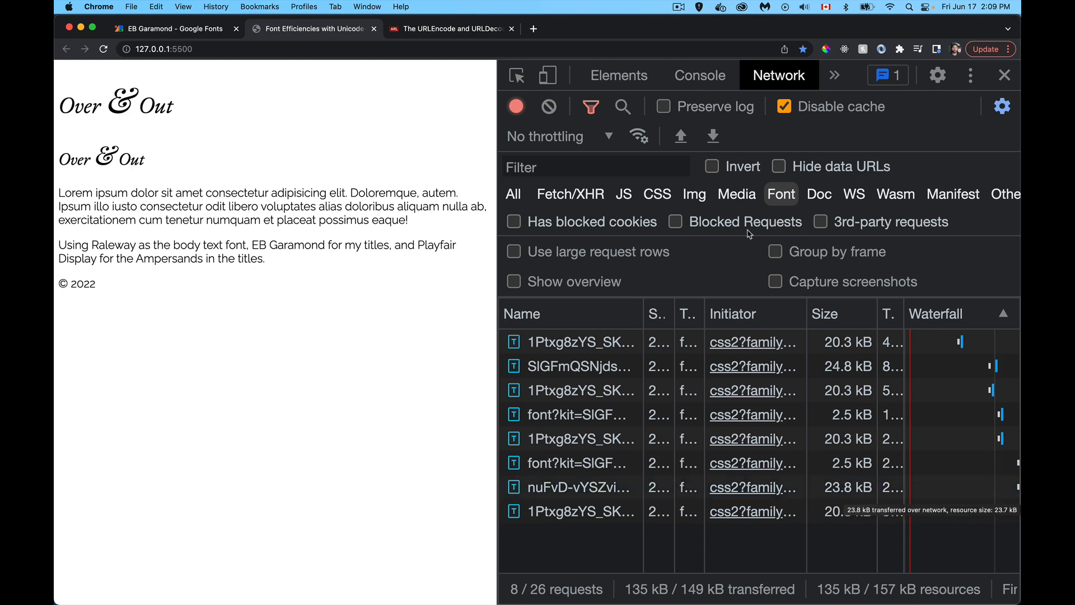
Encode 'text=&' in the Plain field to get text%3D%26 in the Encoded field.
click(449, 28)
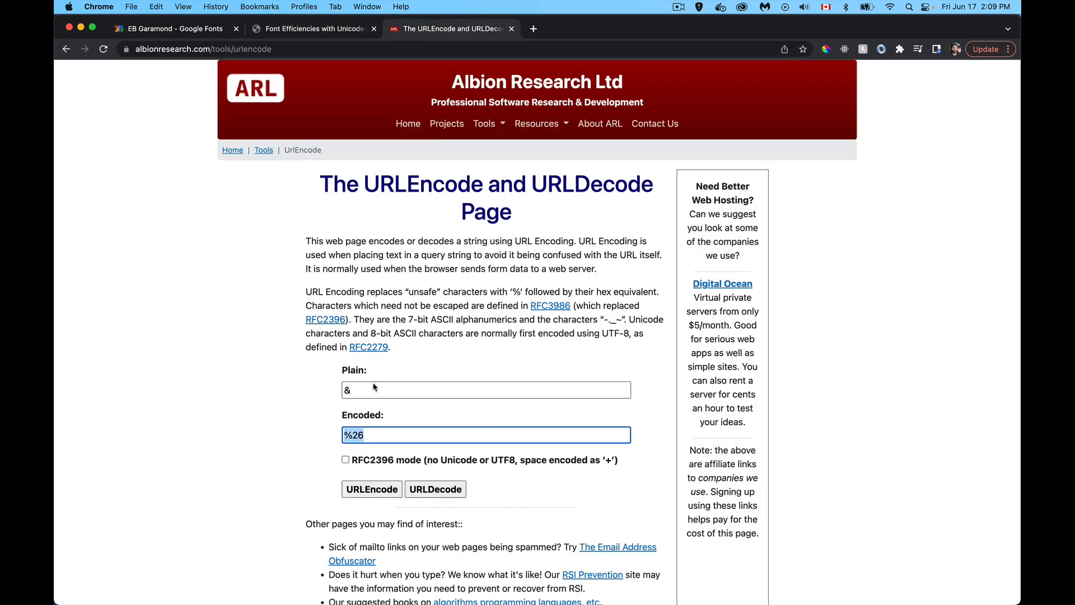
text(text=)
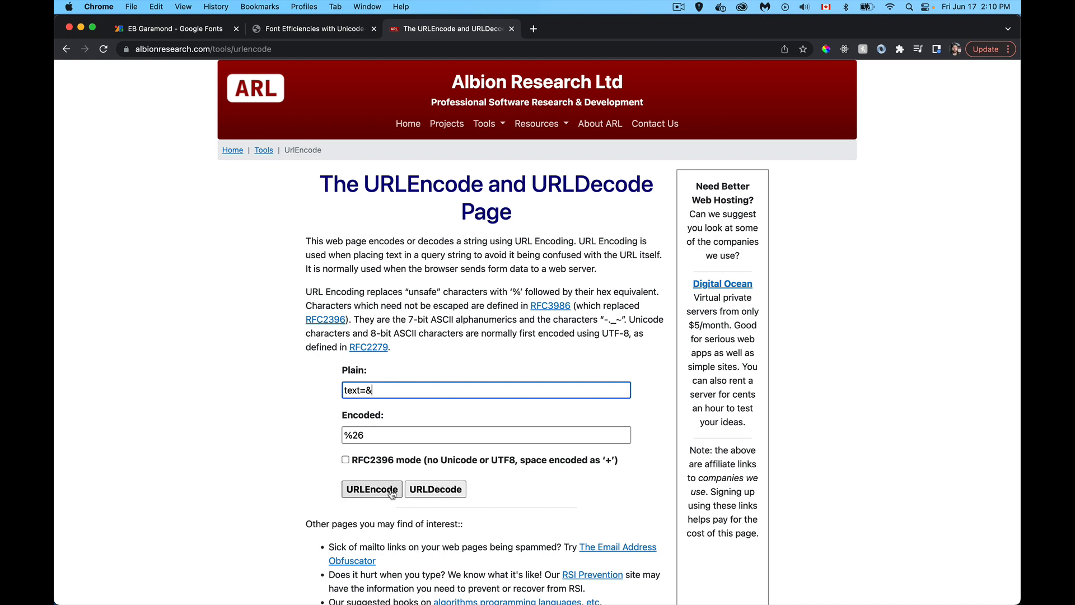
click(372, 489)
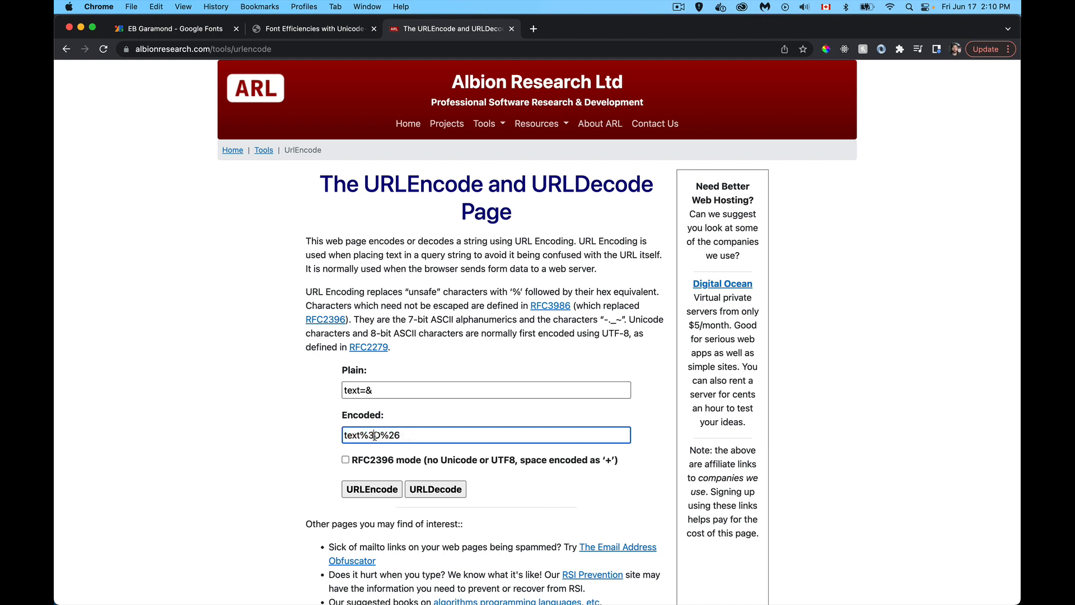
key(Backspace)
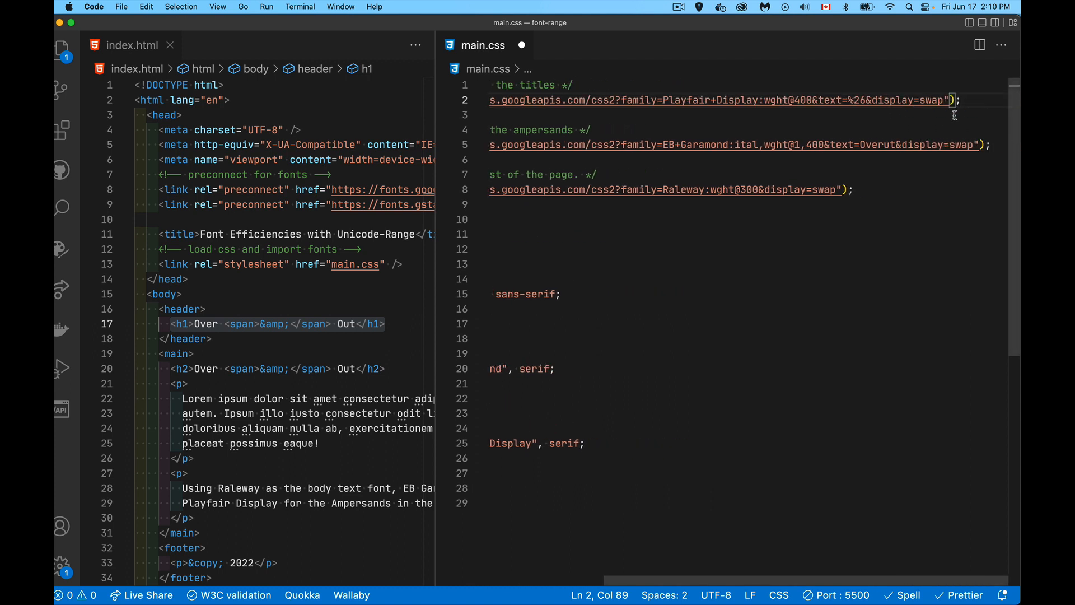
mouse_move(857, 112)
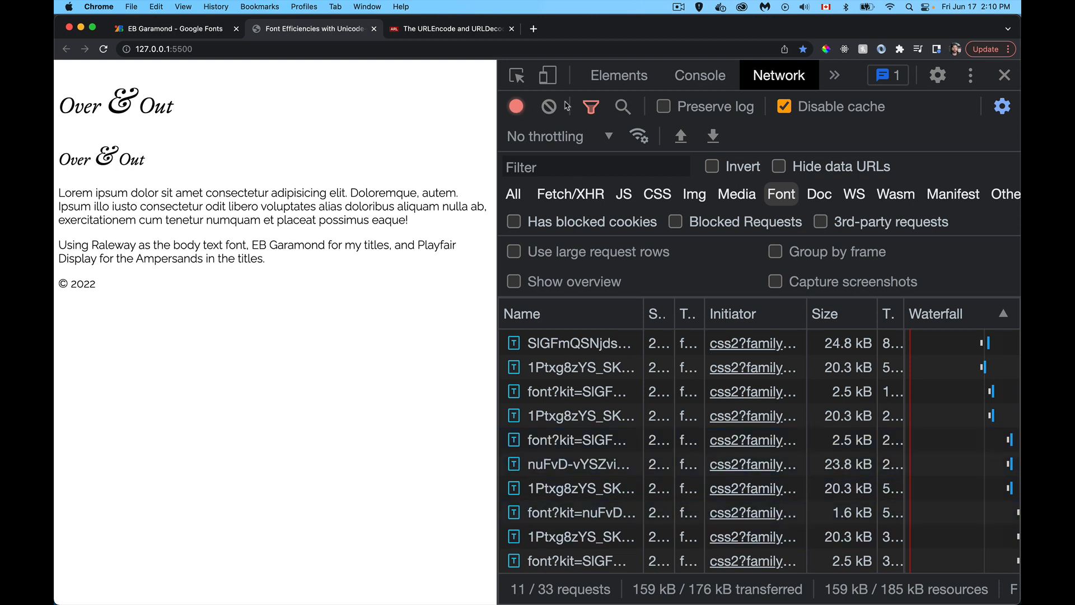
Clear the Network log and reload so only three font downloads (2.5 kB, 1.6 kB, 20.3 kB) appear.
click(548, 107)
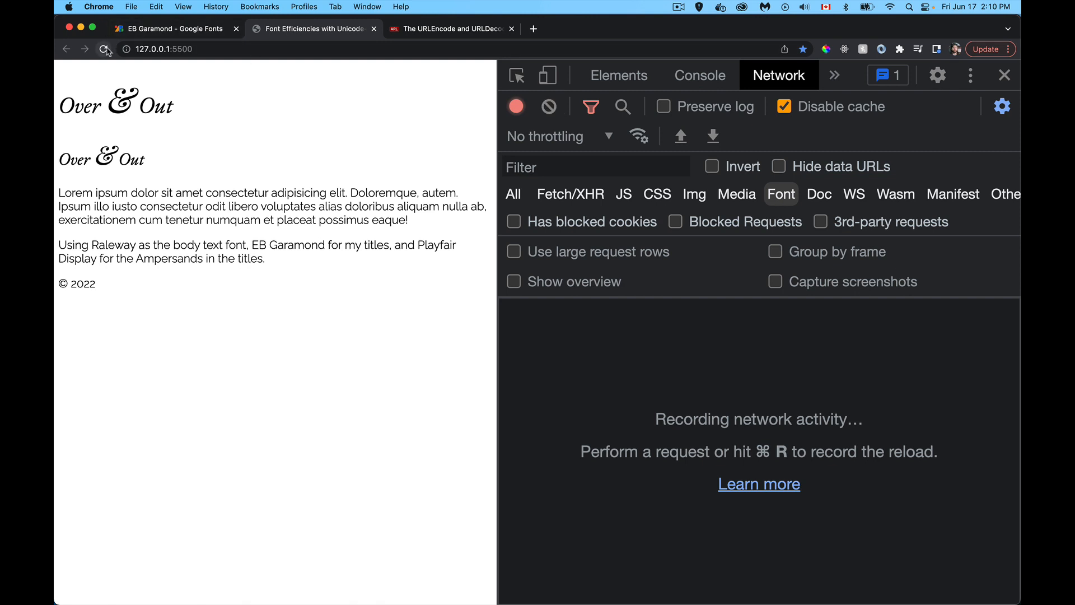
click(103, 48)
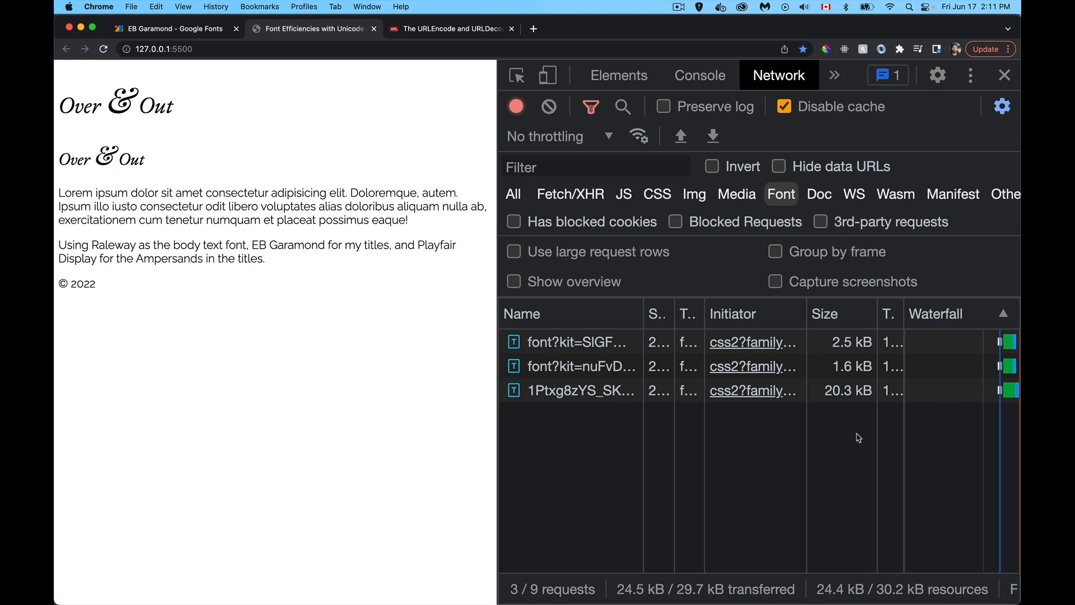
mouse_move(814, 353)
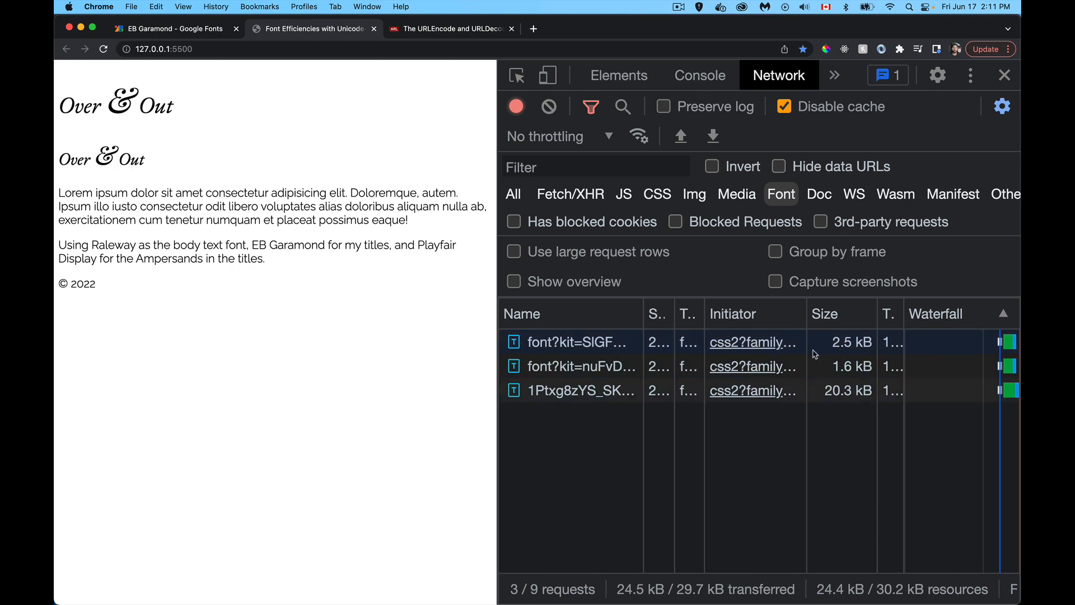
mouse_move(815, 355)
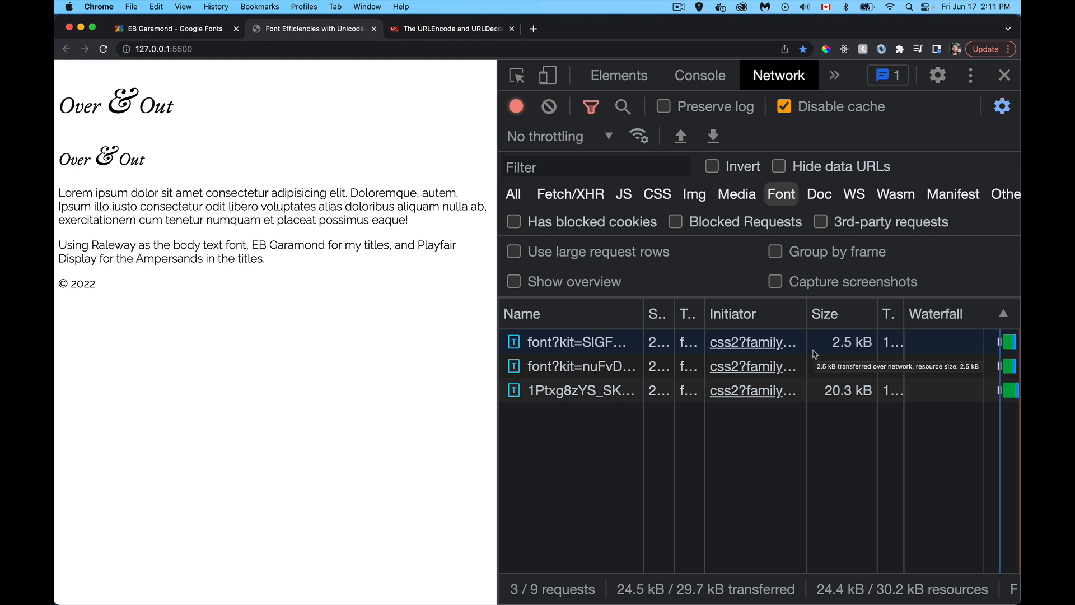
Uncheck 'Disable cache' in DevTools Network so fonts can be served from memory.
click(784, 107)
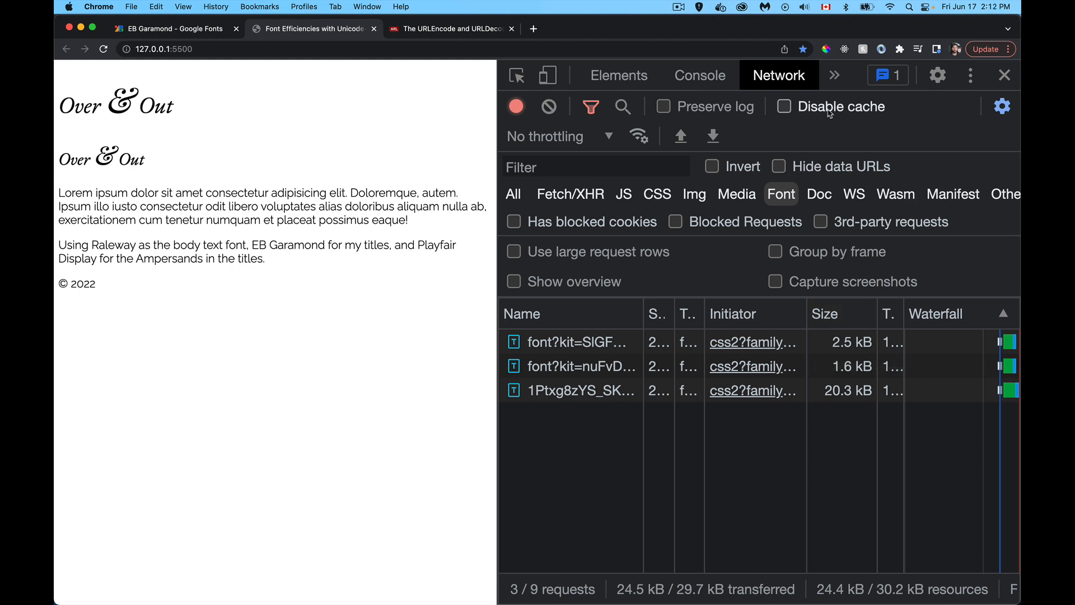
mouse_move(789, 118)
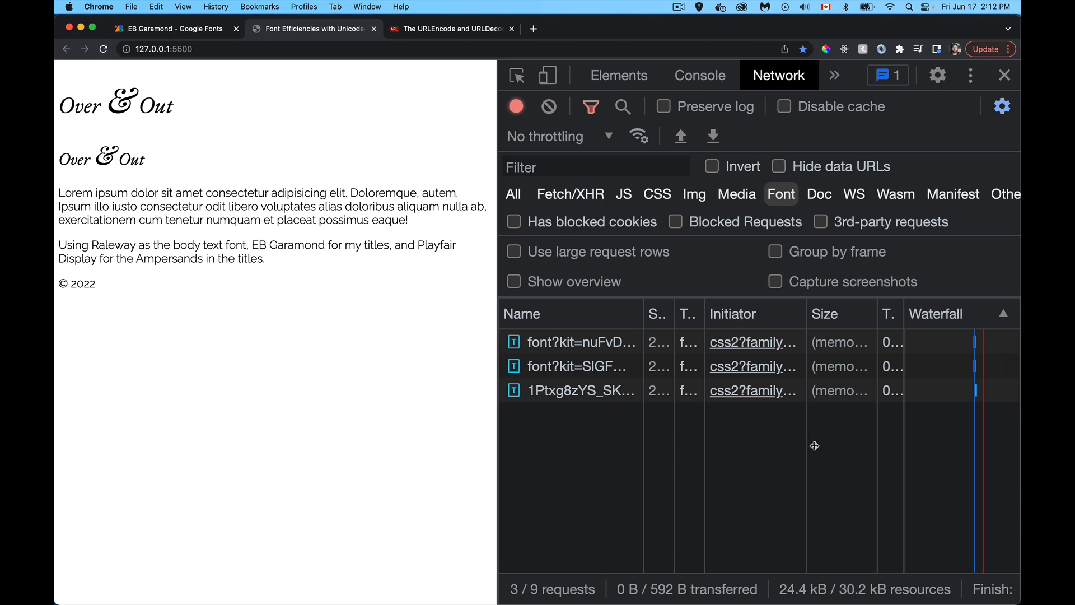
mouse_move(841, 468)
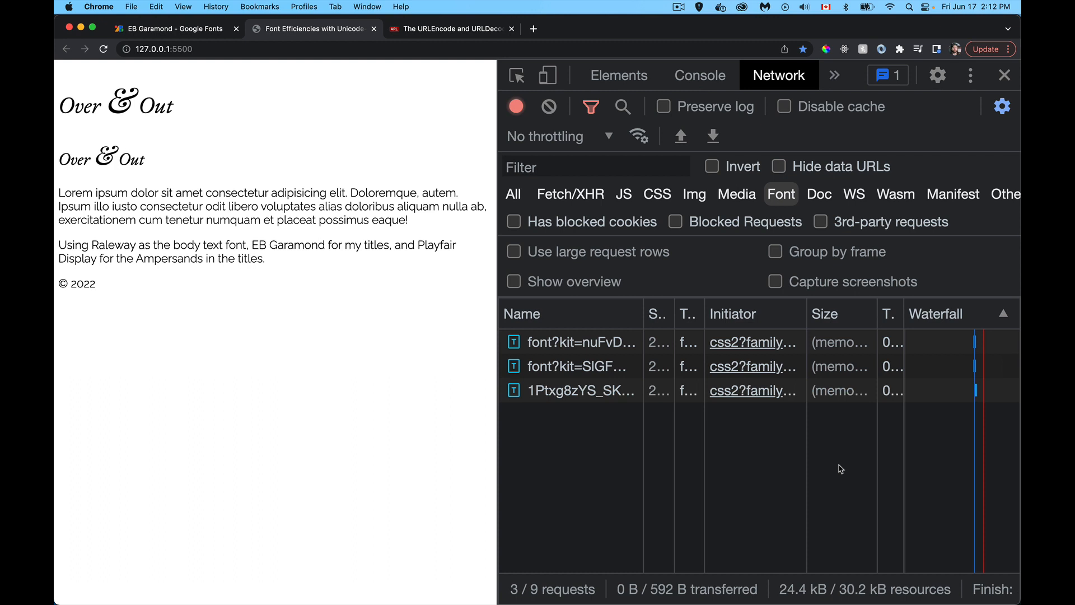
mouse_move(854, 603)
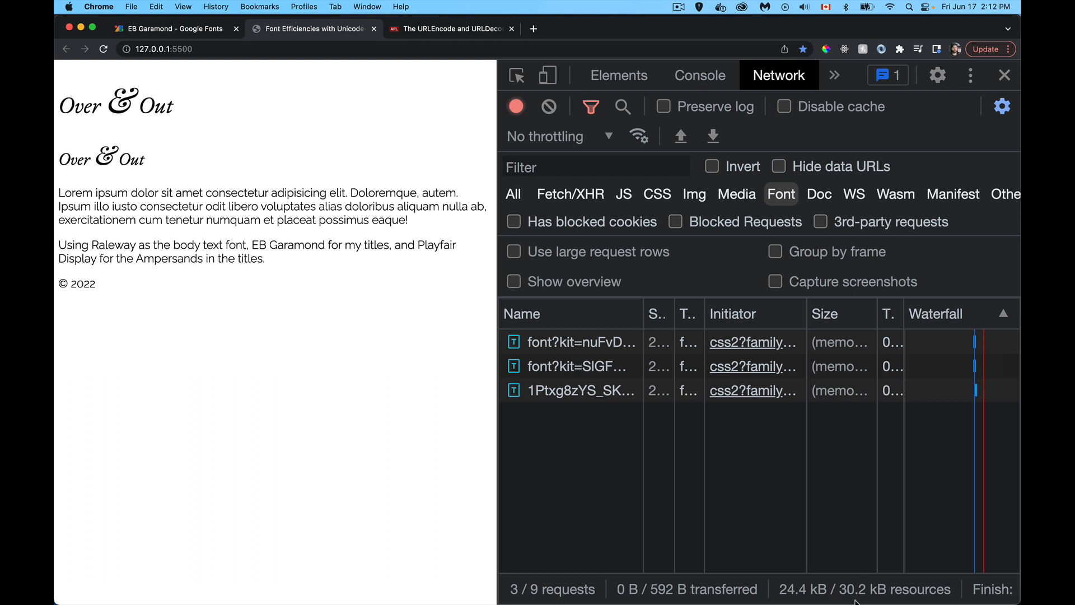
mouse_move(871, 588)
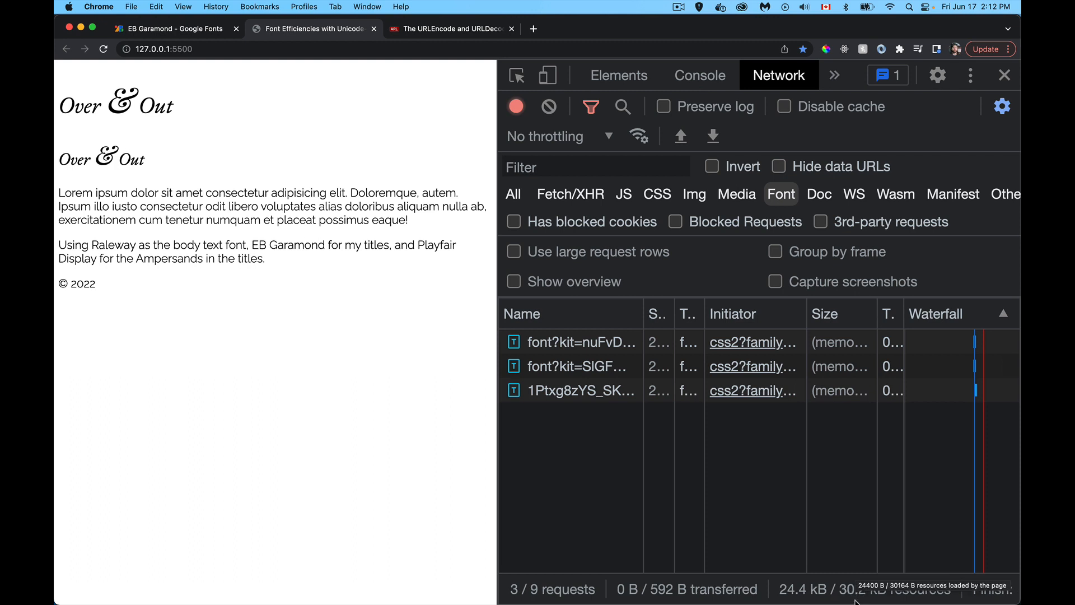